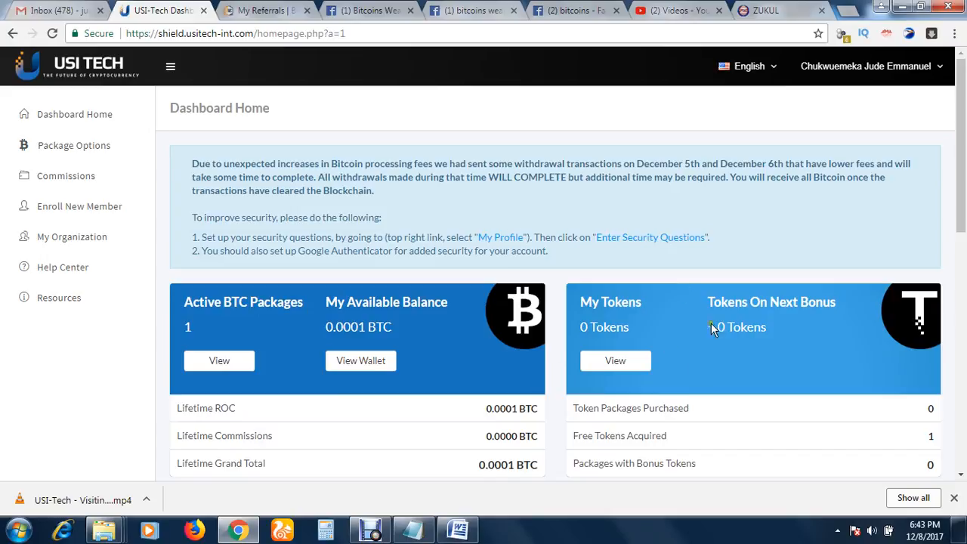
mouse_move(710, 304)
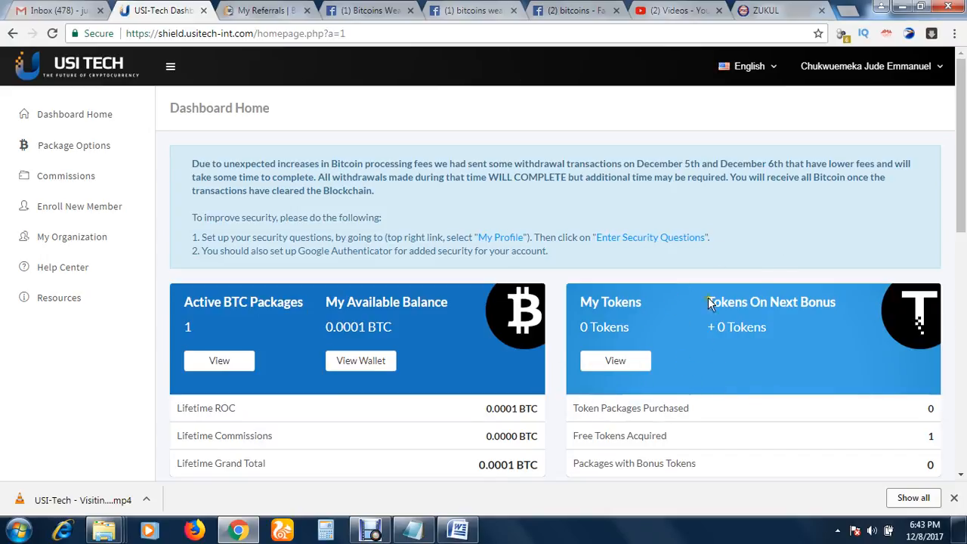
mouse_move(638, 334)
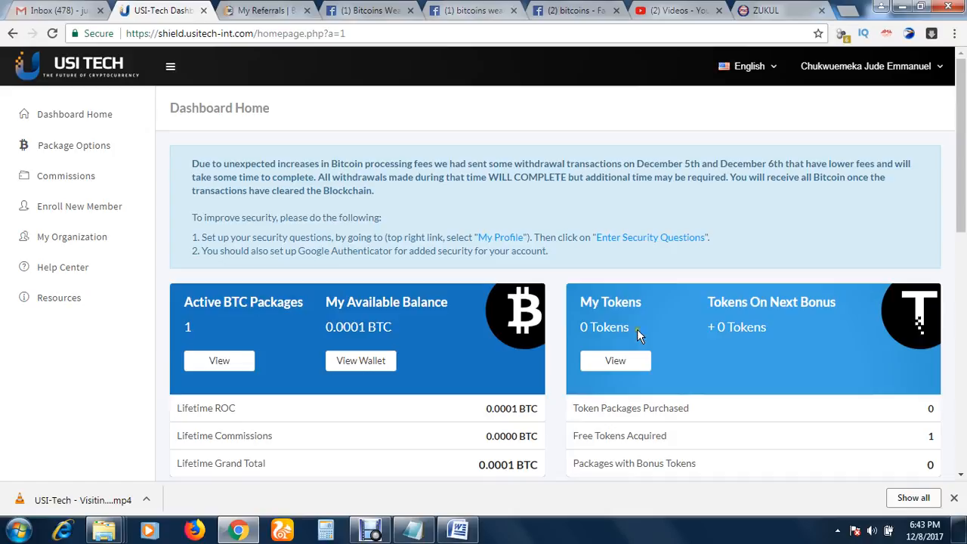
mouse_move(614, 360)
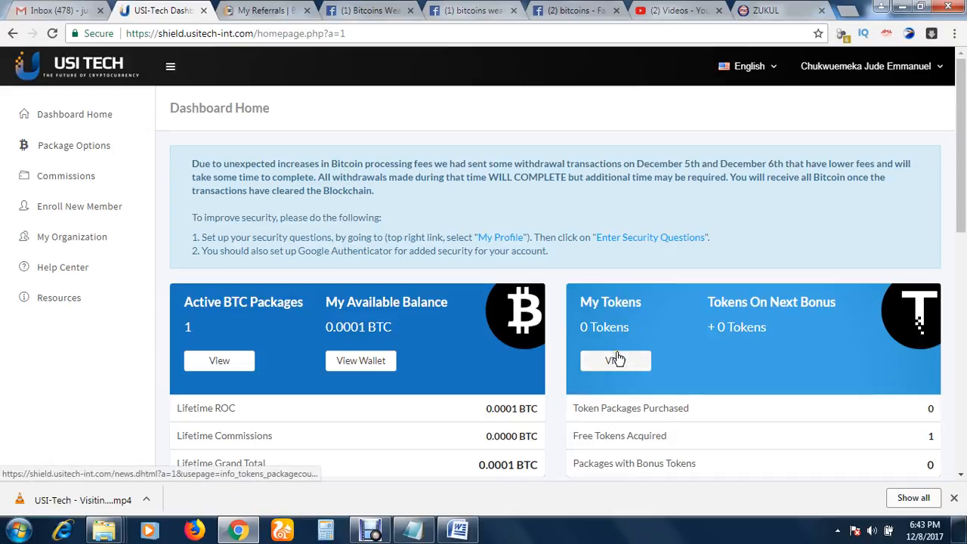
mouse_move(684, 405)
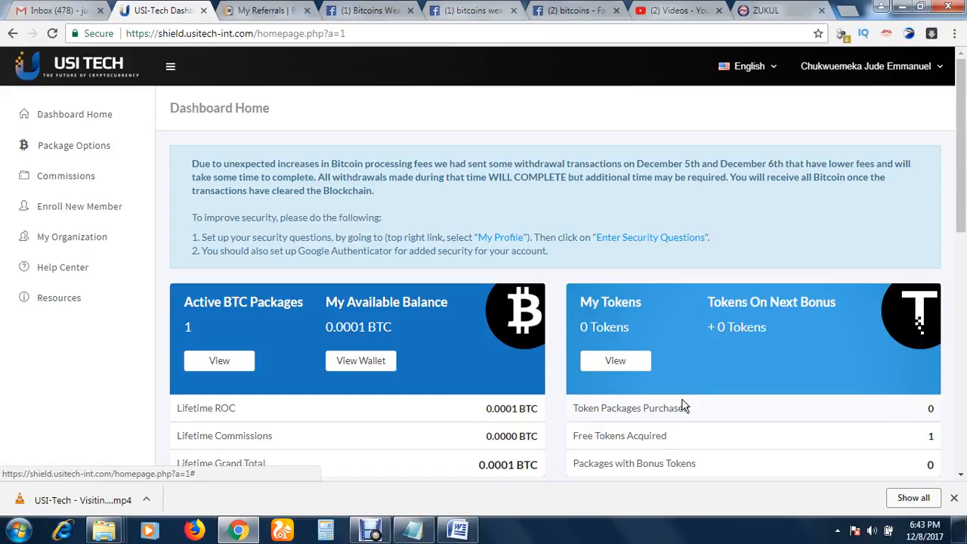
mouse_move(330, 294)
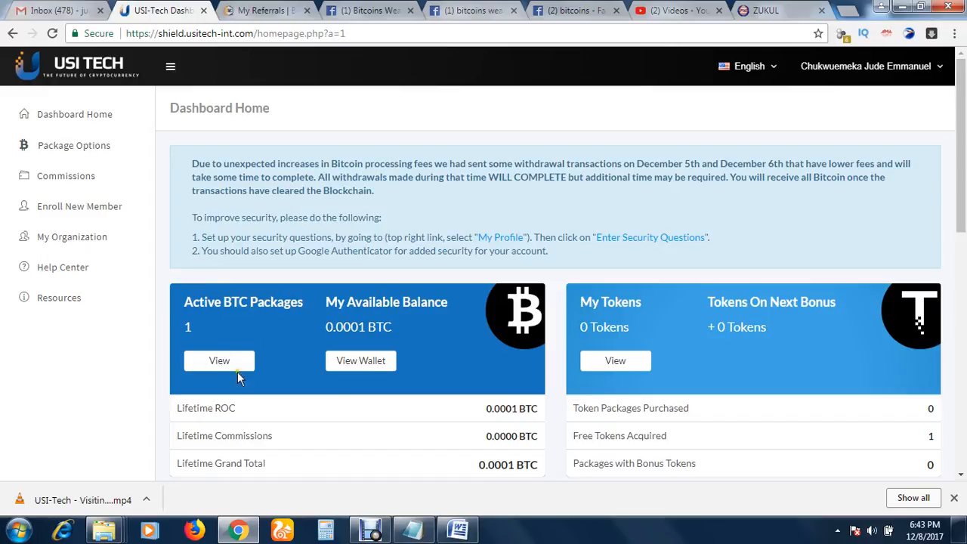
mouse_move(234, 352)
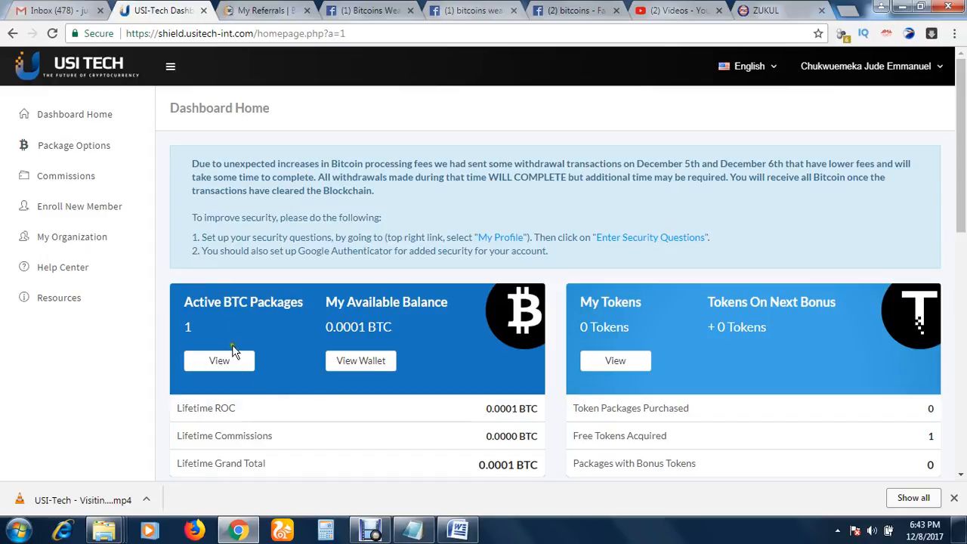
mouse_move(253, 302)
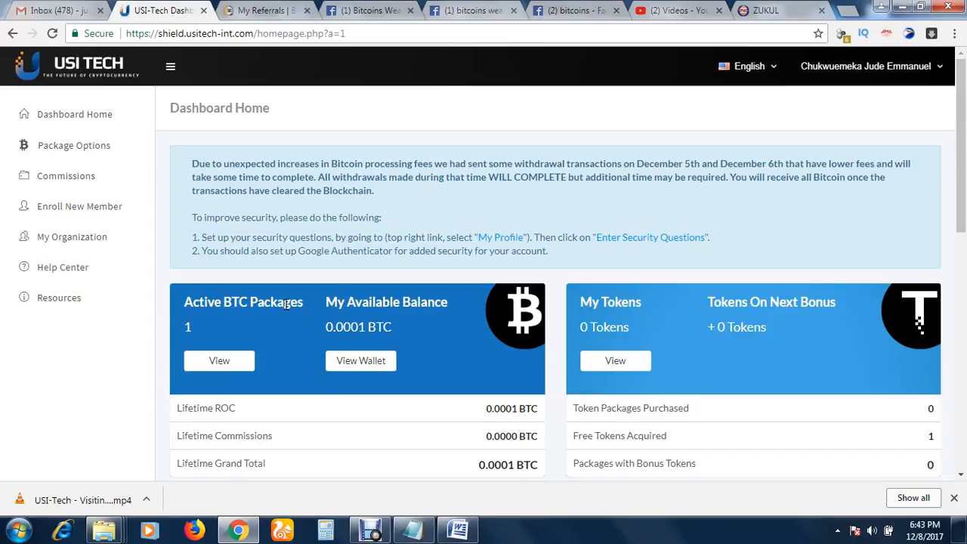
mouse_move(702, 340)
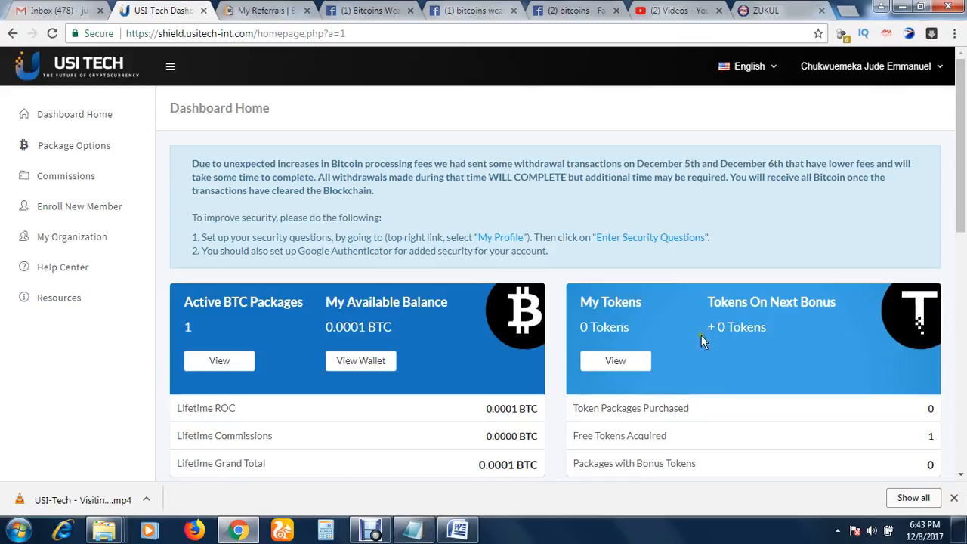
mouse_move(738, 379)
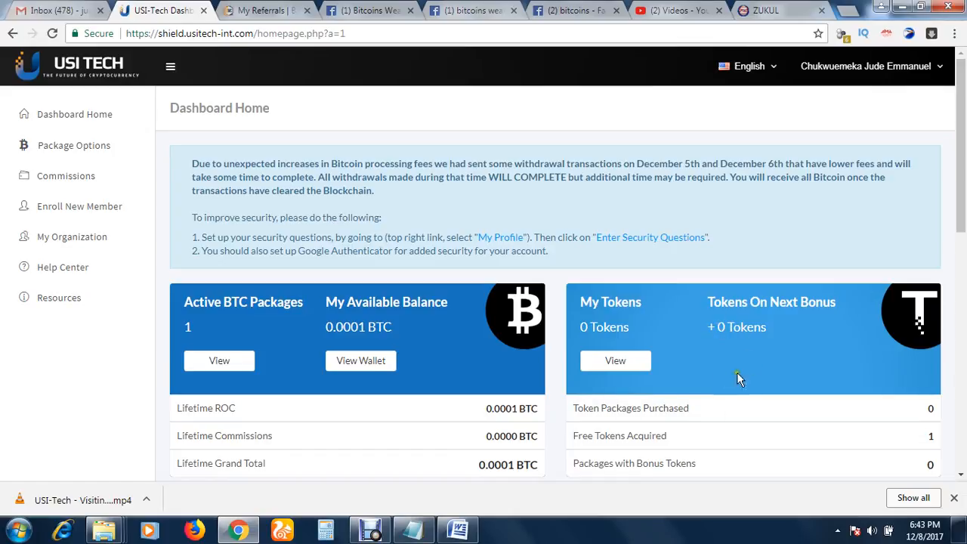
mouse_move(746, 354)
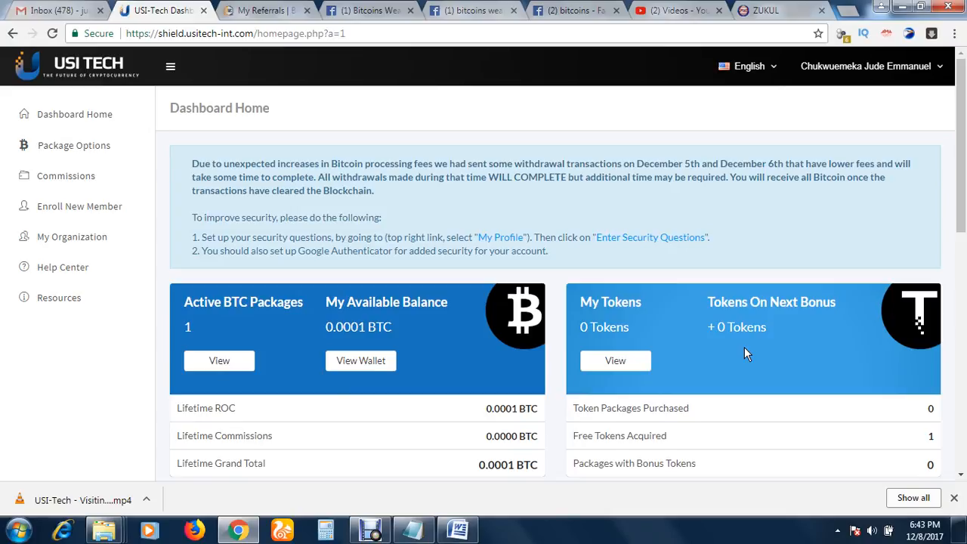
mouse_move(762, 375)
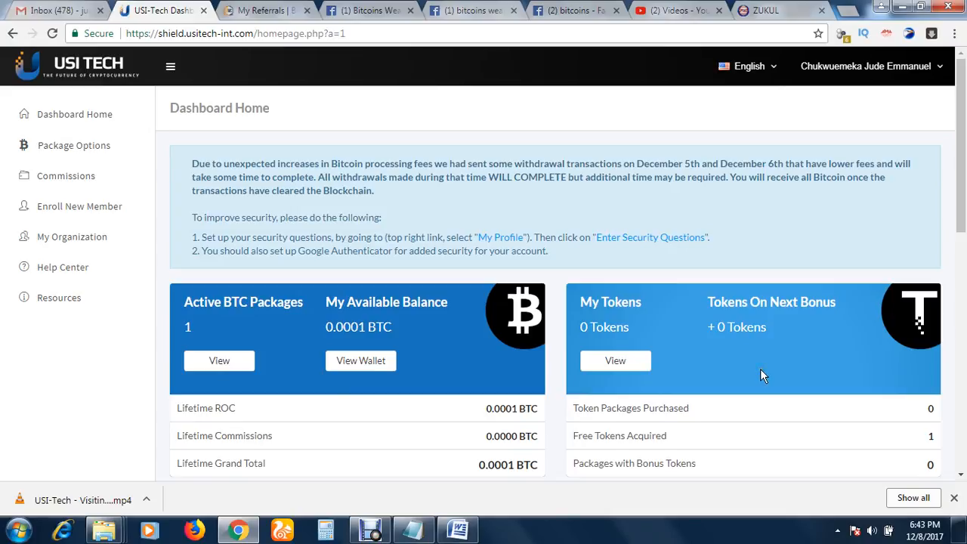
mouse_move(443, 366)
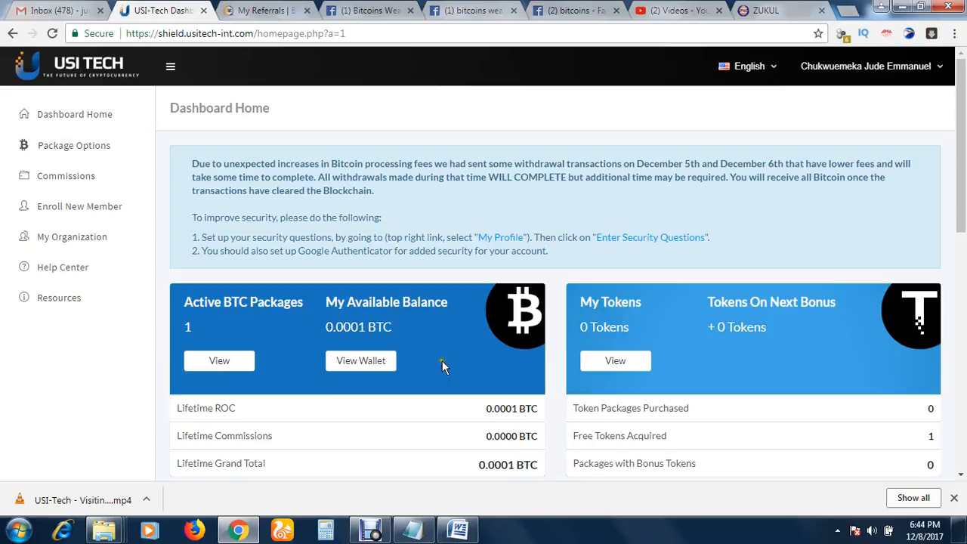
mouse_move(441, 365)
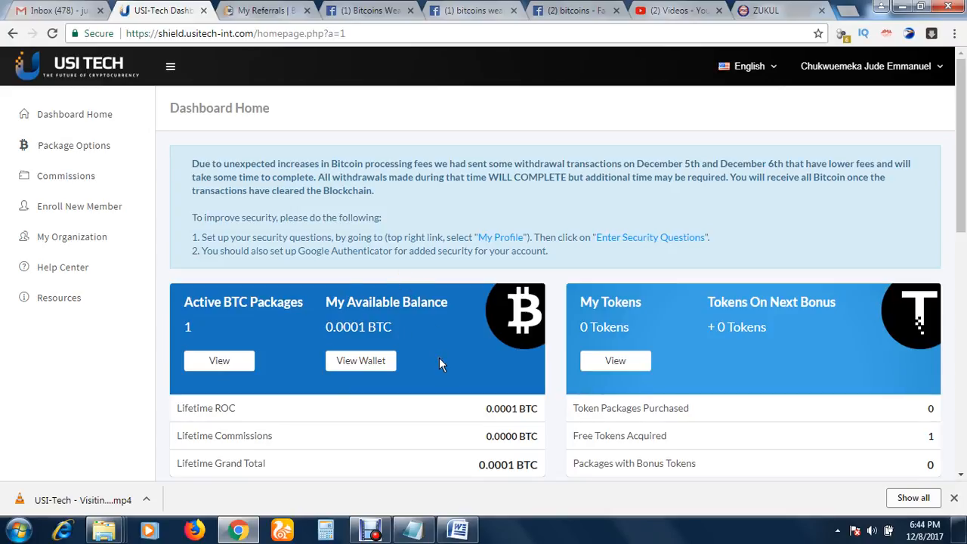
mouse_move(202, 317)
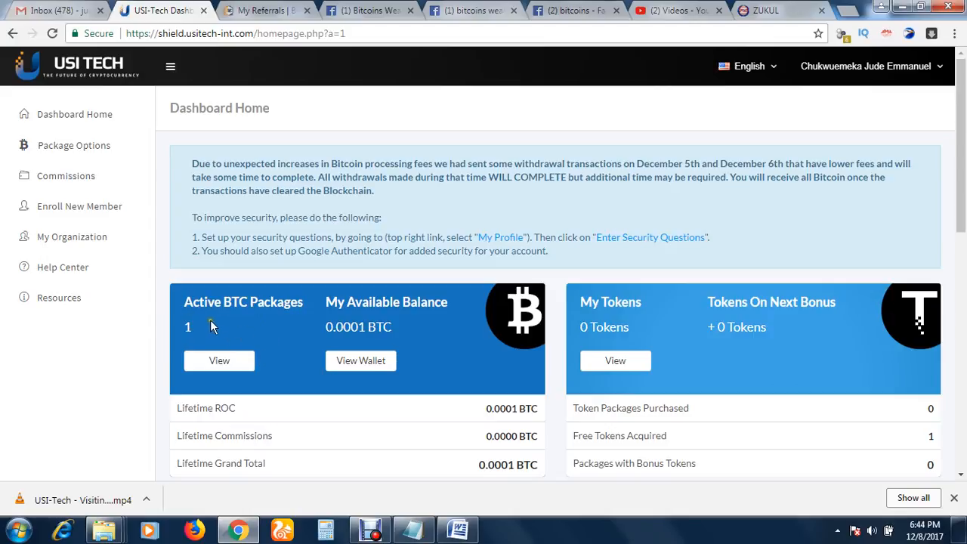
mouse_move(302, 360)
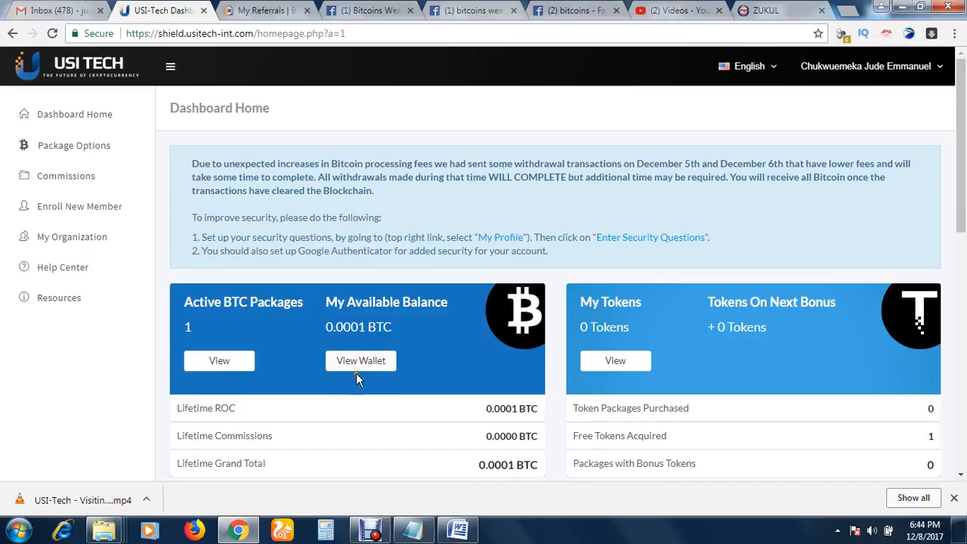
mouse_move(331, 392)
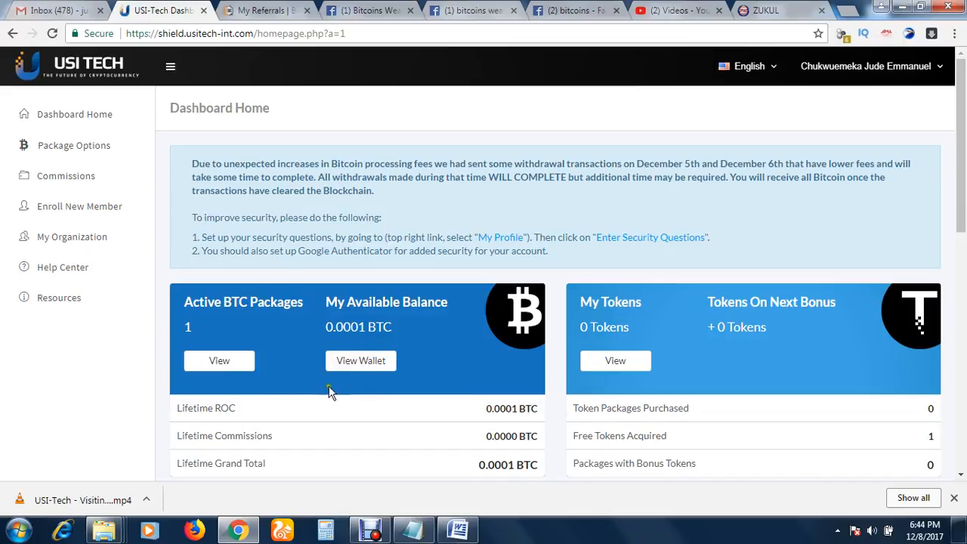
mouse_move(287, 365)
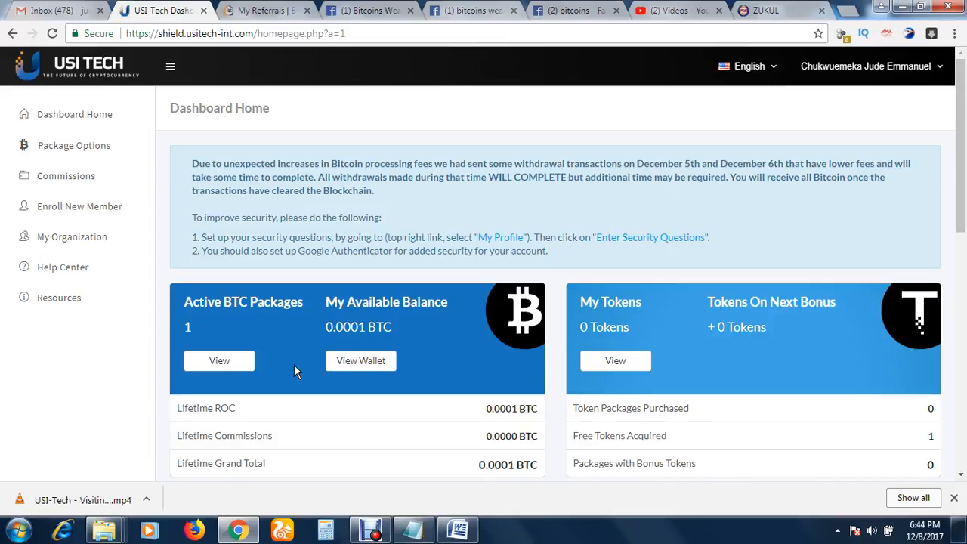
mouse_move(393, 318)
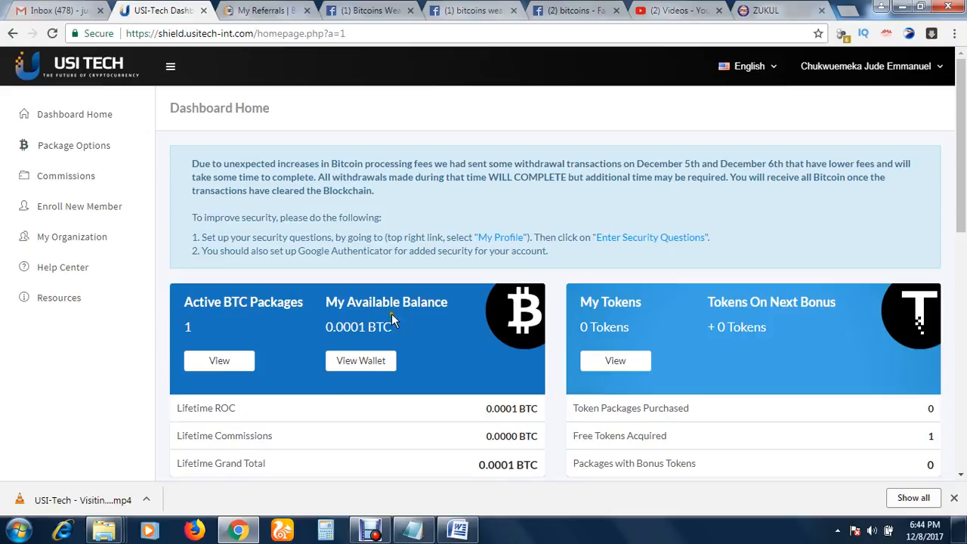
mouse_move(201, 305)
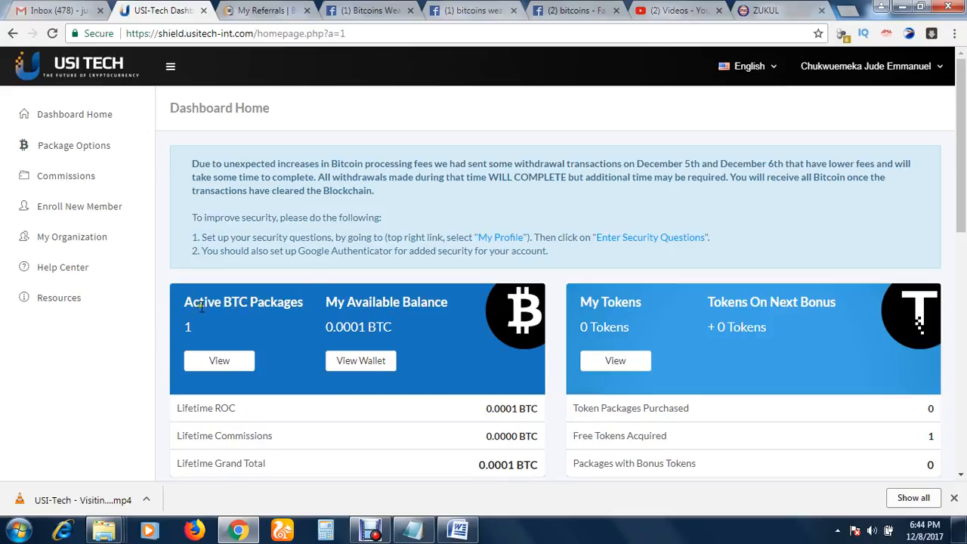
mouse_move(179, 402)
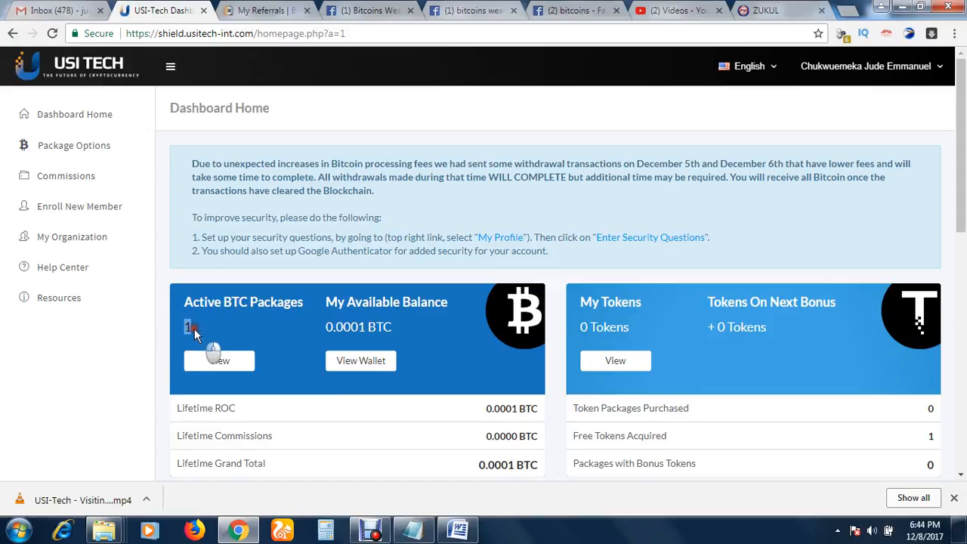
mouse_move(185, 326)
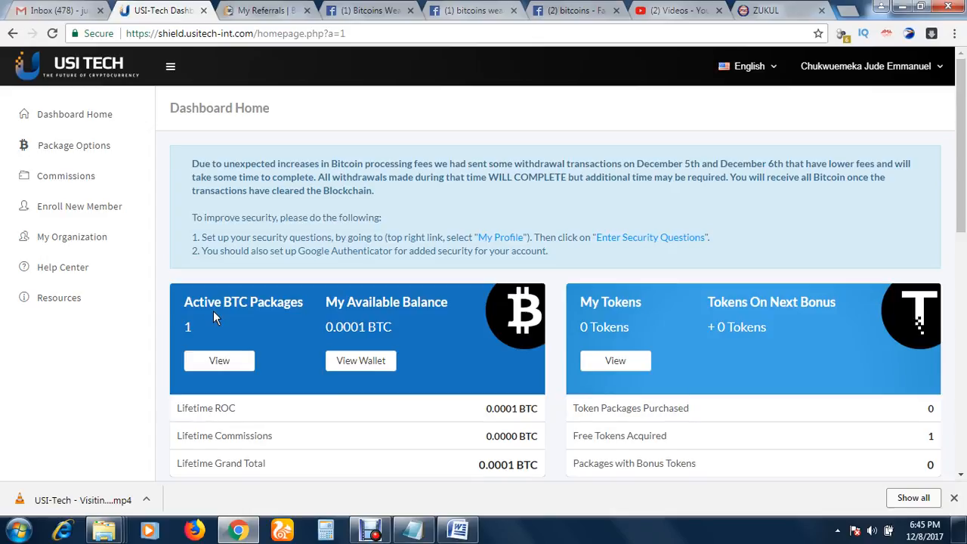
mouse_move(316, 412)
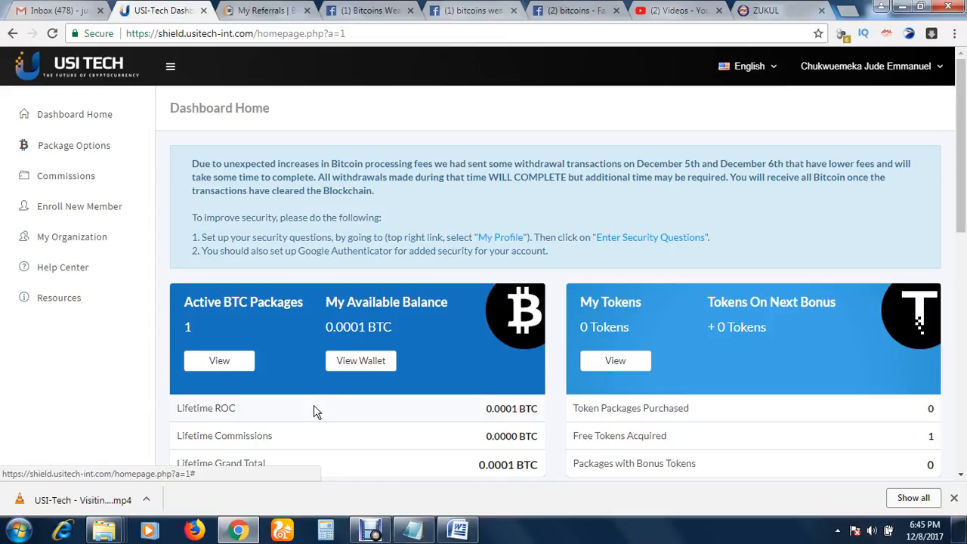
mouse_move(318, 316)
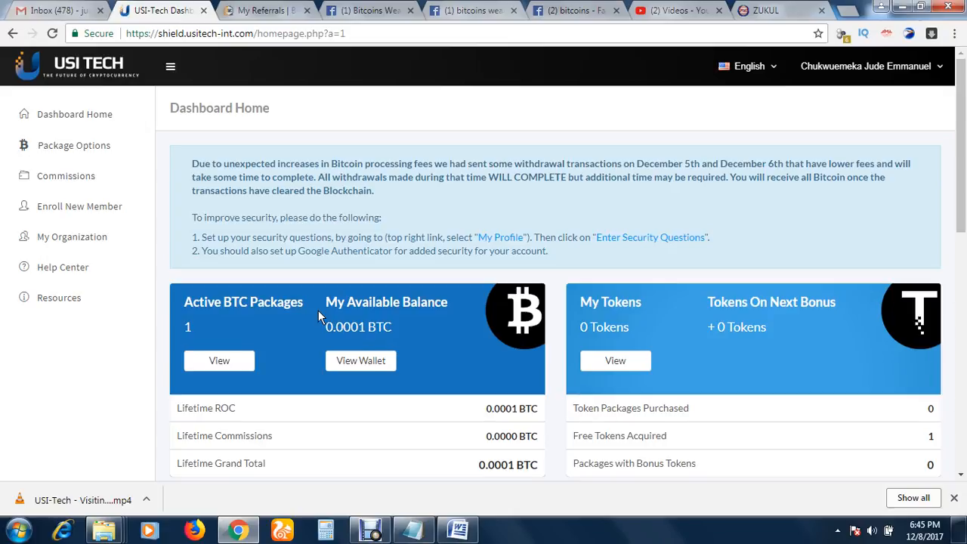
mouse_move(860, 108)
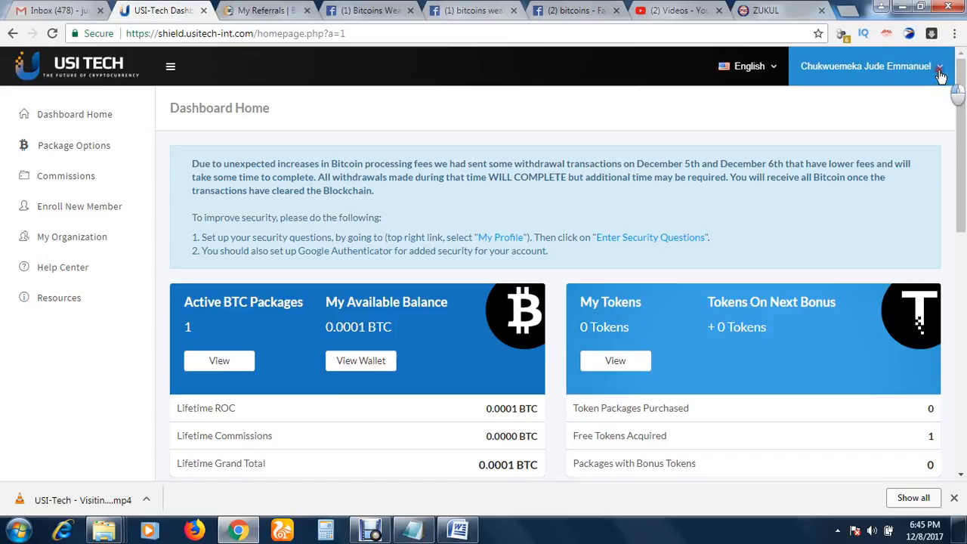
Step: Open Profile Settings from the account menu and scroll down to the Account Verification box
left_click(940, 66)
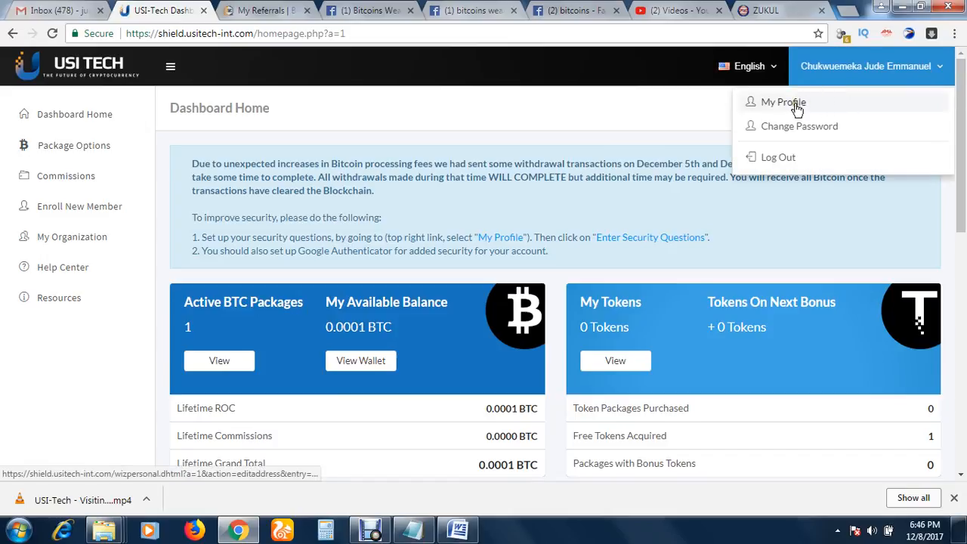
left_click(782, 102)
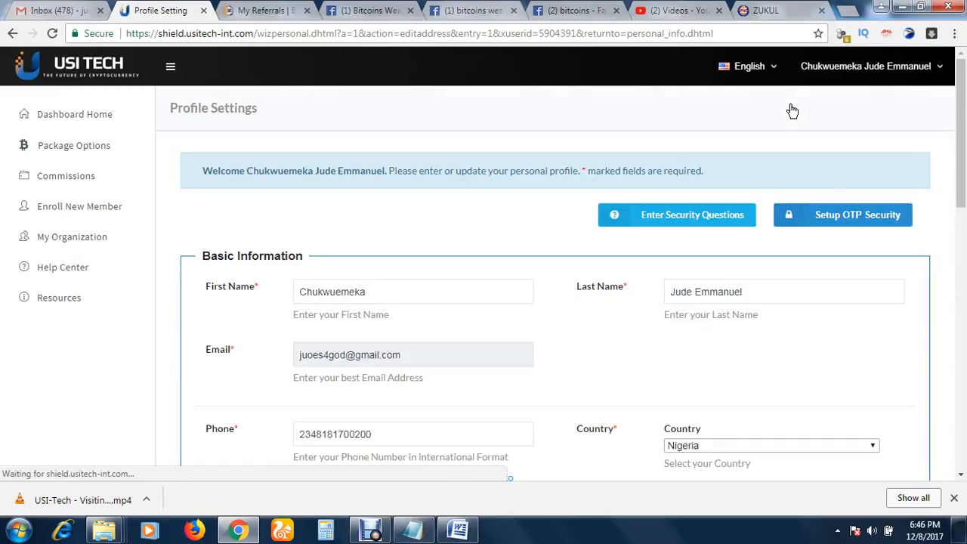
scroll("down", 3)
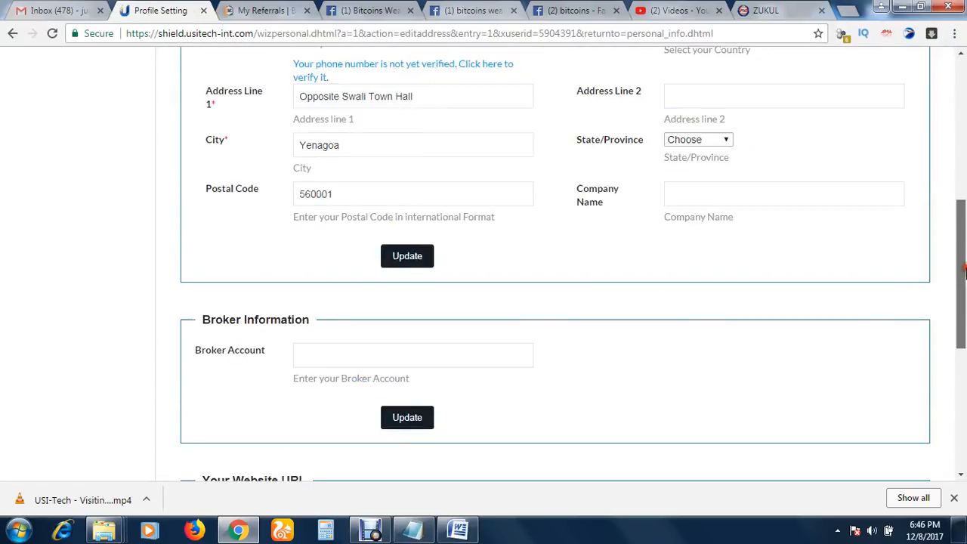
scroll("down", 3)
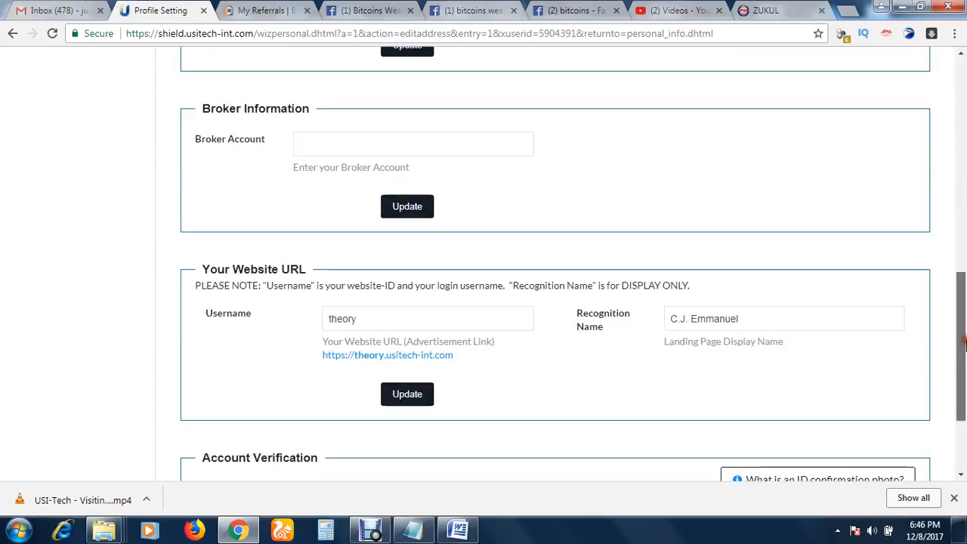
scroll("down", 3)
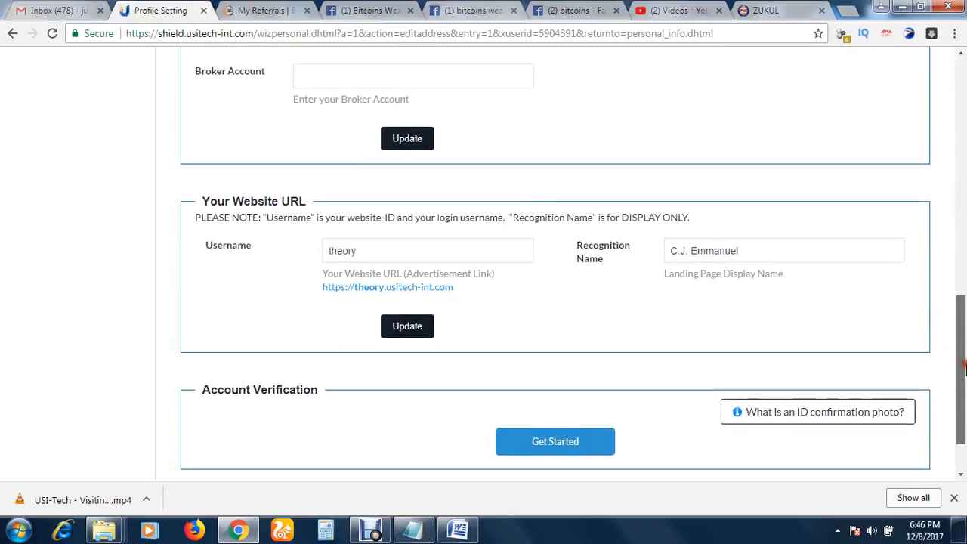
scroll("down", 3)
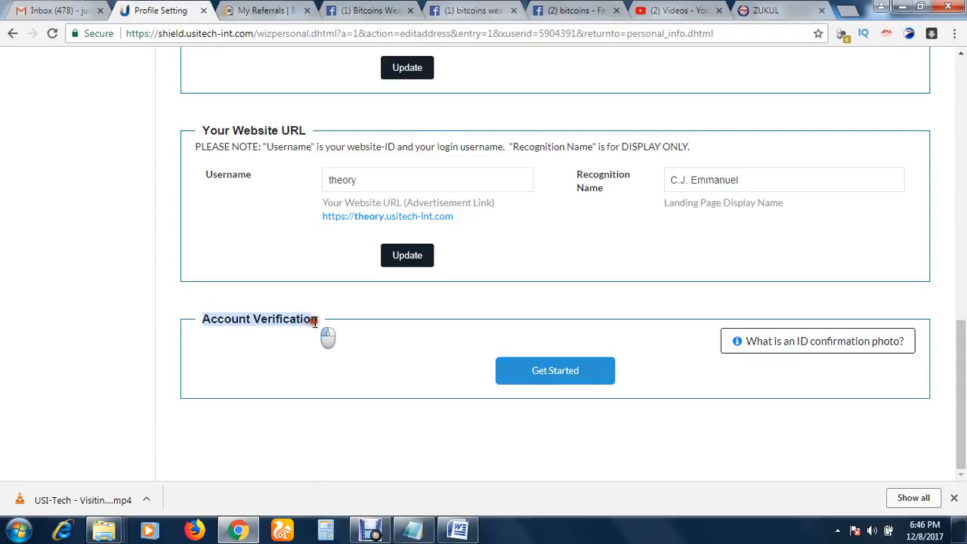
mouse_move(555, 370)
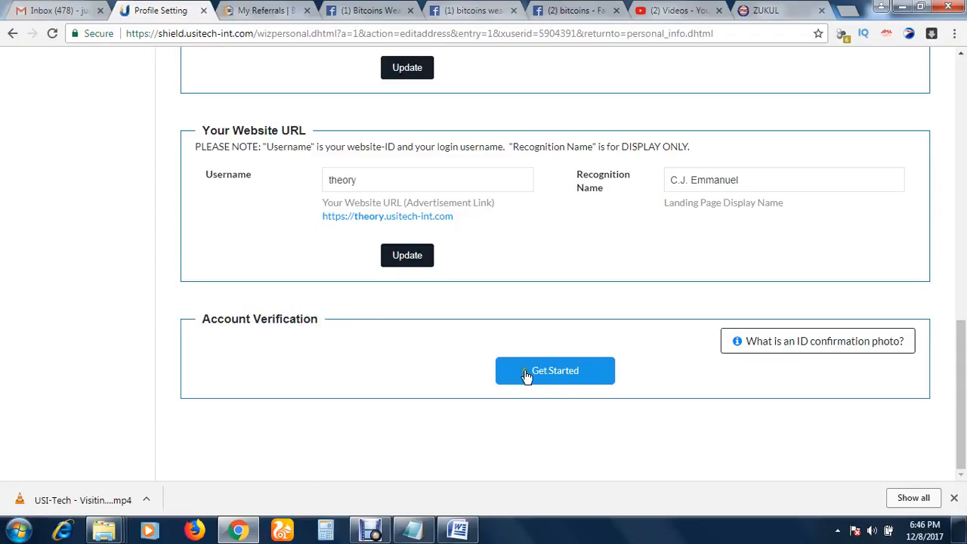
Step: Start verification with Get Started and scroll to the ID and address photo upload fields
left_click(555, 370)
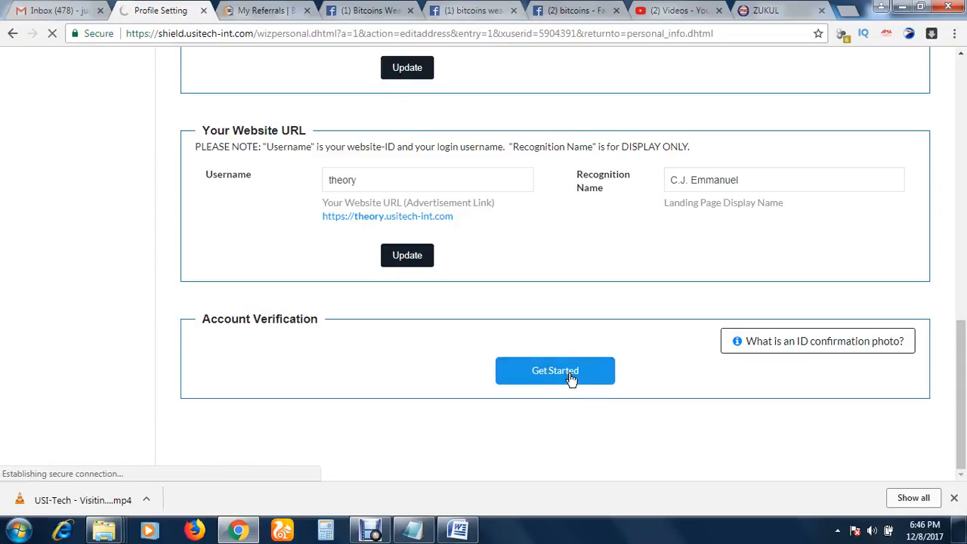
left_click(555, 370)
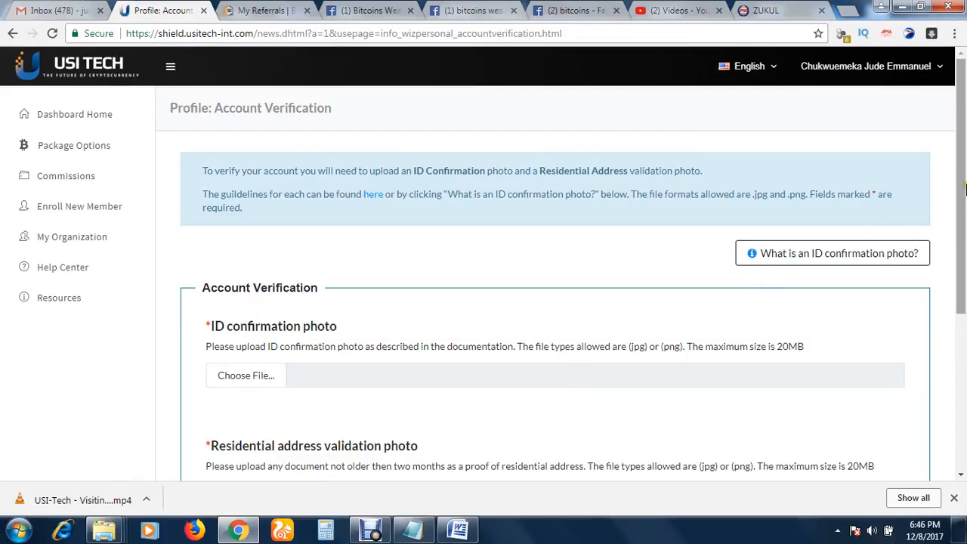
scroll("down", 3)
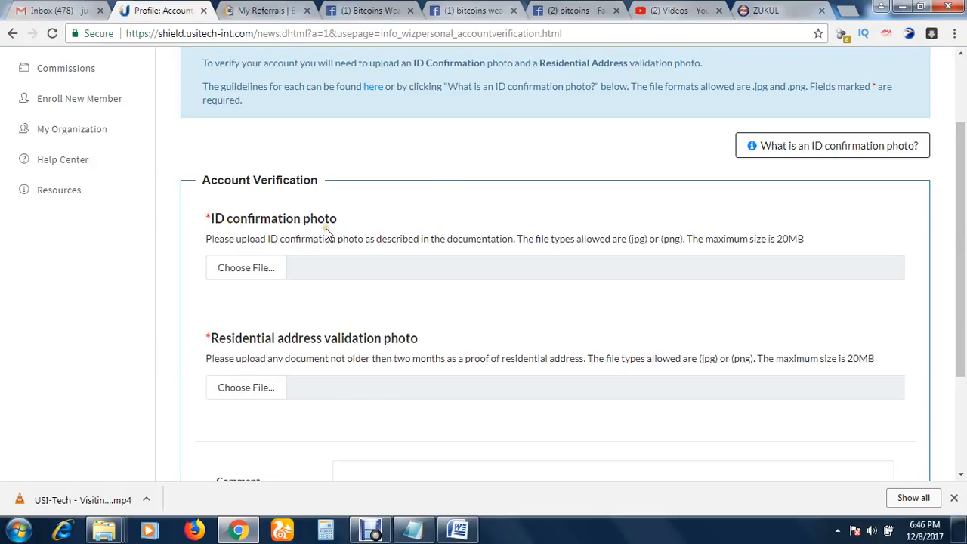
mouse_move(287, 261)
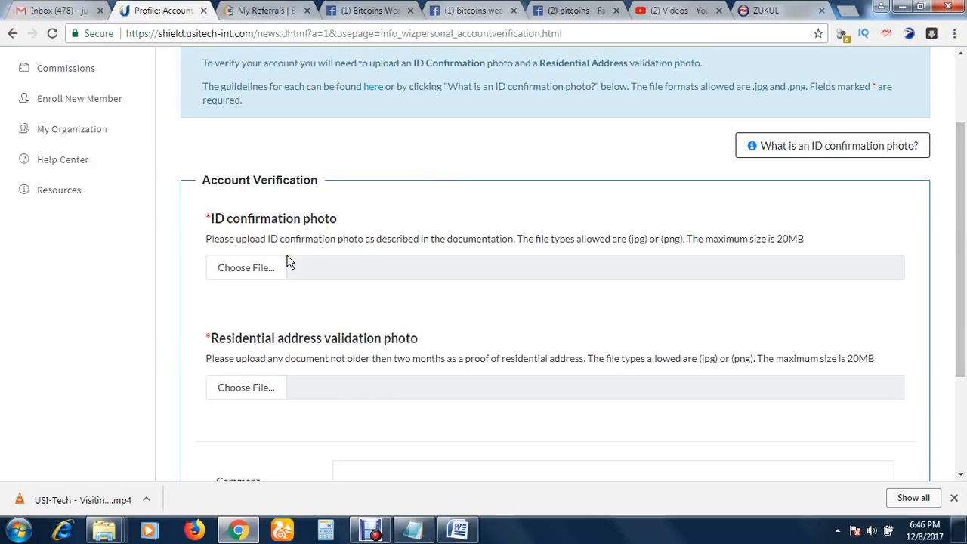
mouse_move(380, 251)
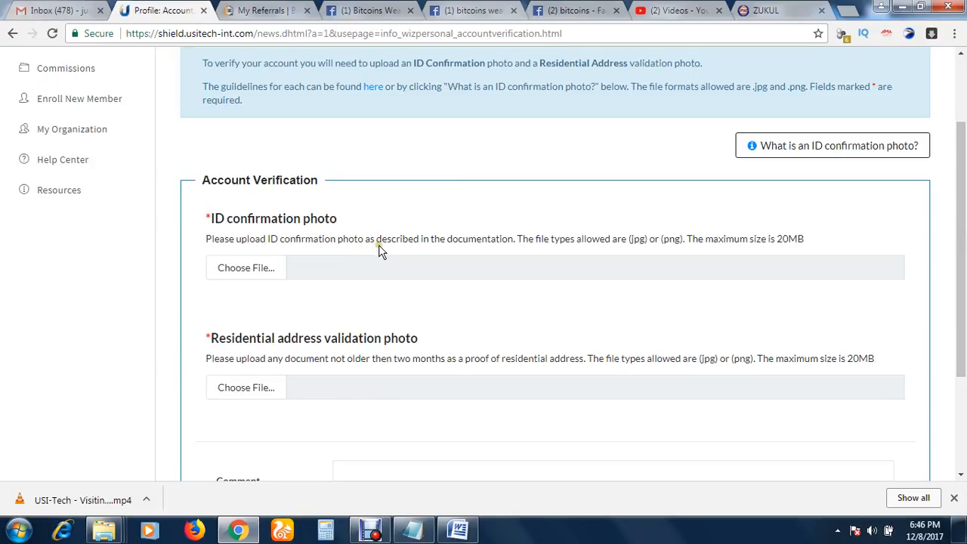
mouse_move(744, 128)
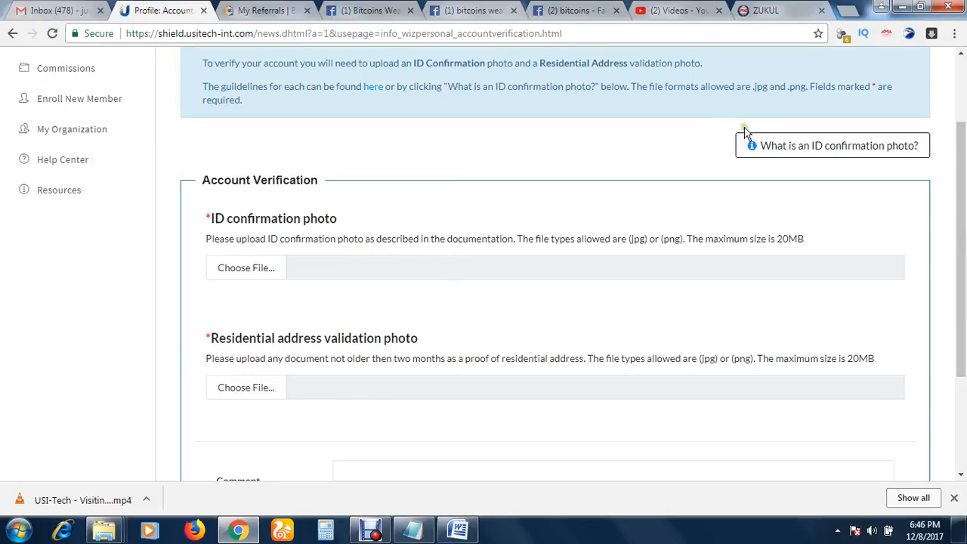
mouse_move(831, 145)
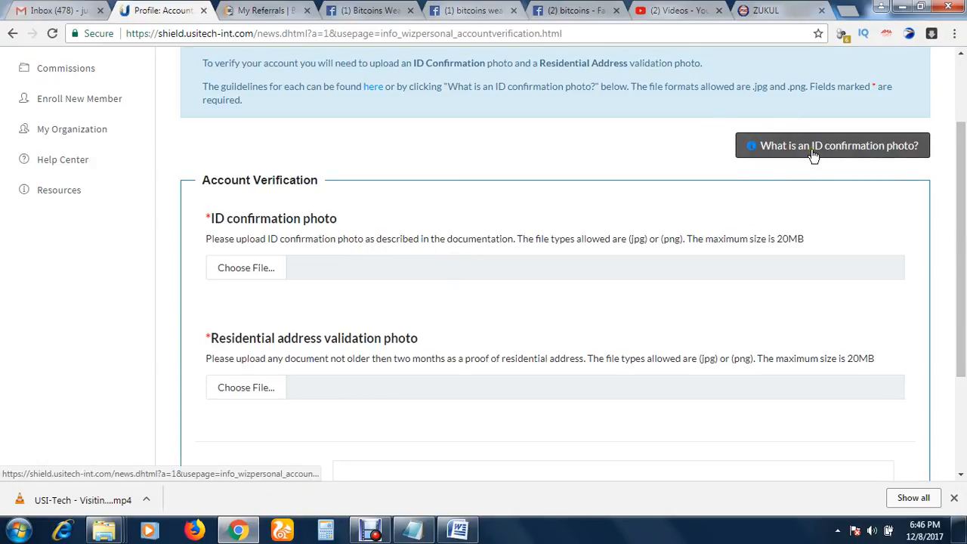
left_click(833, 145)
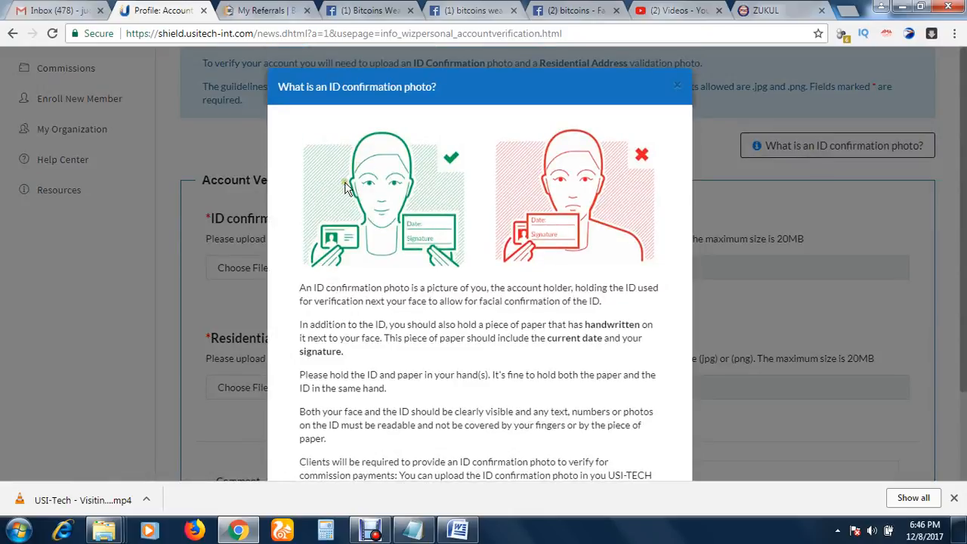
mouse_move(300, 259)
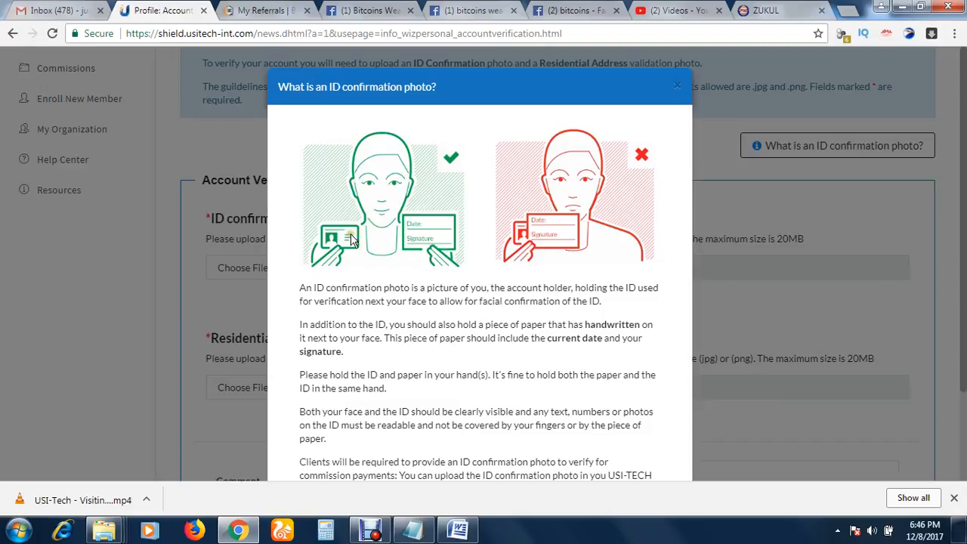
mouse_move(406, 228)
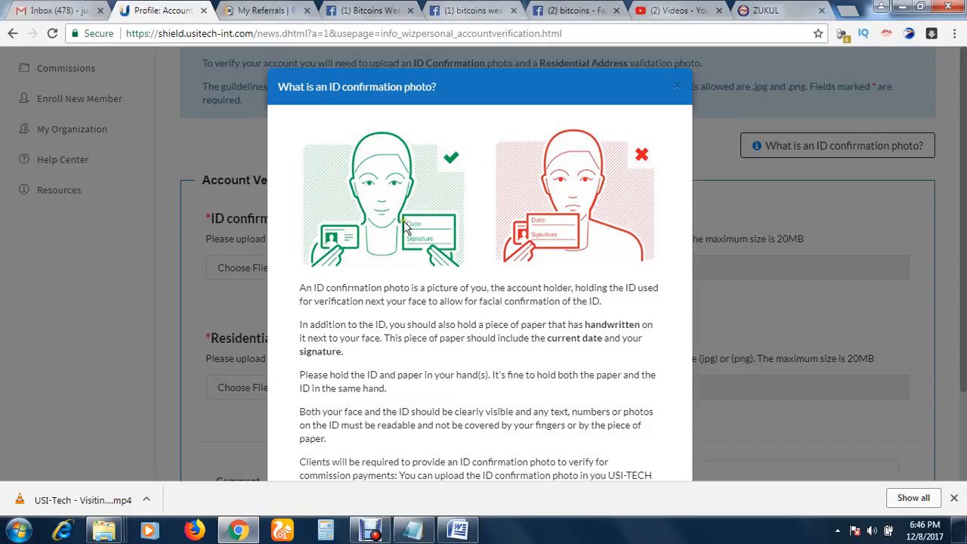
mouse_move(421, 249)
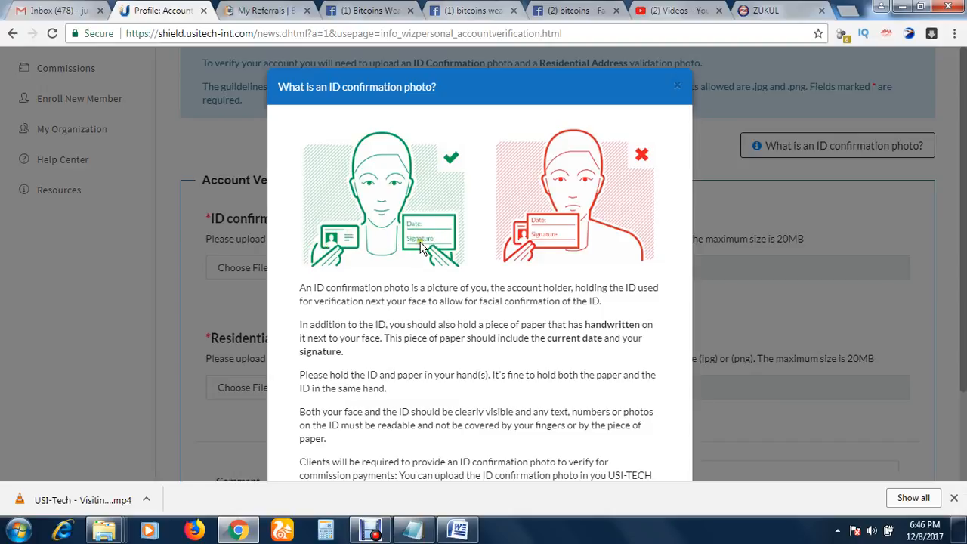
mouse_move(420, 242)
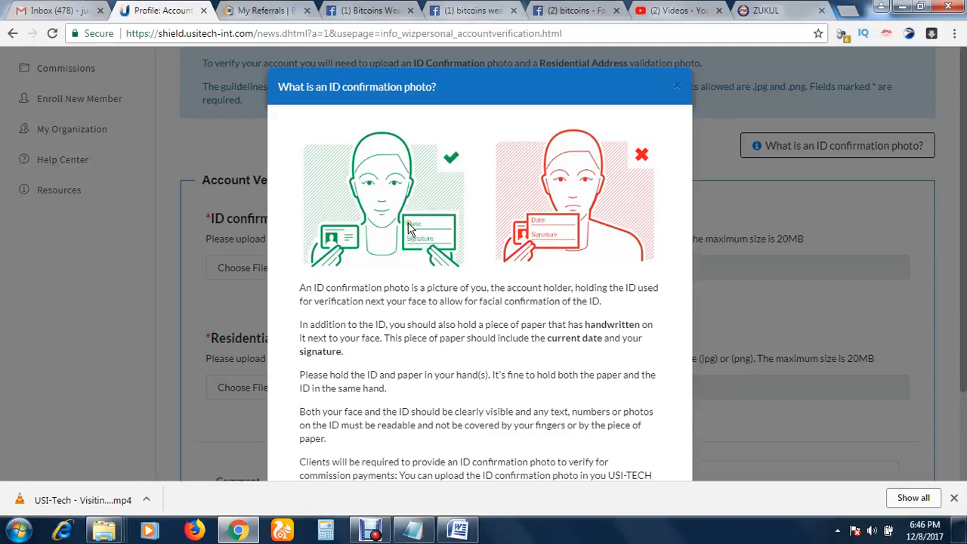
mouse_move(426, 235)
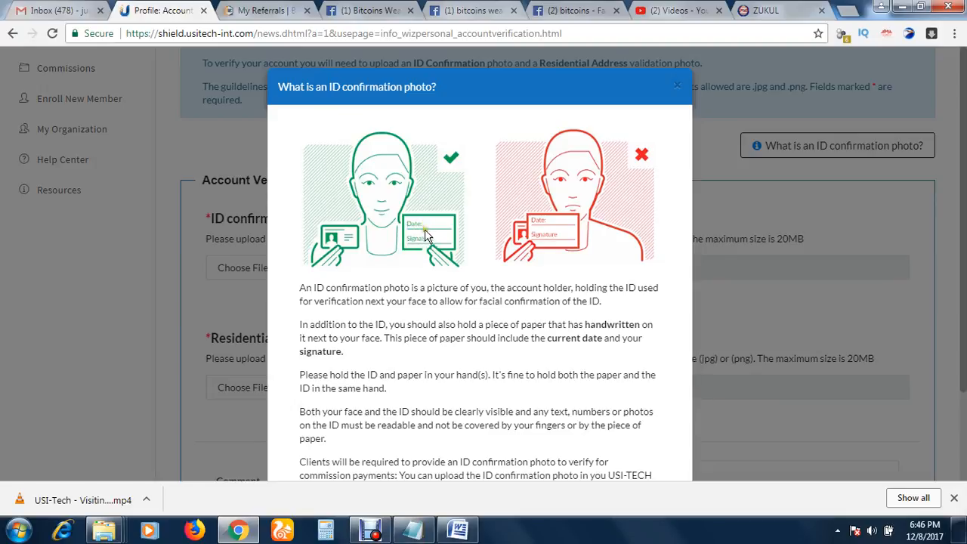
mouse_move(434, 241)
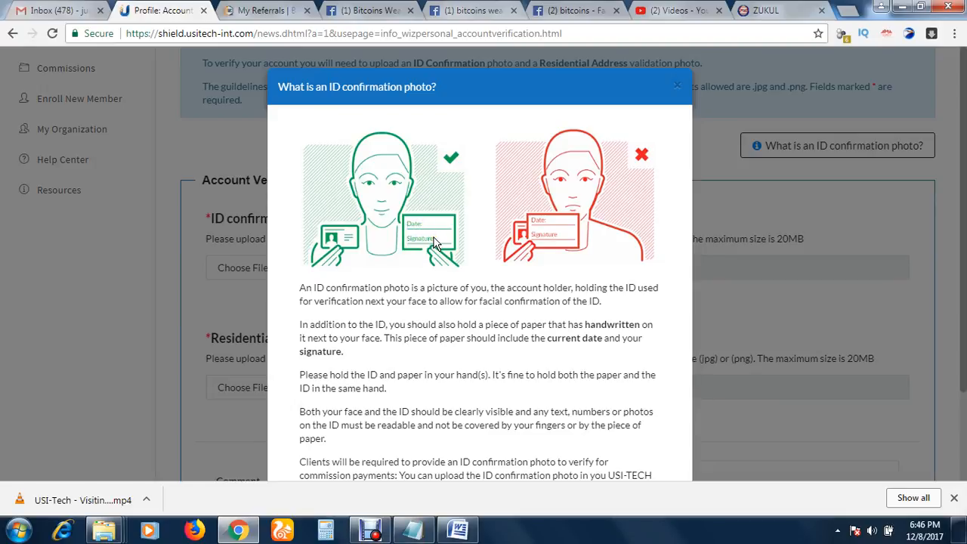
mouse_move(366, 237)
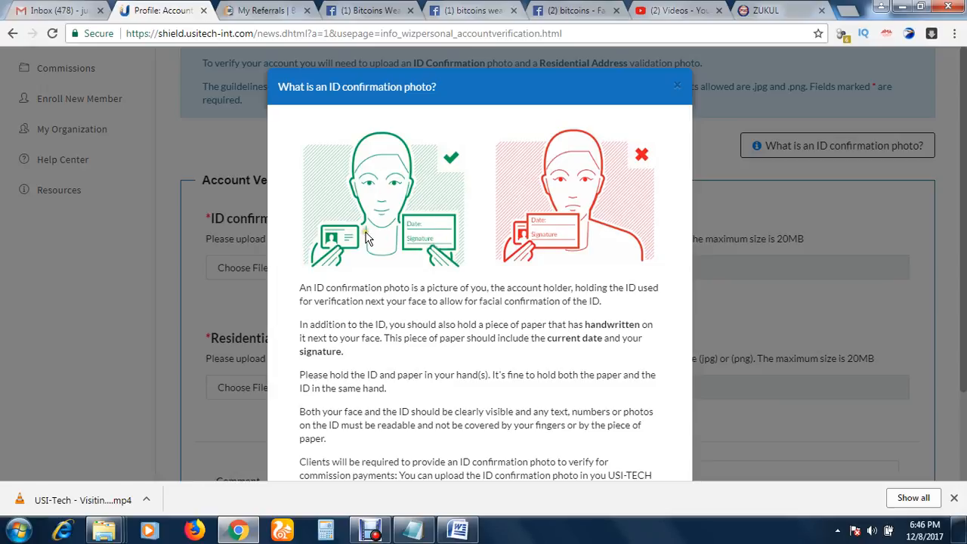
mouse_move(321, 195)
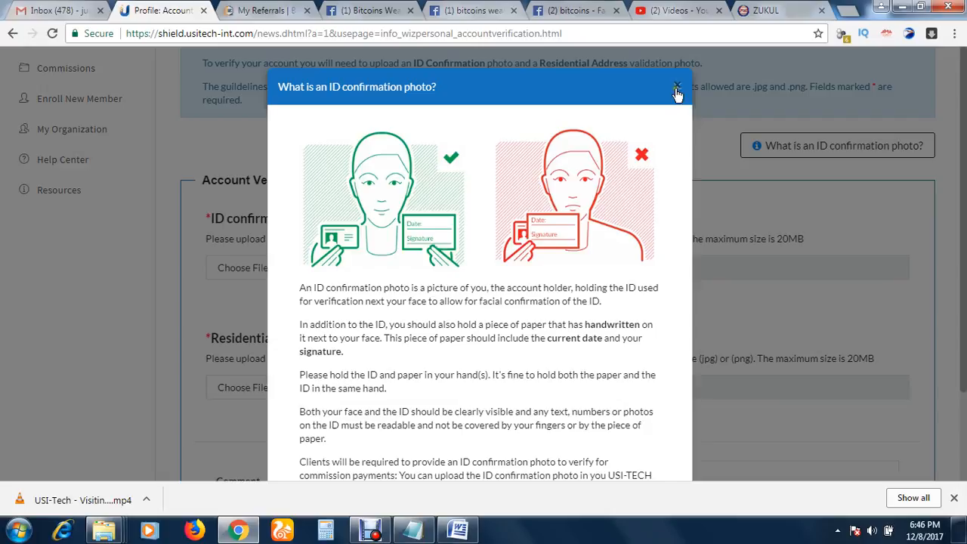
left_click(677, 86)
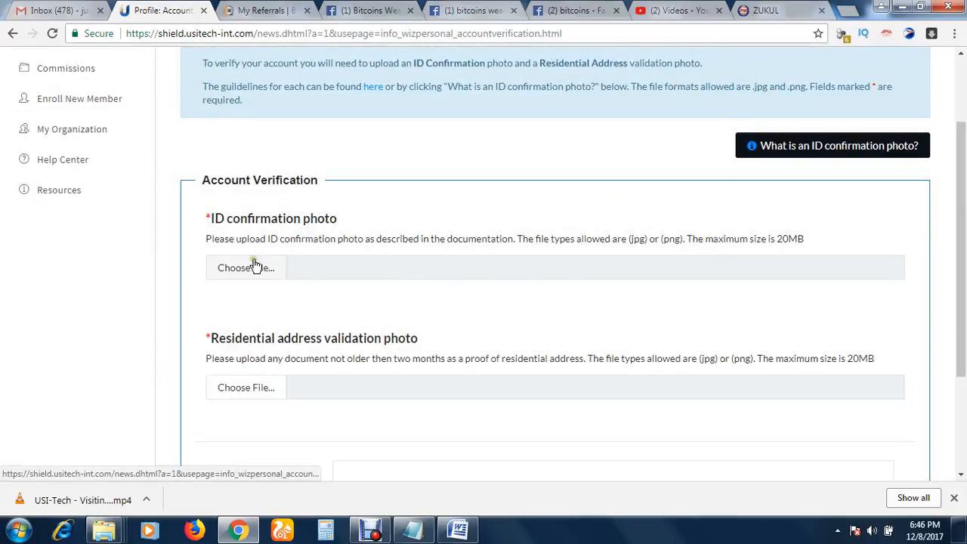
Step: Select 'Confirm ID.jpg' from the Desktop for the ID confirmation photo field
left_click(246, 267)
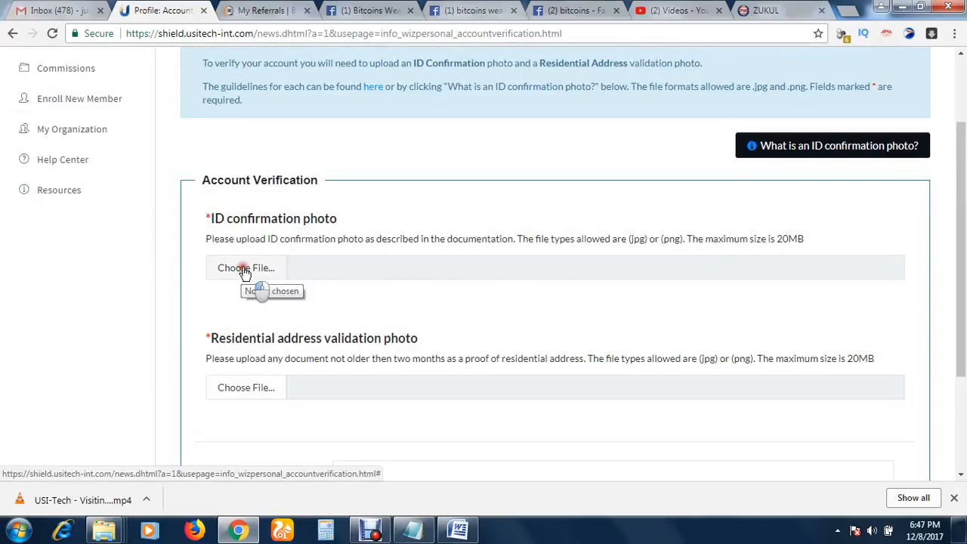
left_click(245, 267)
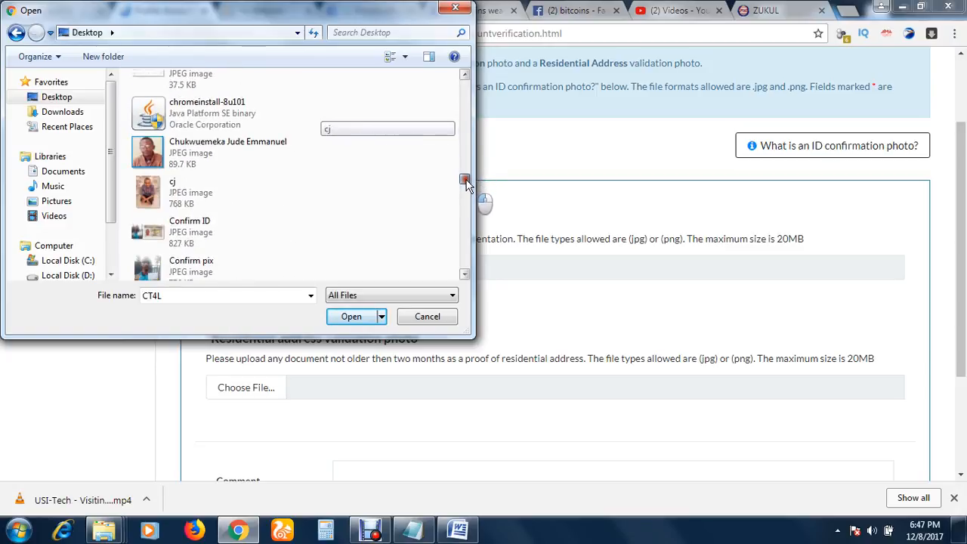
scroll("down", 3)
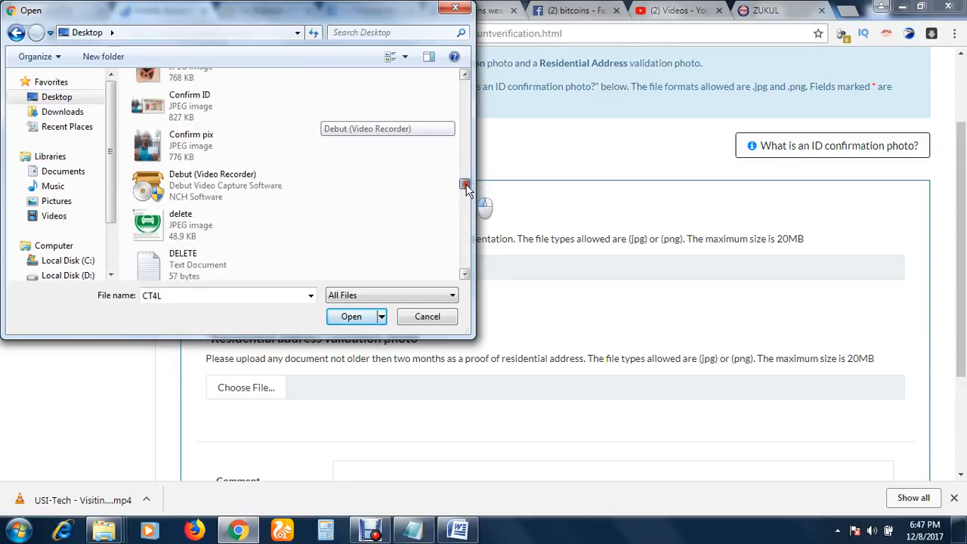
scroll("up", 3)
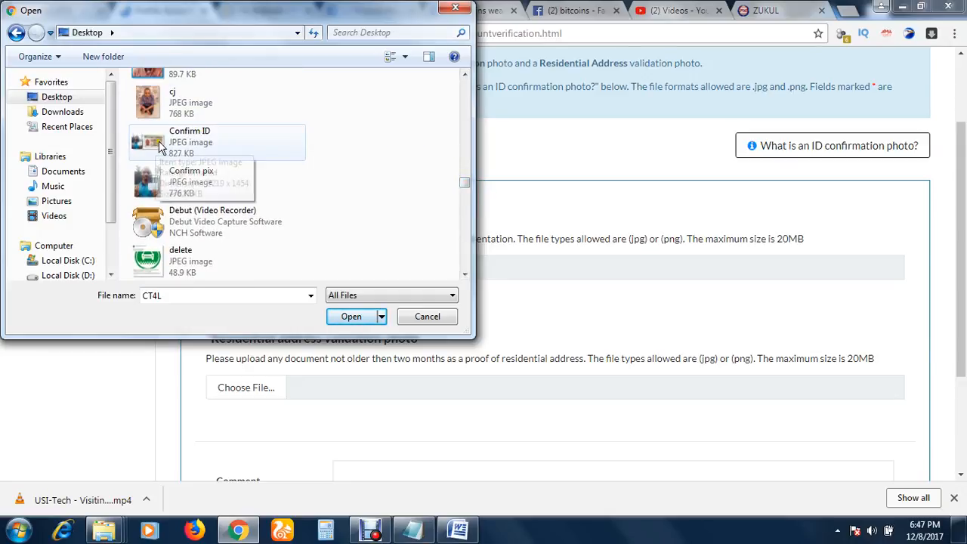
left_click(189, 142)
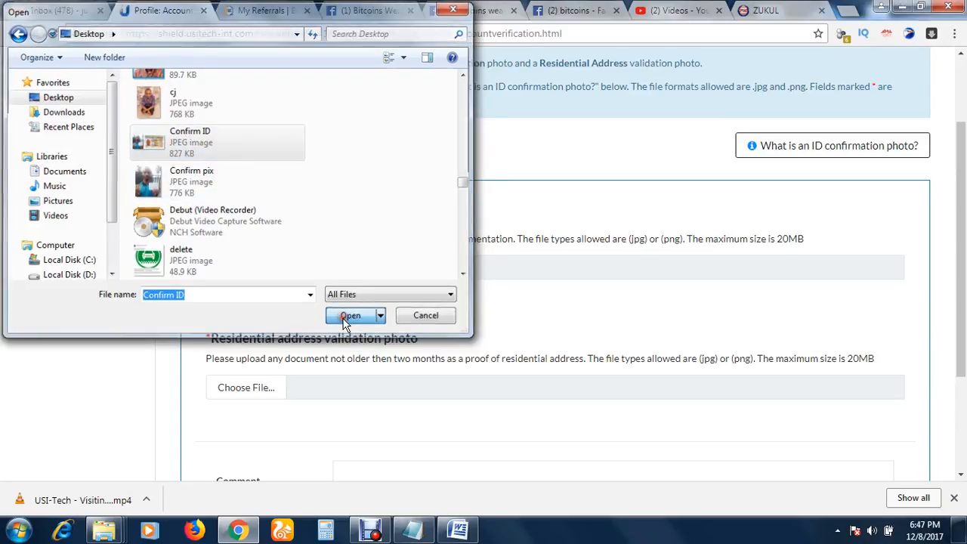
left_click(350, 315)
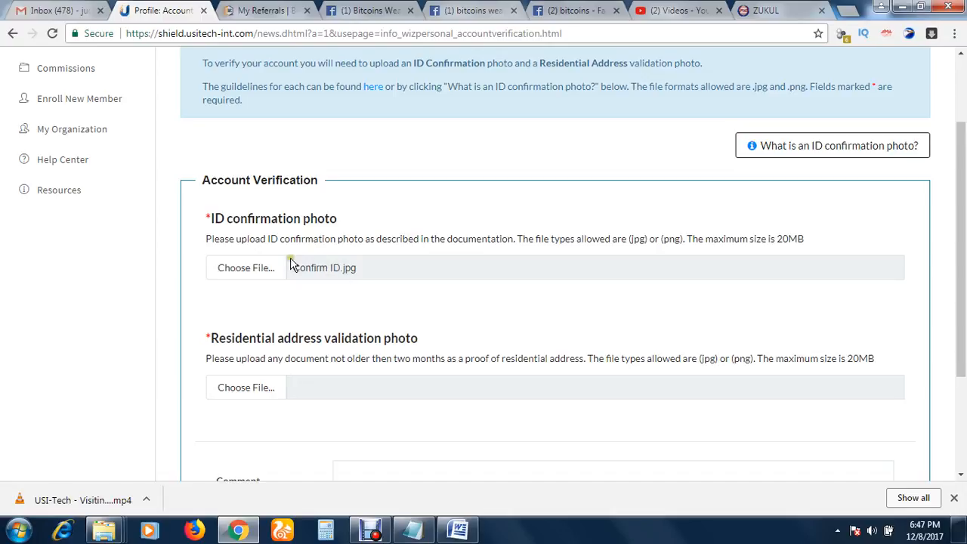
Step: Browse the Open dialog, then dismiss it without choosing any file
left_click(246, 267)
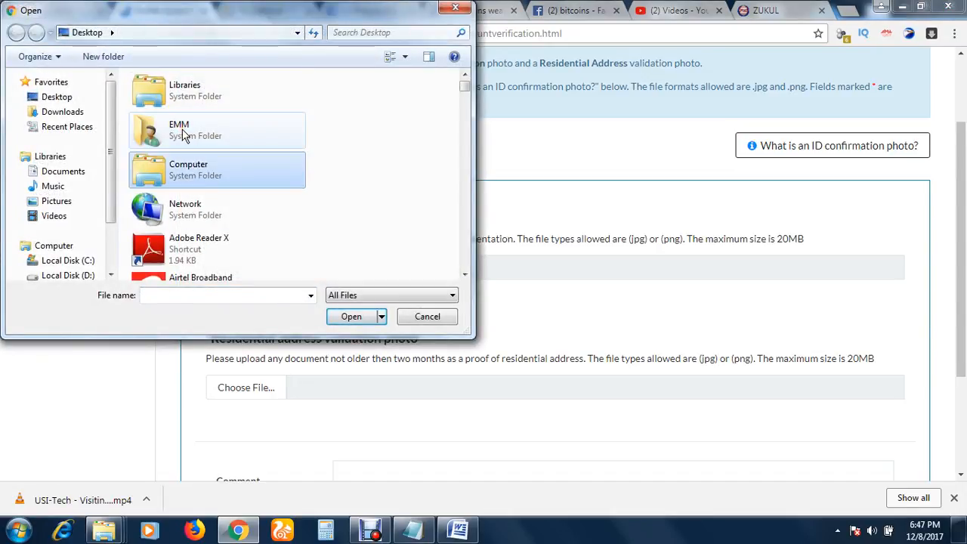
scroll("down", 3)
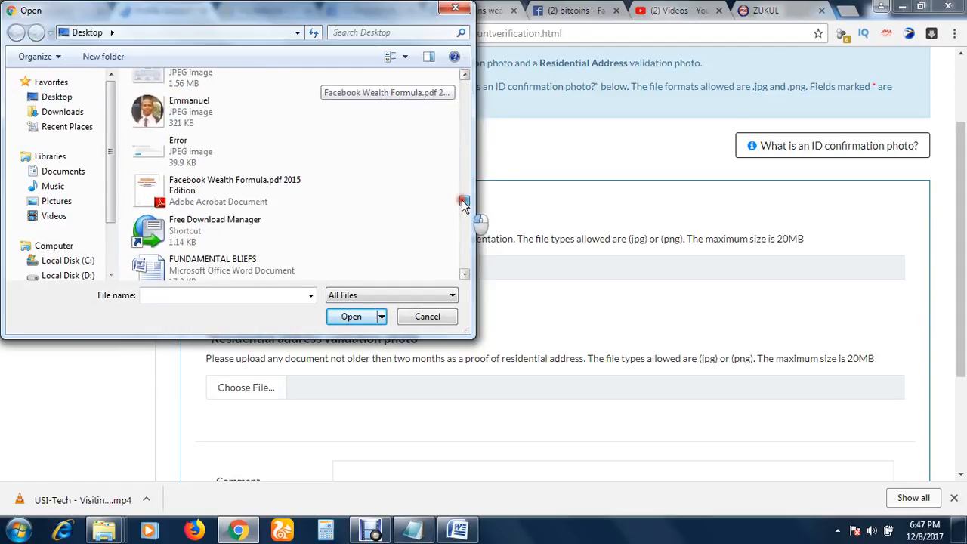
scroll("down", 3)
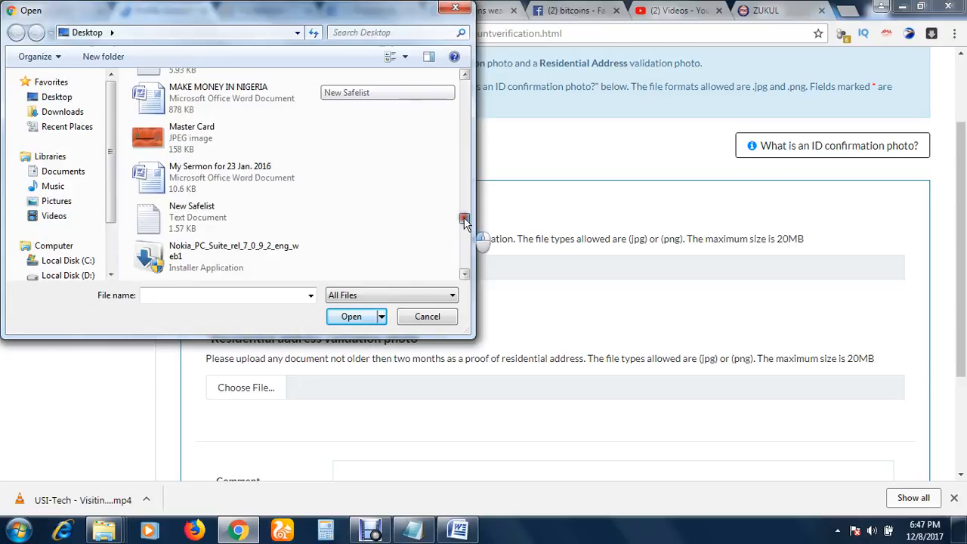
scroll("down", 3)
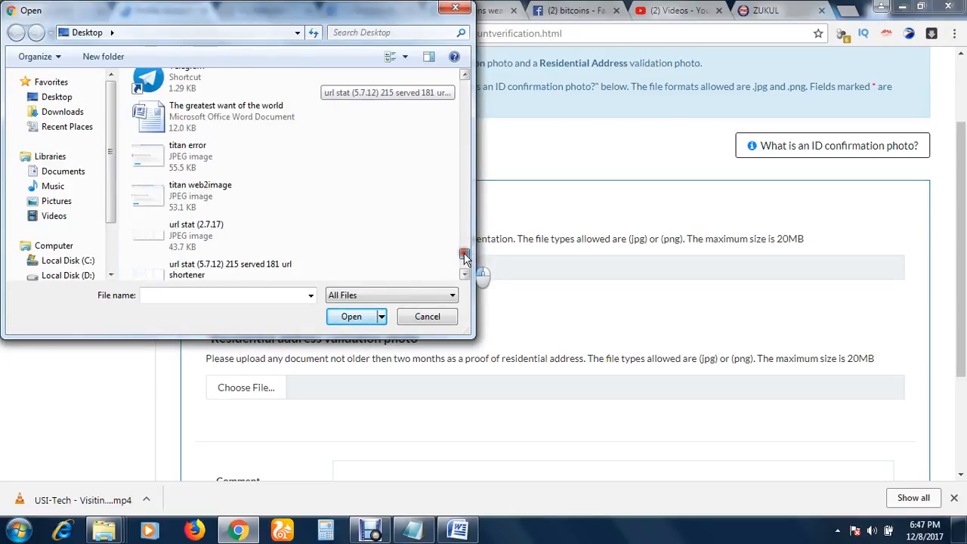
scroll("up", 3)
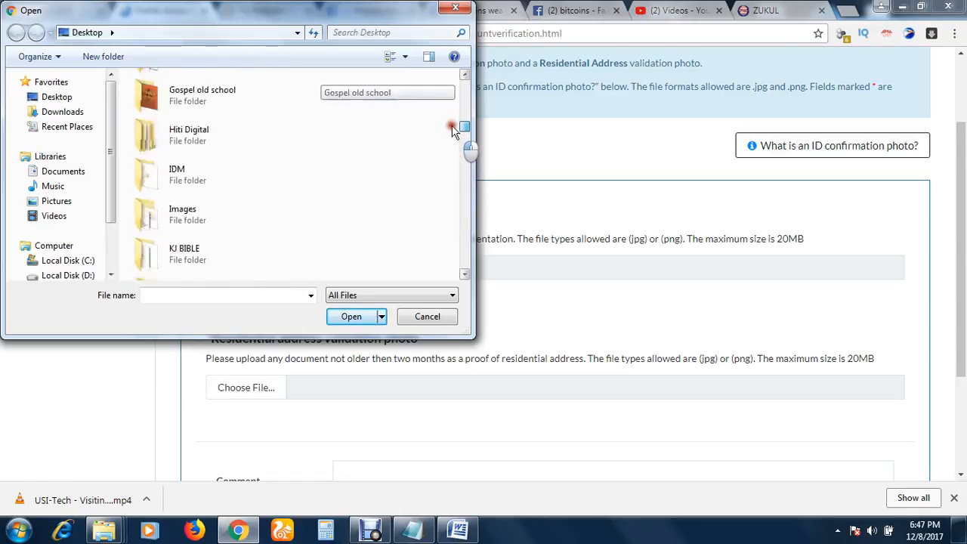
scroll("down", 3)
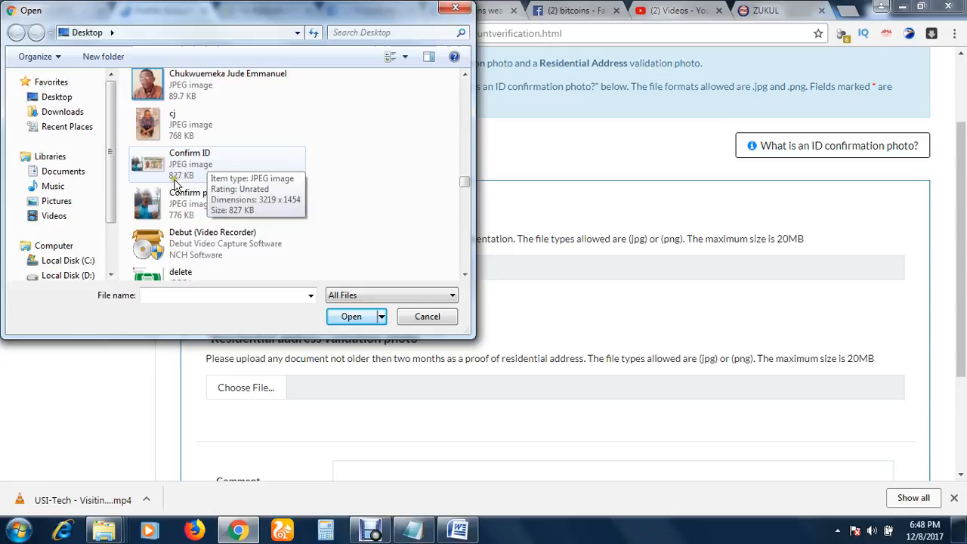
mouse_move(317, 143)
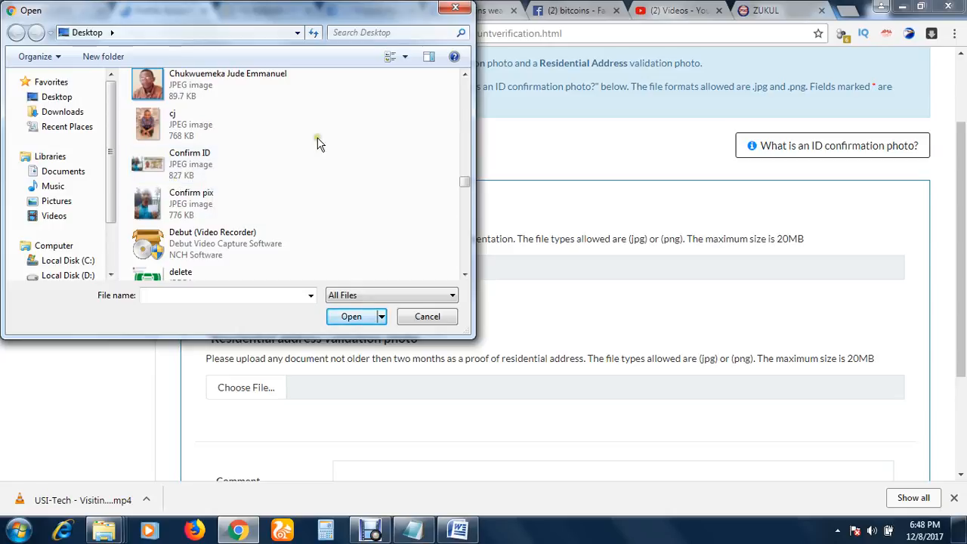
mouse_move(455, 8)
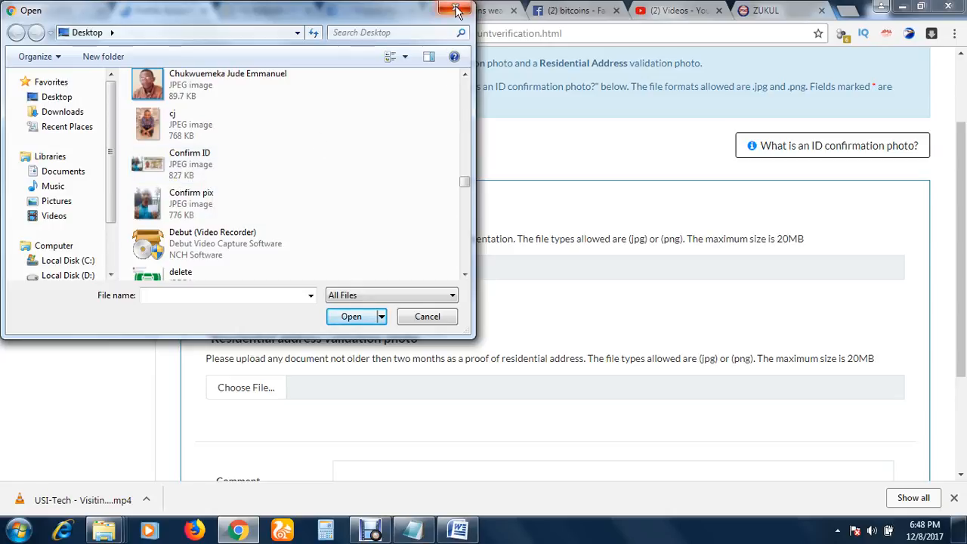
mouse_move(455, 9)
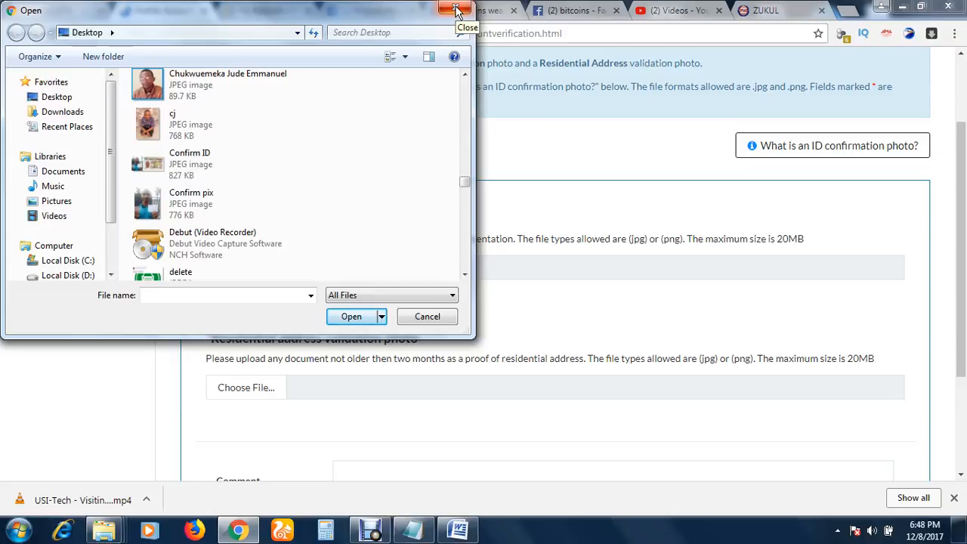
left_click(455, 9)
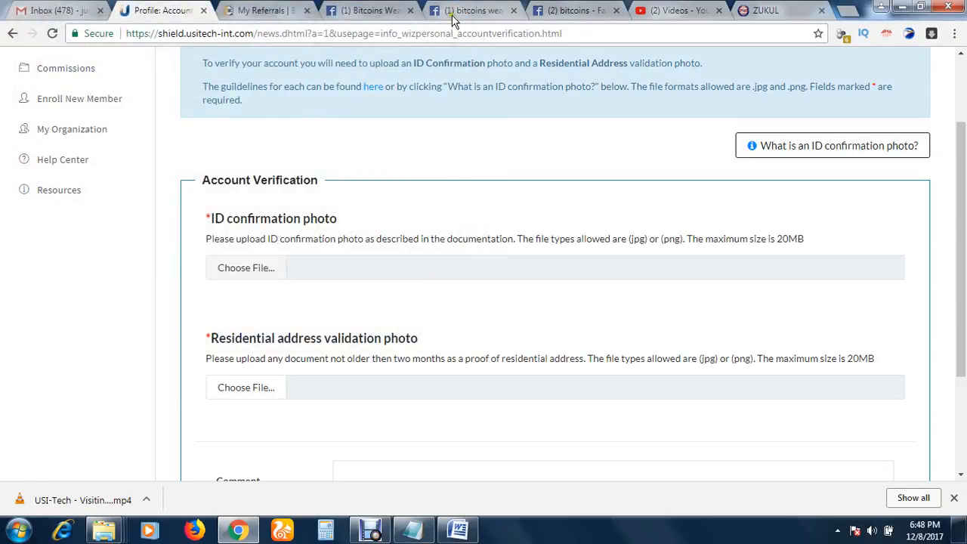
Step: Re-attach 'Confirm ID.jpg' from the Desktop to the ID confirmation photo field
scroll("down", 3)
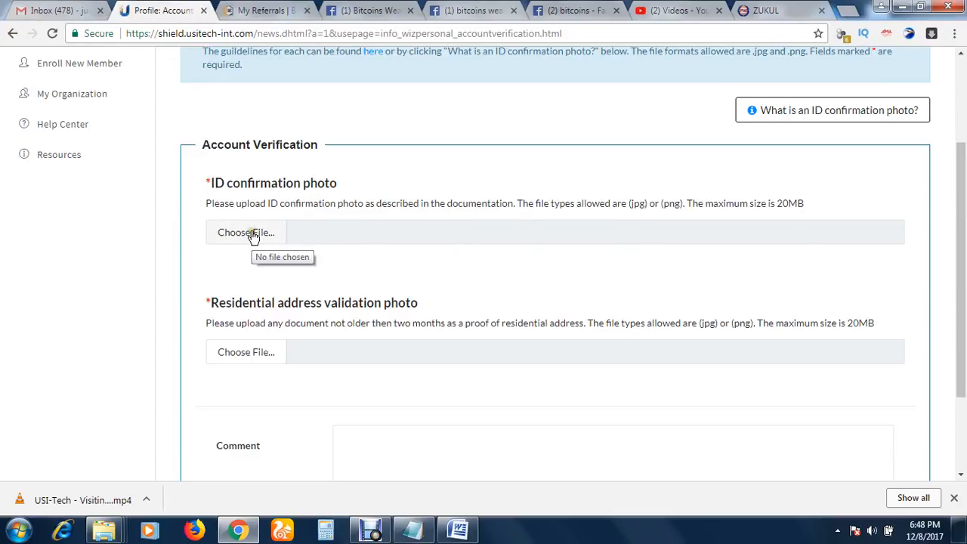
left_click(246, 232)
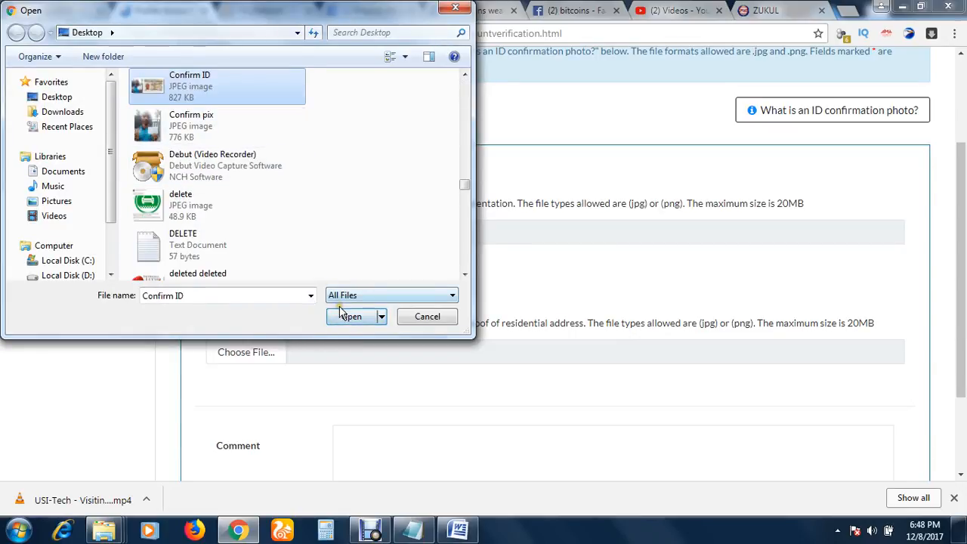
left_click(350, 315)
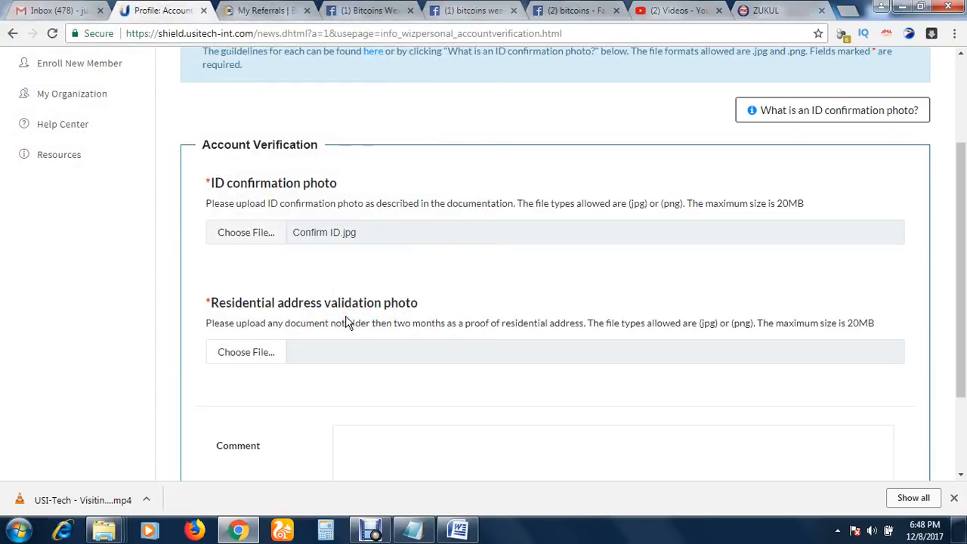
mouse_move(803, 144)
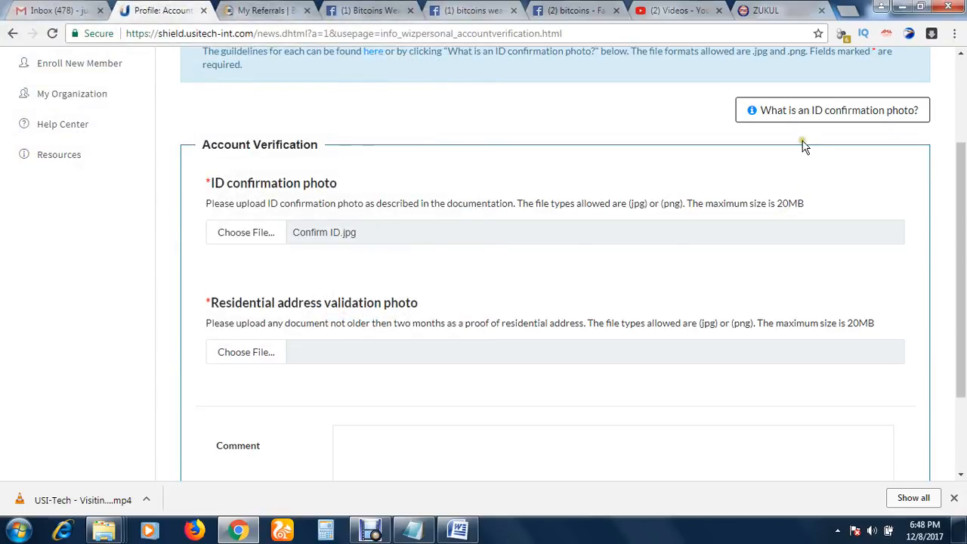
mouse_move(631, 248)
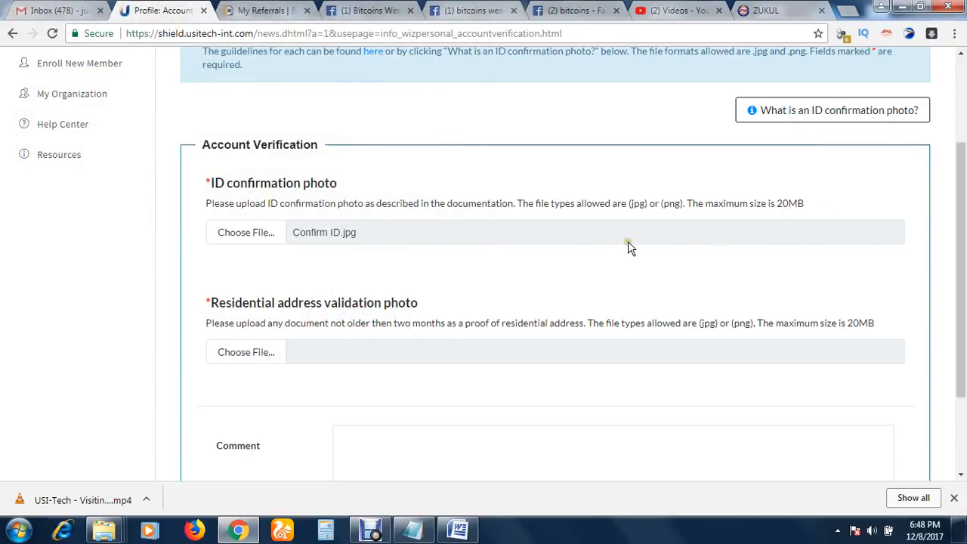
scroll("up", 3)
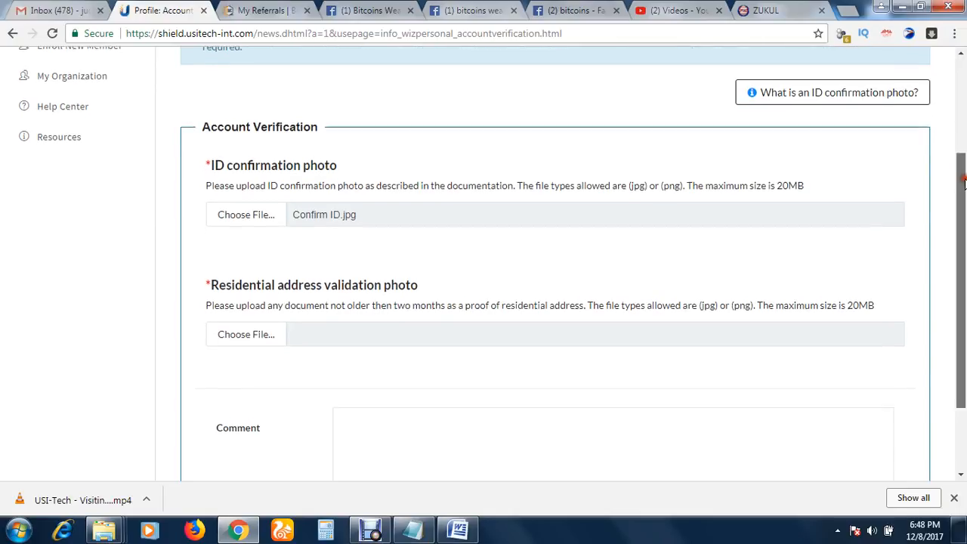
scroll("down", 3)
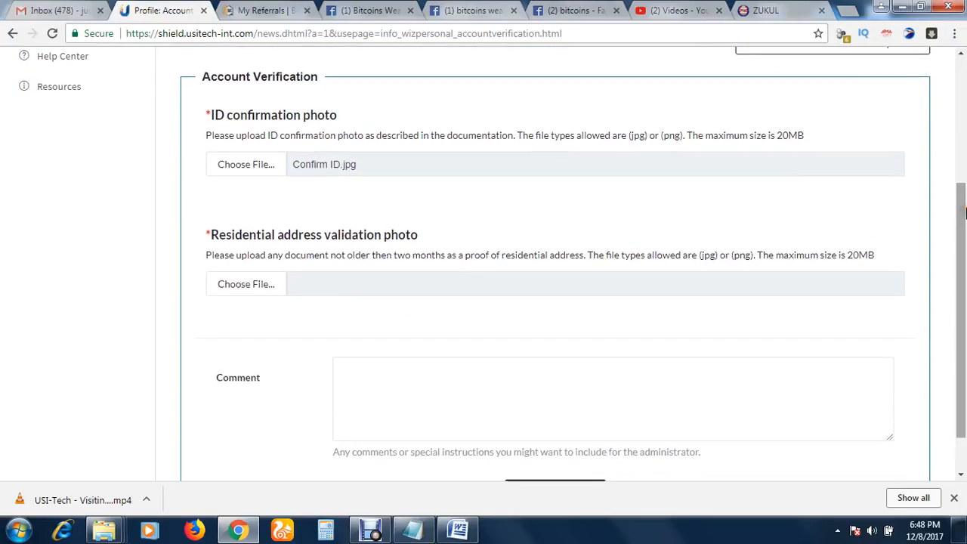
scroll("up", 3)
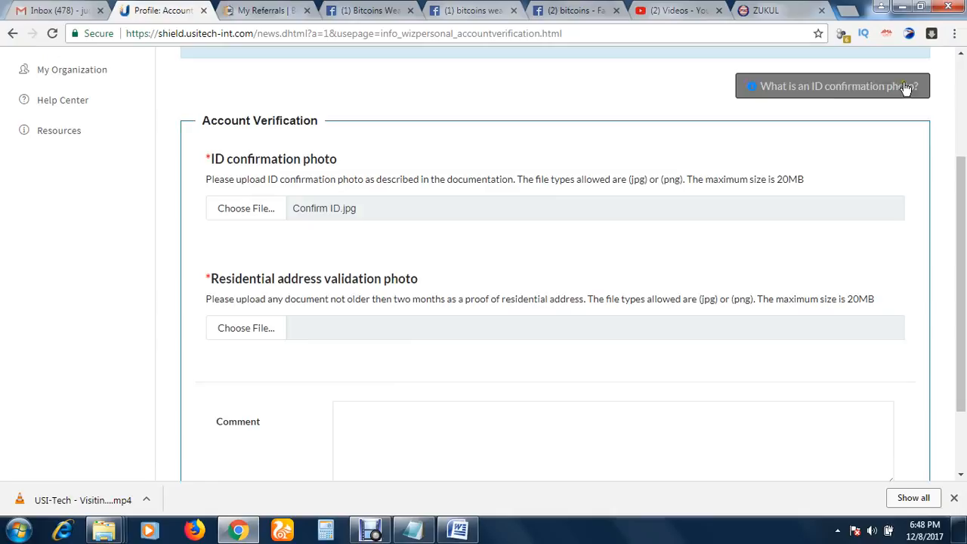
left_click(831, 86)
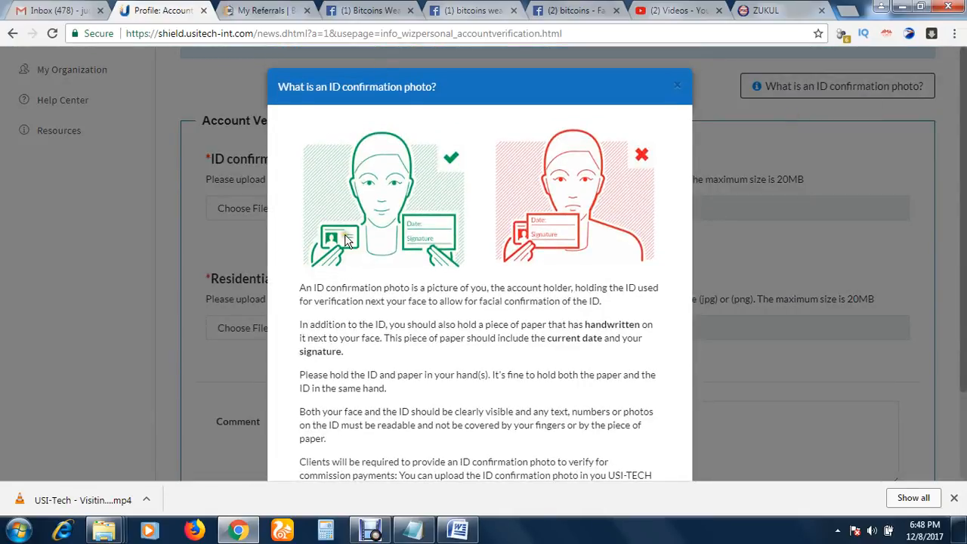
mouse_move(478, 231)
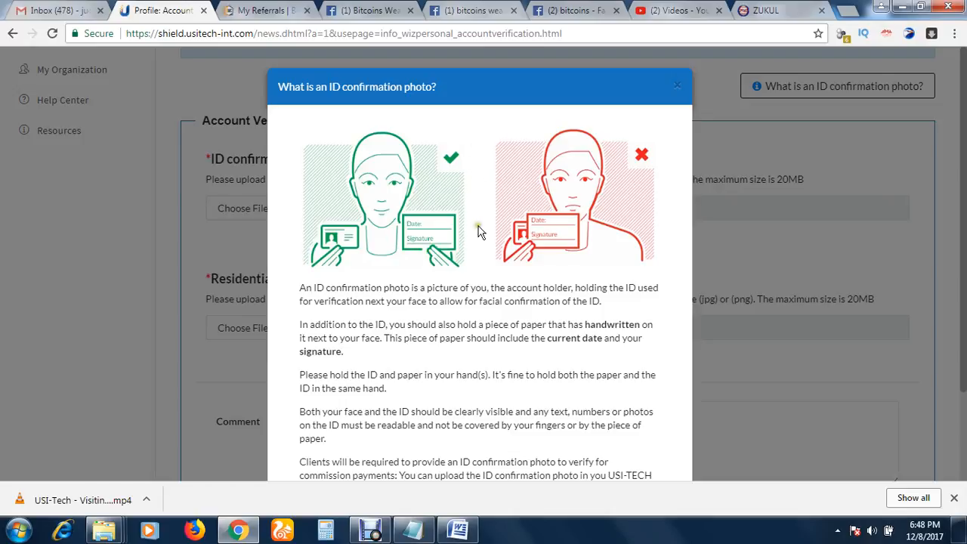
mouse_move(589, 245)
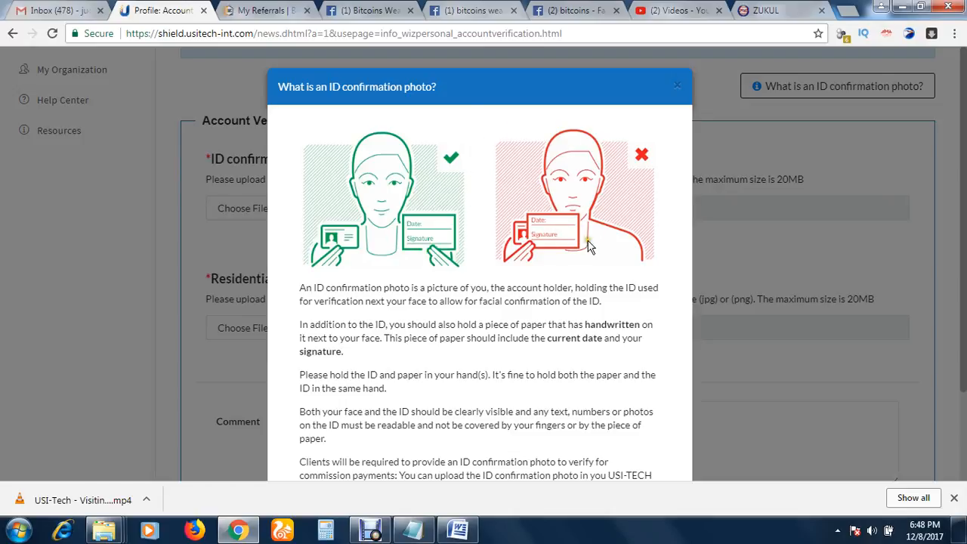
mouse_move(320, 191)
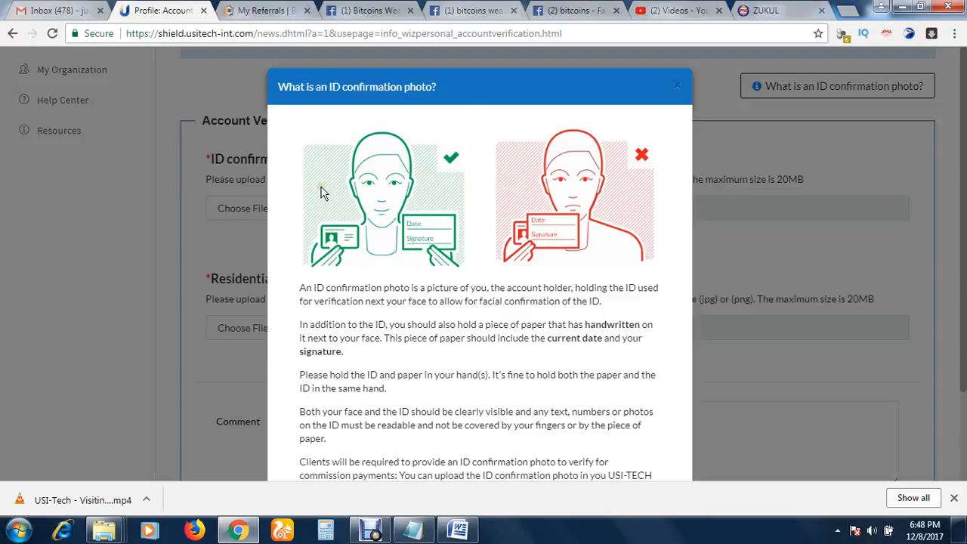
mouse_move(350, 259)
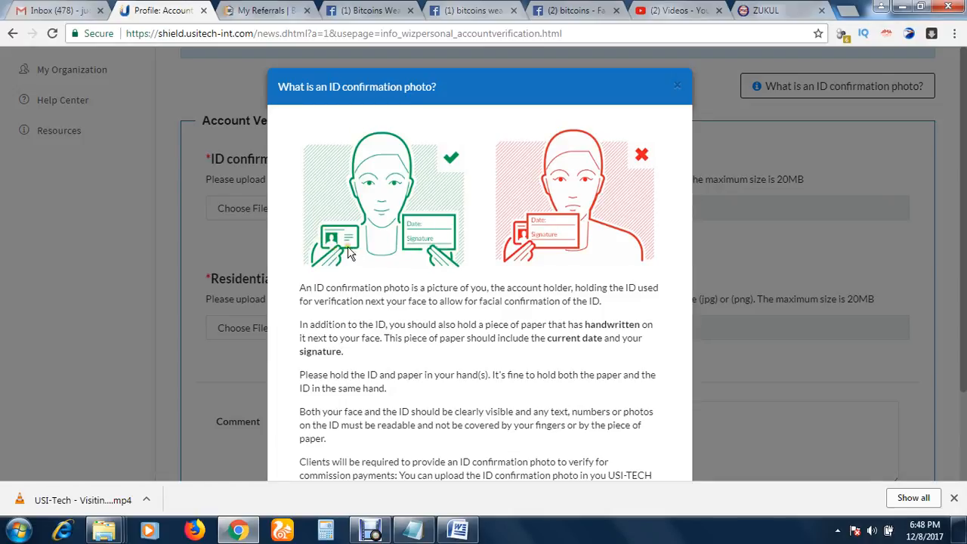
mouse_move(509, 168)
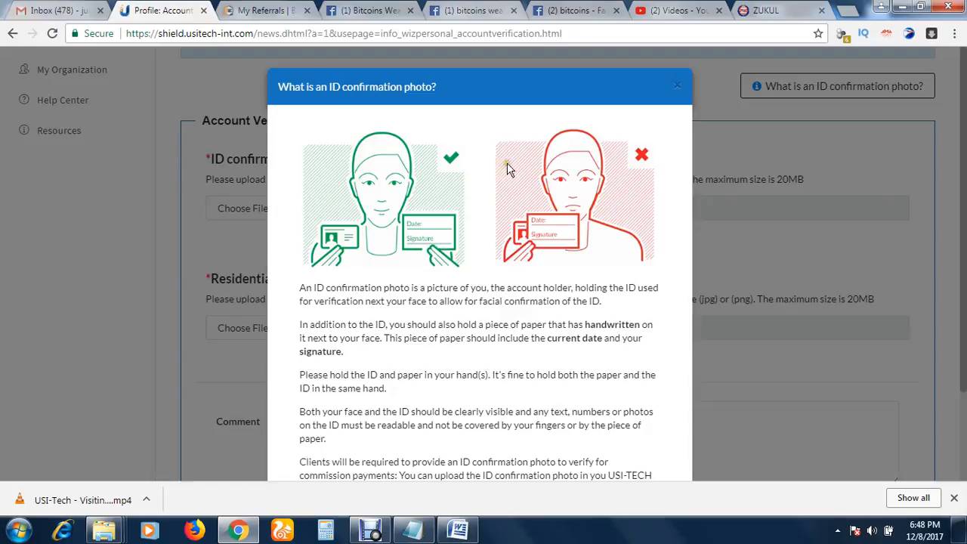
mouse_move(525, 195)
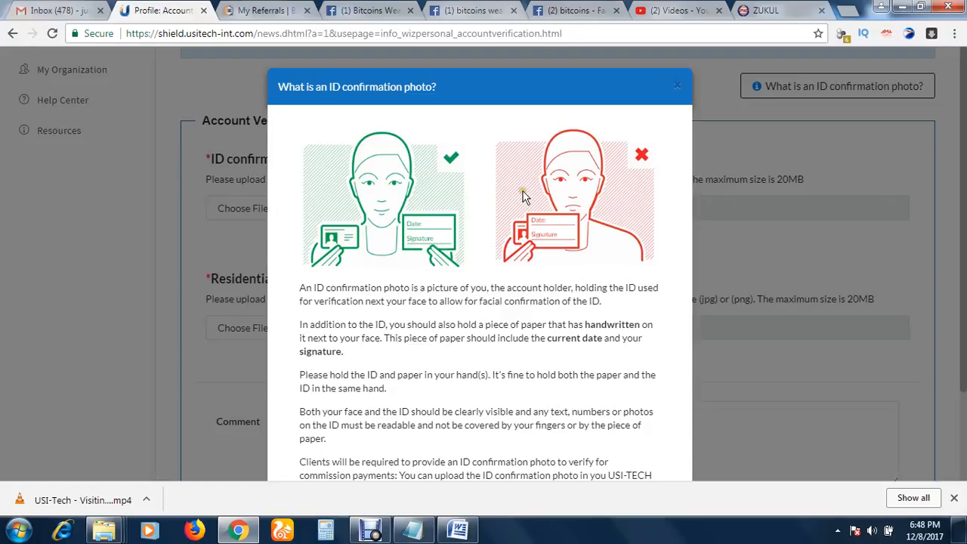
mouse_move(557, 162)
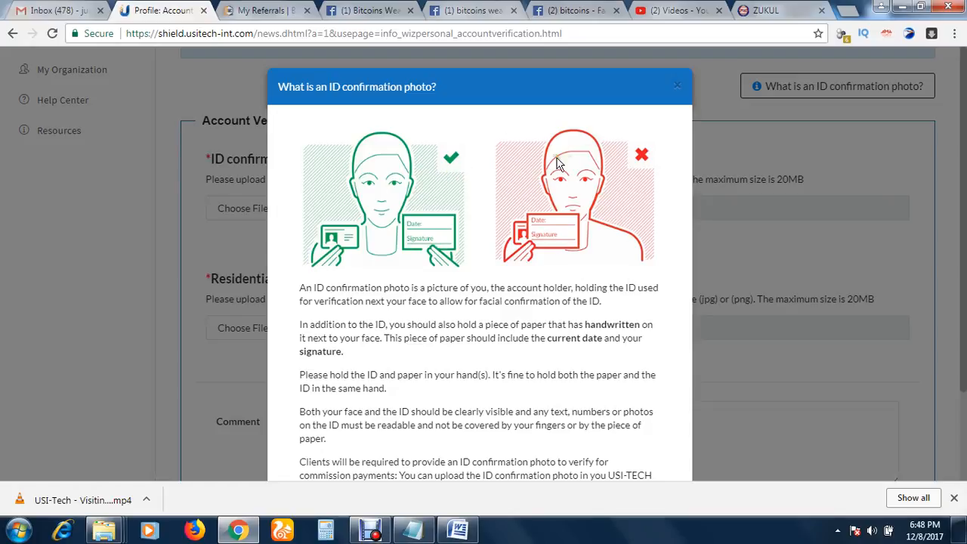
mouse_move(408, 246)
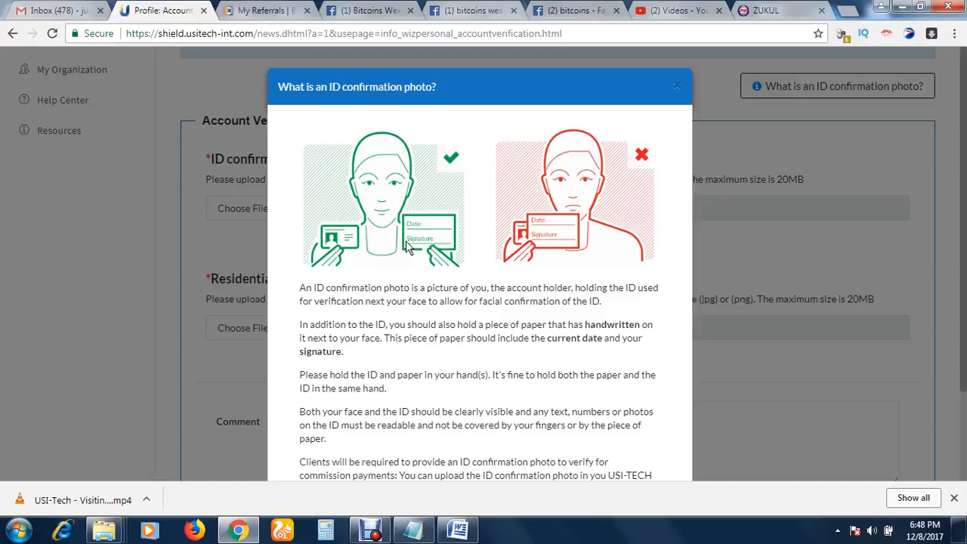
mouse_move(398, 171)
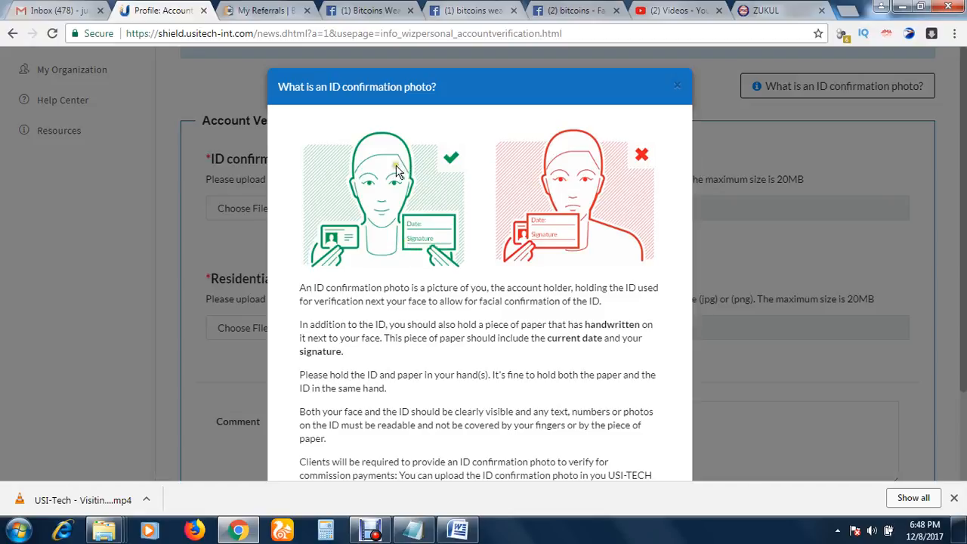
mouse_move(472, 231)
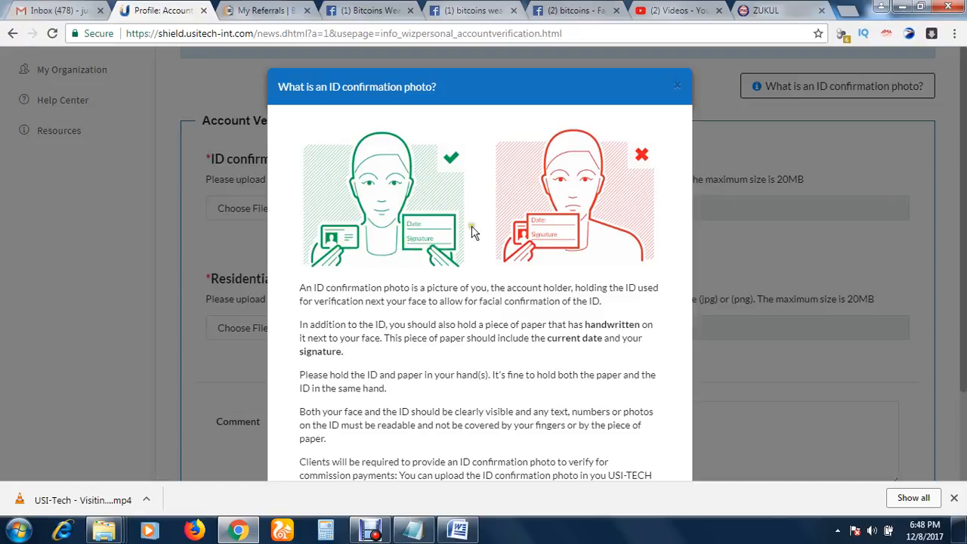
mouse_move(559, 223)
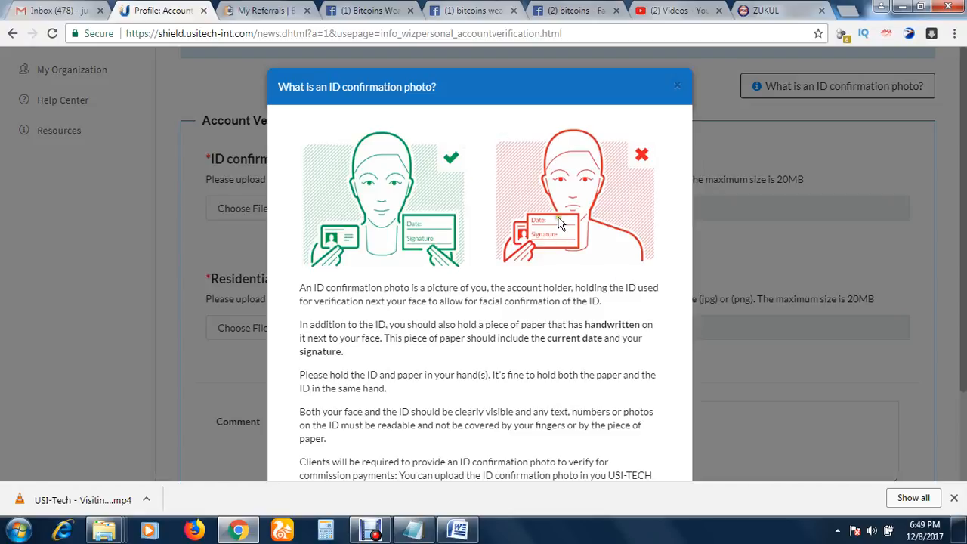
mouse_move(616, 214)
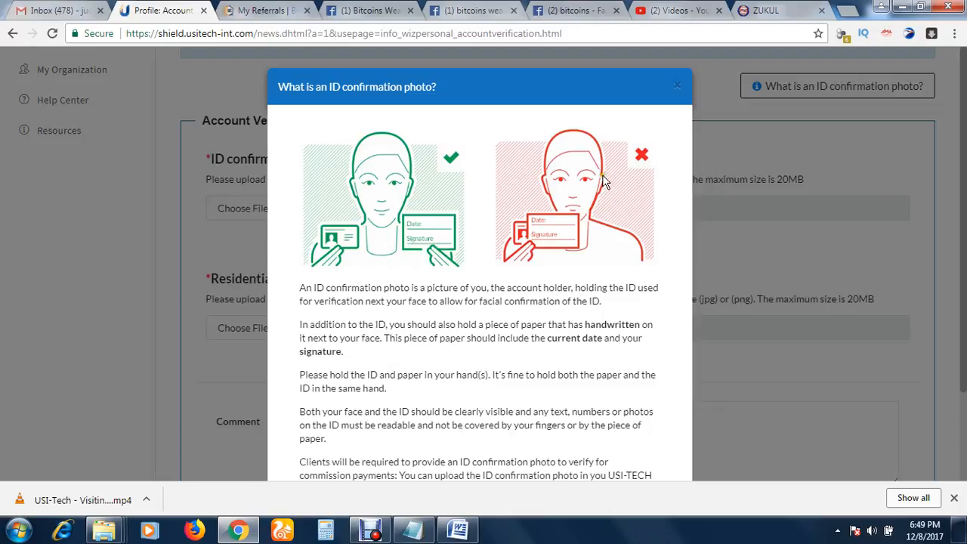
mouse_move(574, 179)
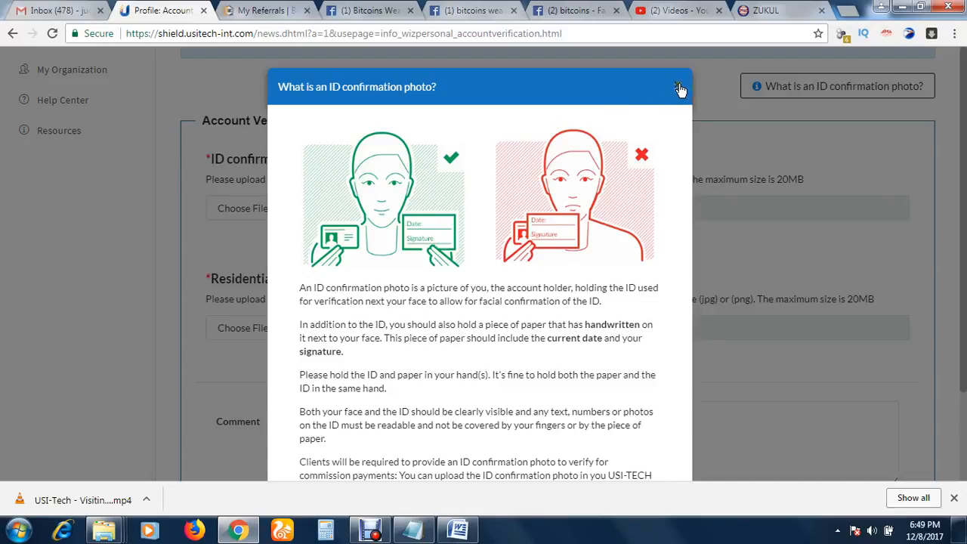
left_click(678, 88)
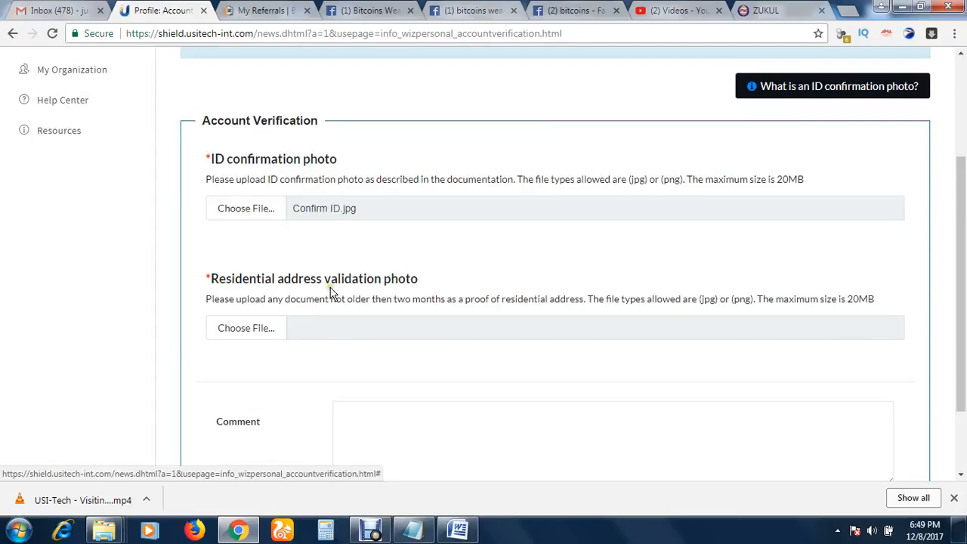
mouse_move(390, 294)
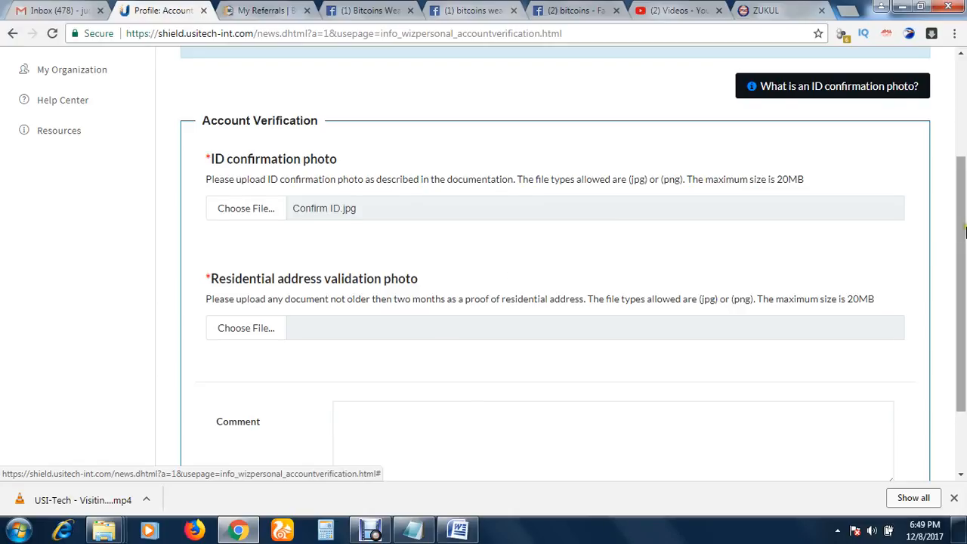
scroll("down", 3)
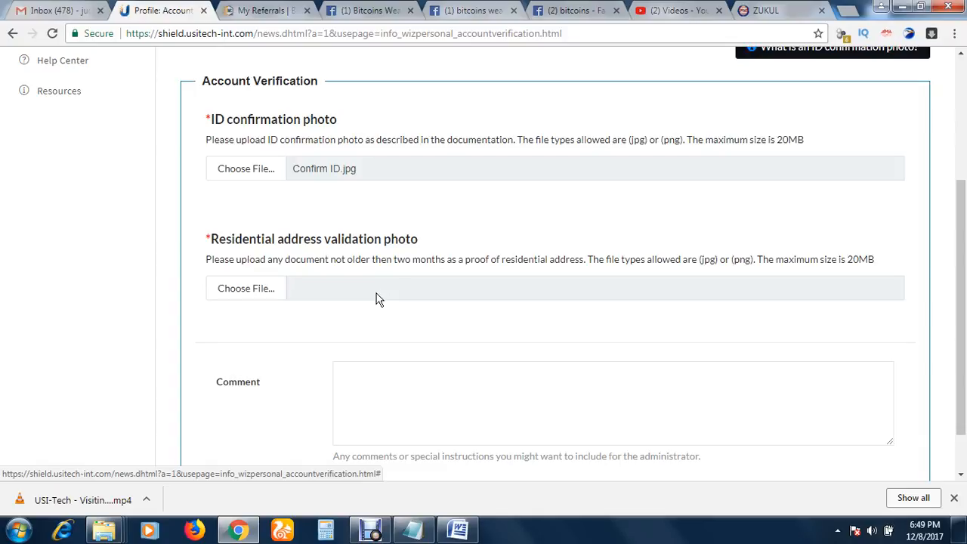
mouse_move(311, 195)
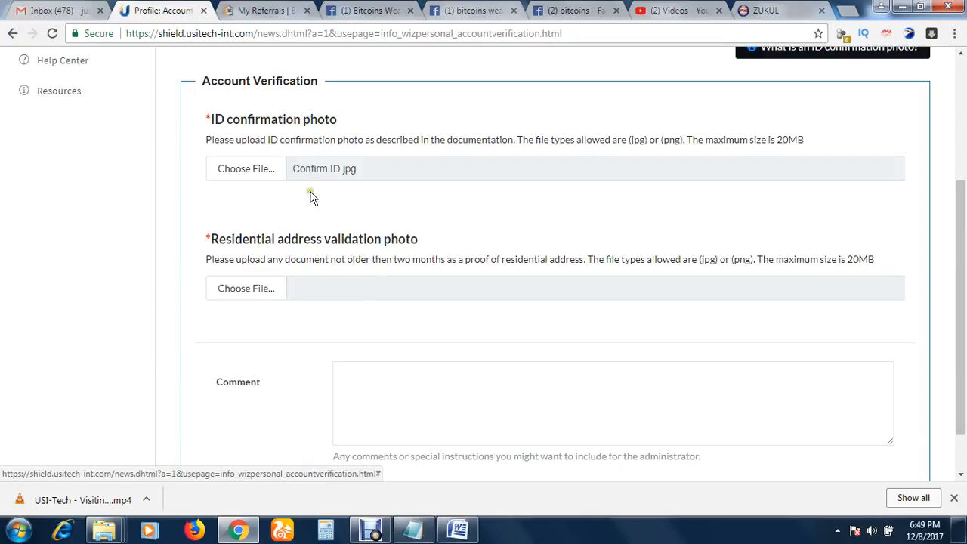
mouse_move(389, 323)
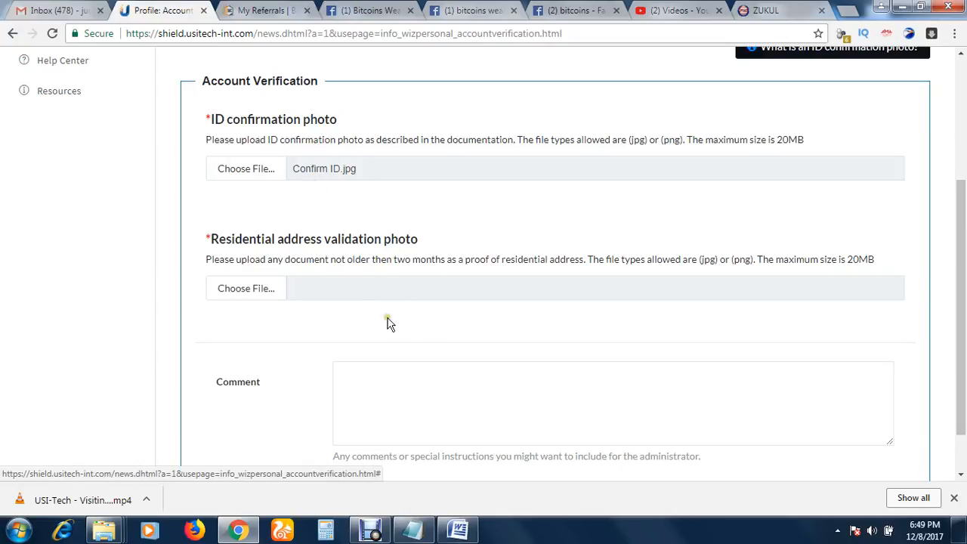
mouse_move(352, 327)
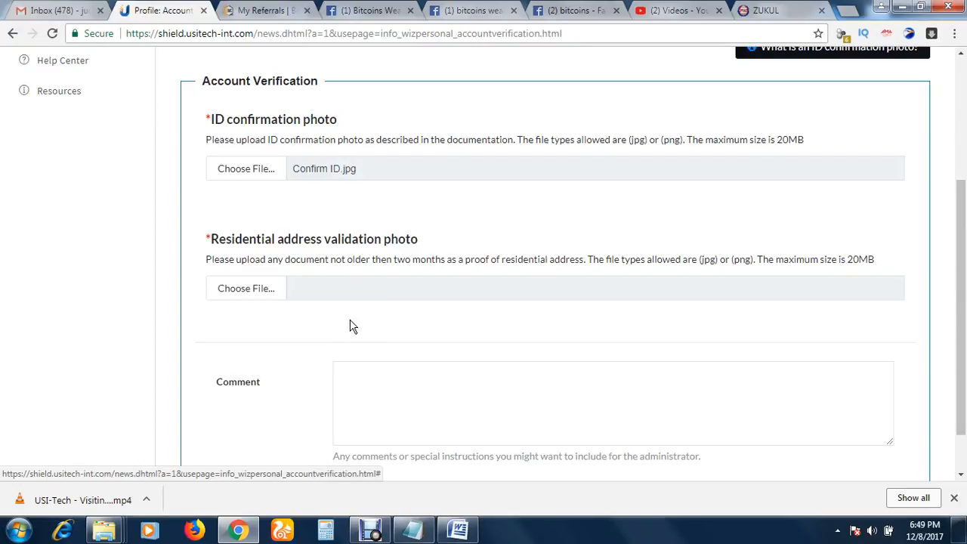
mouse_move(349, 273)
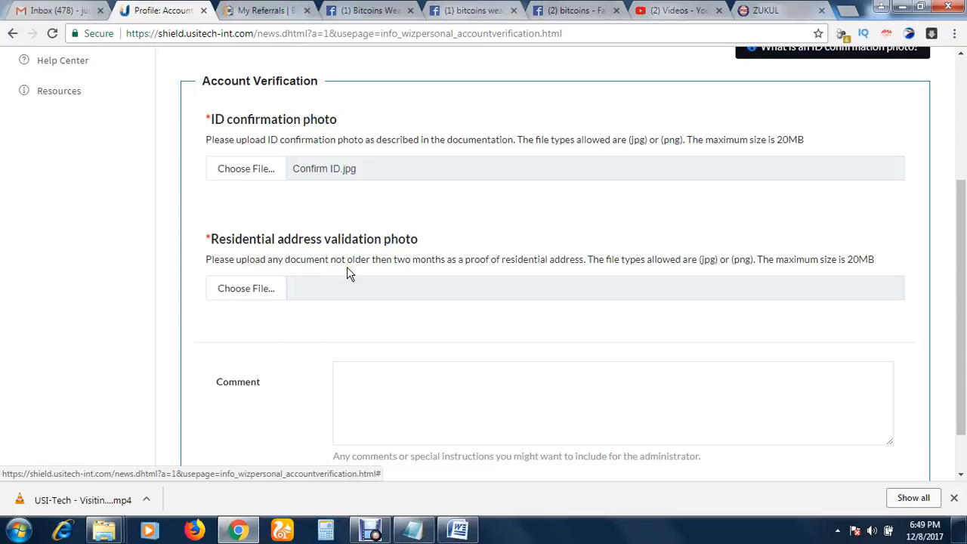
mouse_move(594, 280)
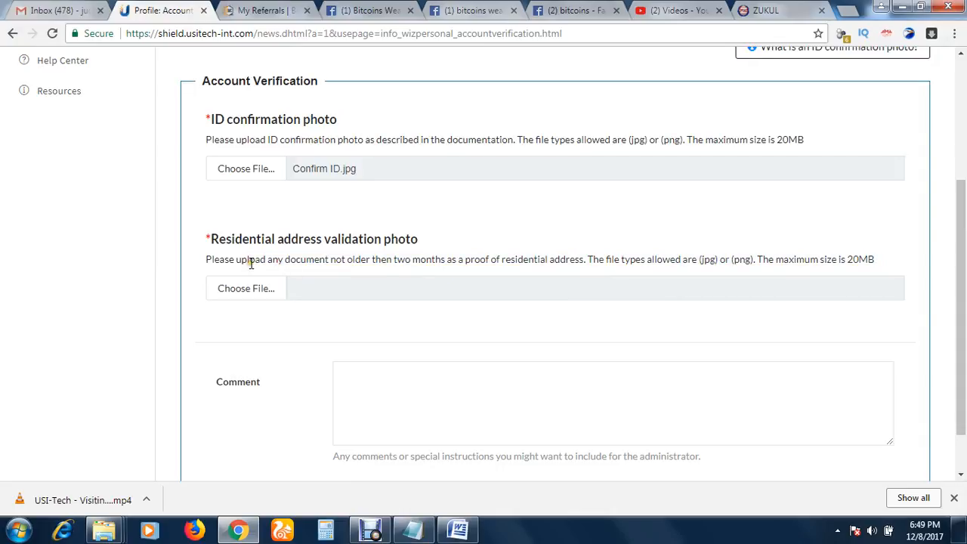
mouse_move(350, 270)
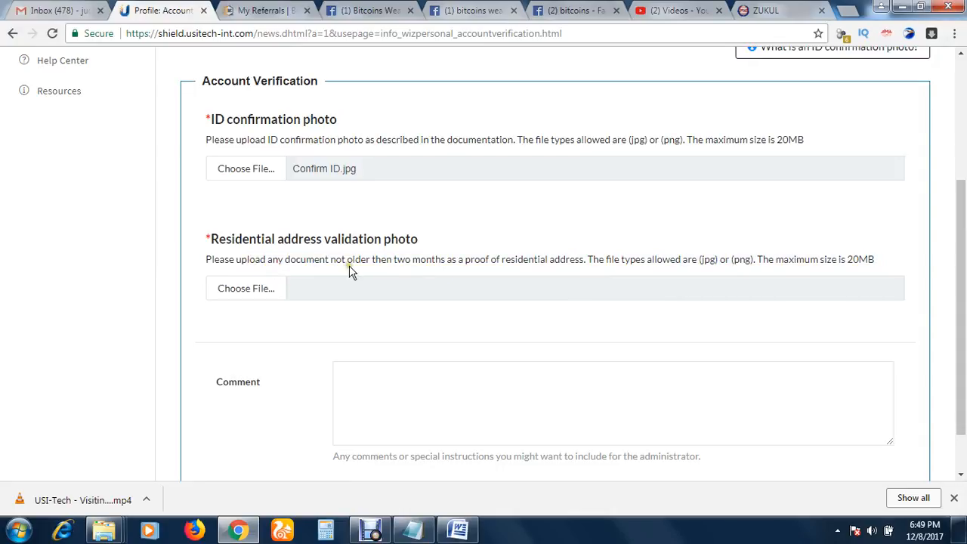
mouse_move(447, 272)
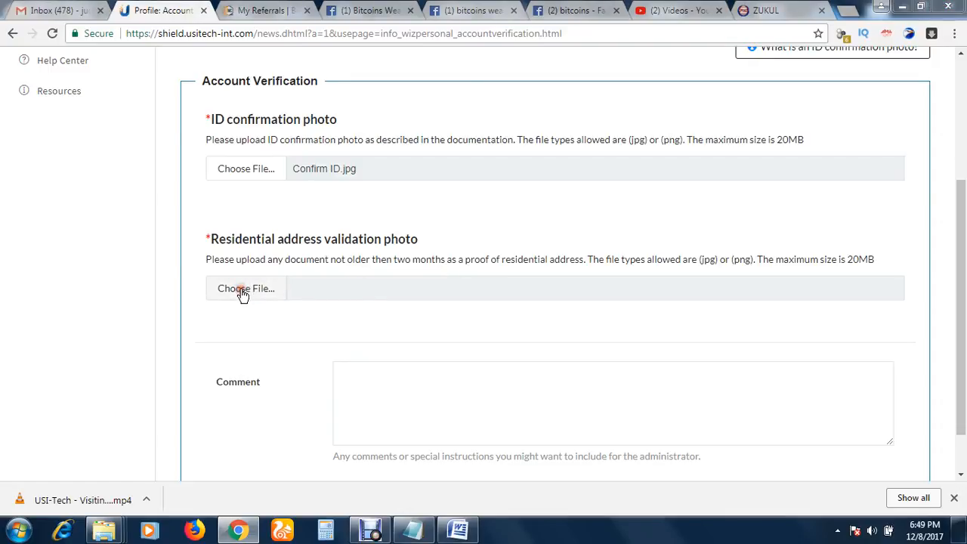
Step: Choose Electricity Bill.jpg in the Open dialog for the residential address validation photo
left_click(245, 288)
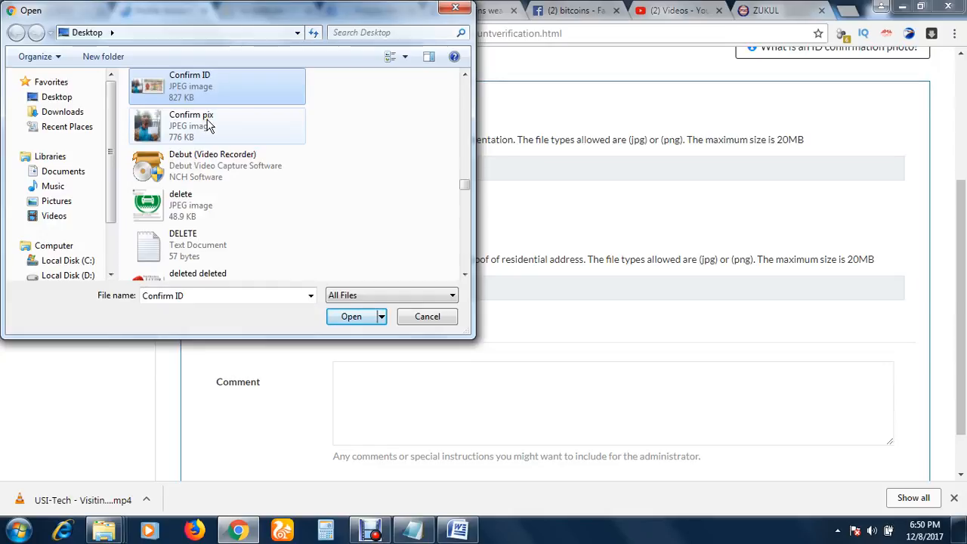
mouse_move(208, 125)
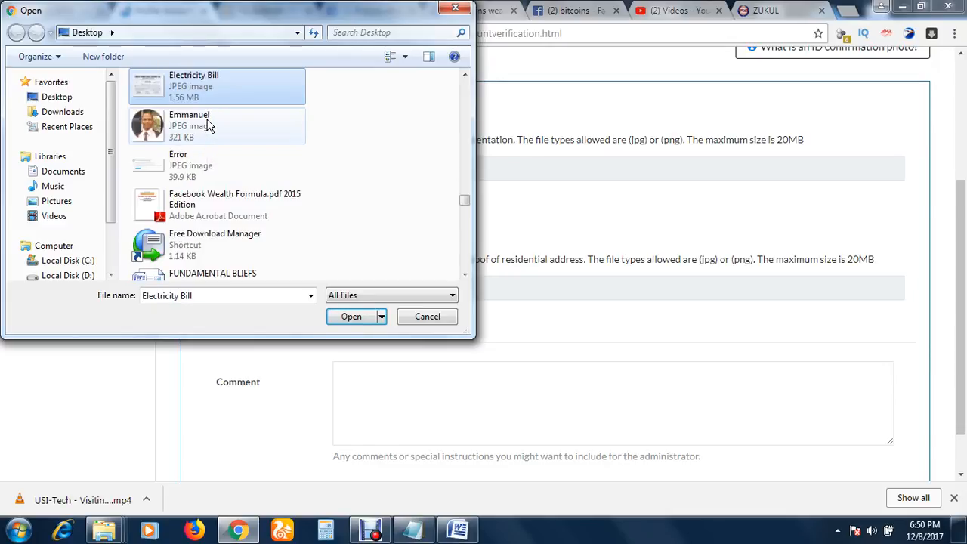
mouse_move(453, 85)
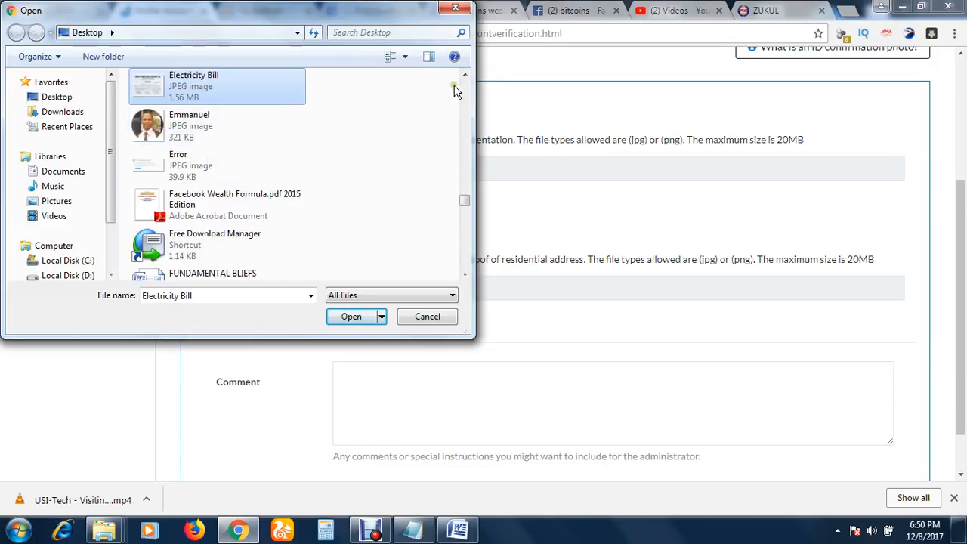
scroll("up", 3)
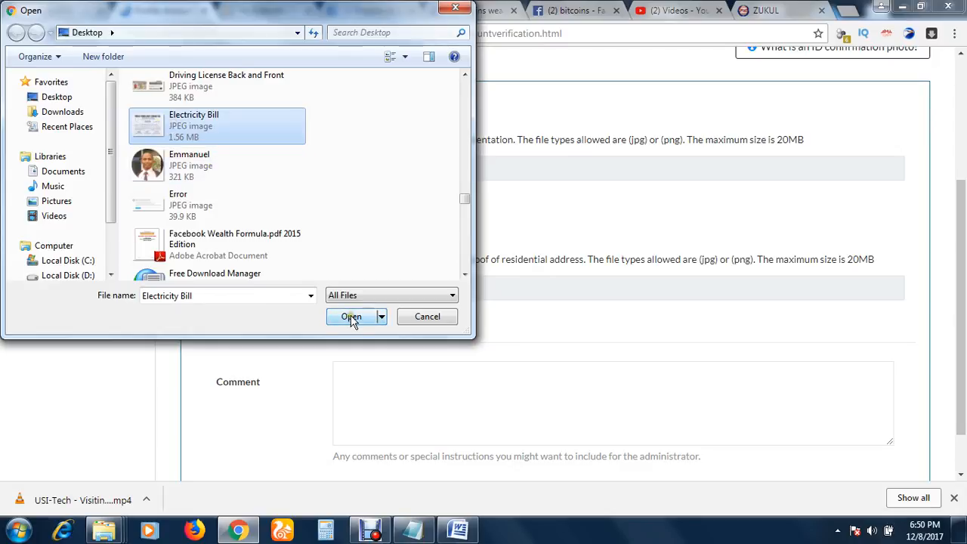
left_click(350, 315)
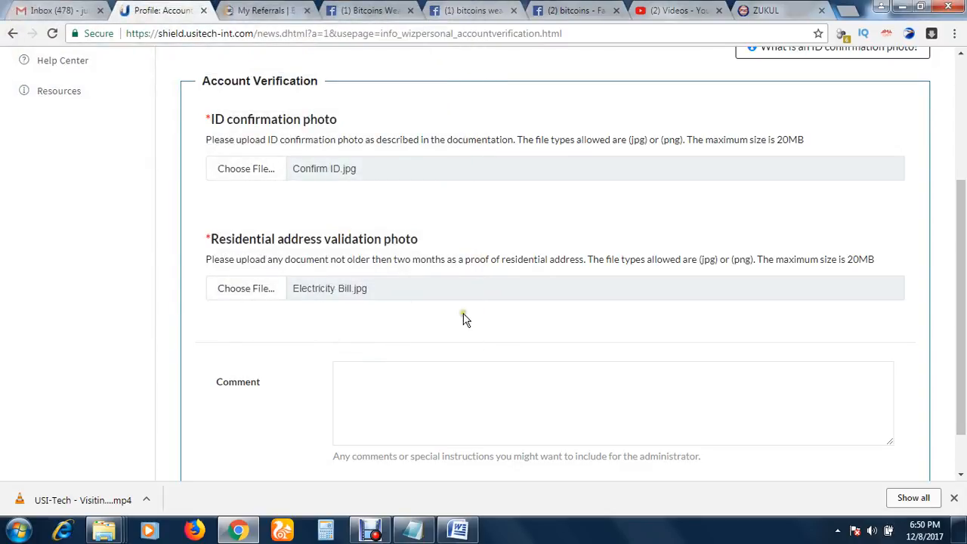
scroll("down", 3)
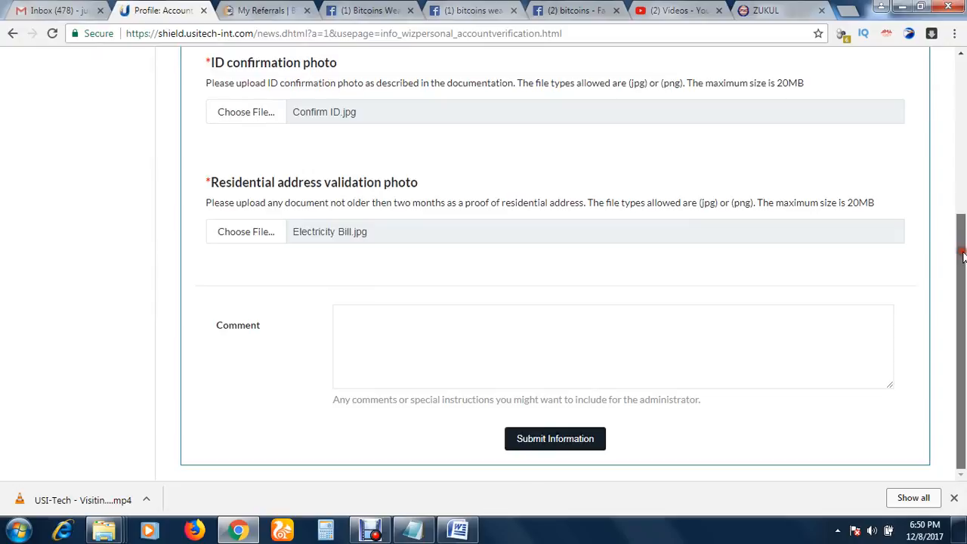
mouse_move(612, 306)
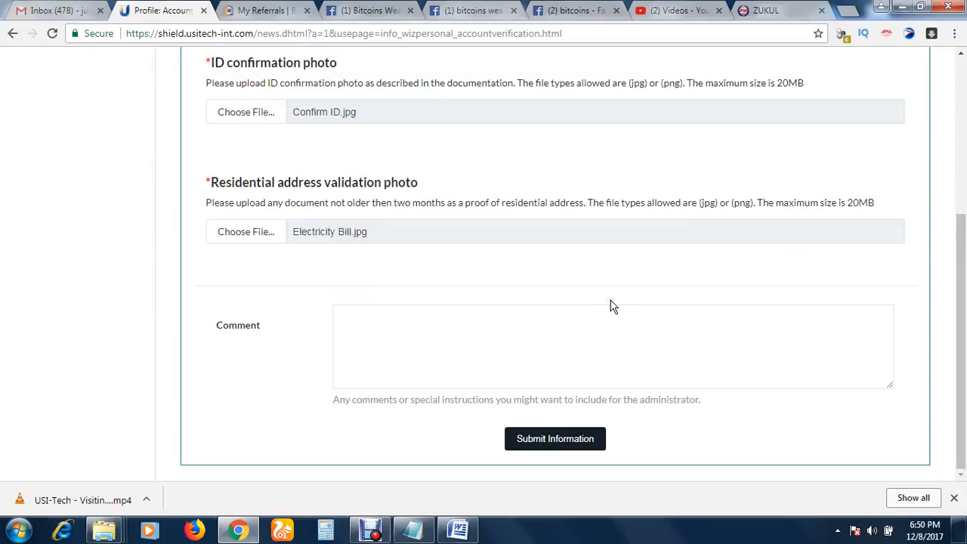
left_click(554, 327)
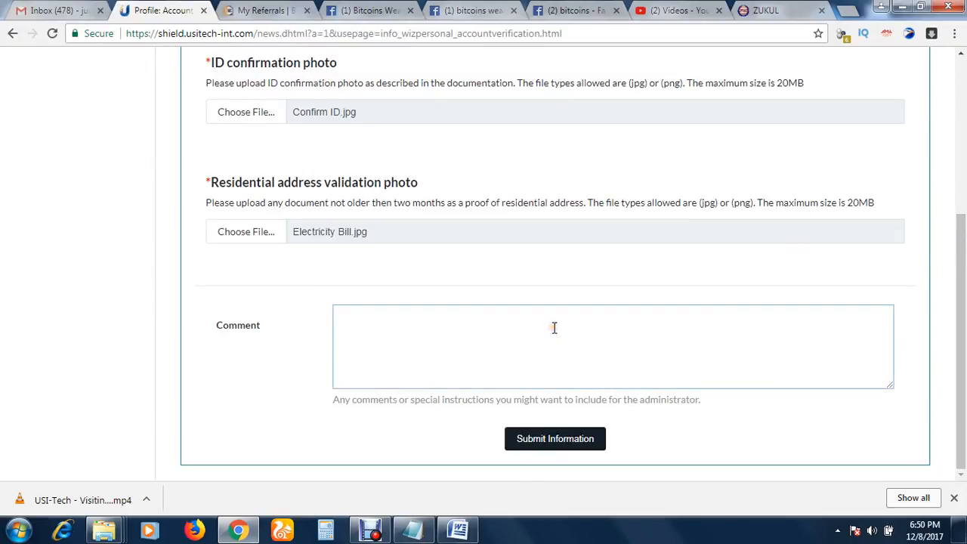
scroll("up", 3)
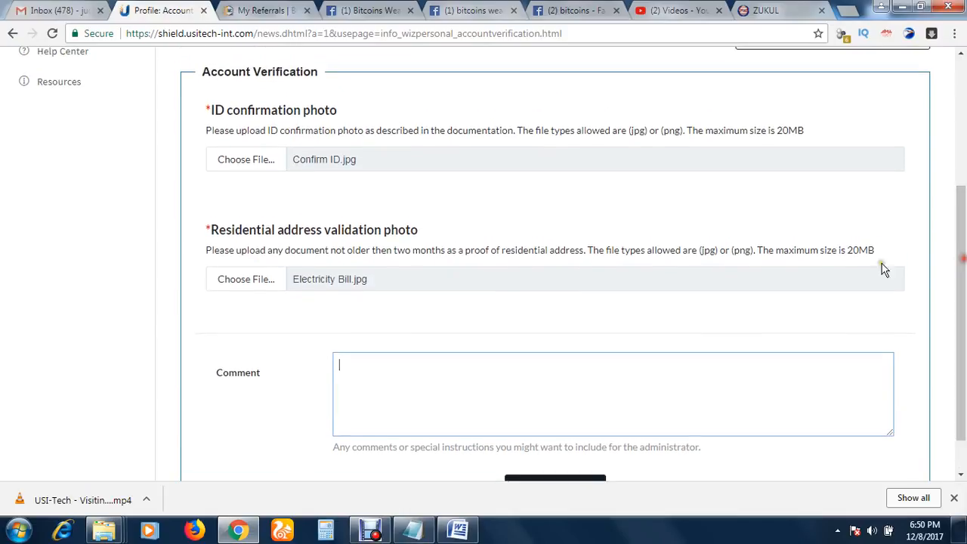
mouse_move(617, 377)
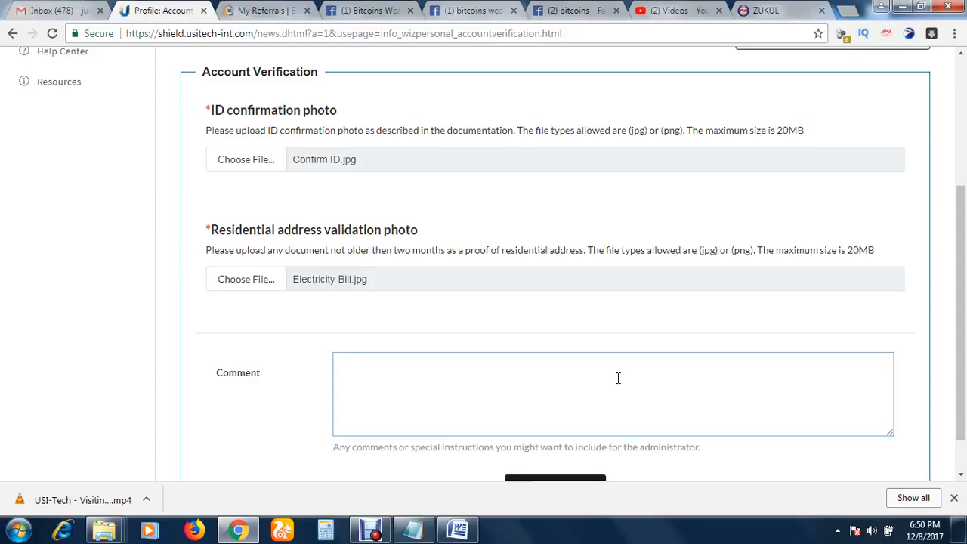
Step: Begin the comment greeting USI Tech and mentioning a full view of the Driver's Licence
type("Hel")
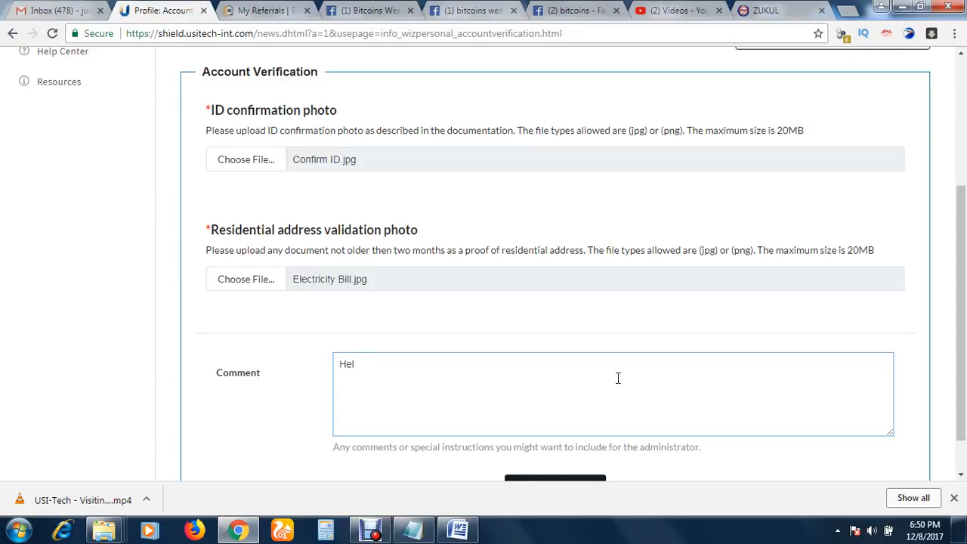
type("lo")
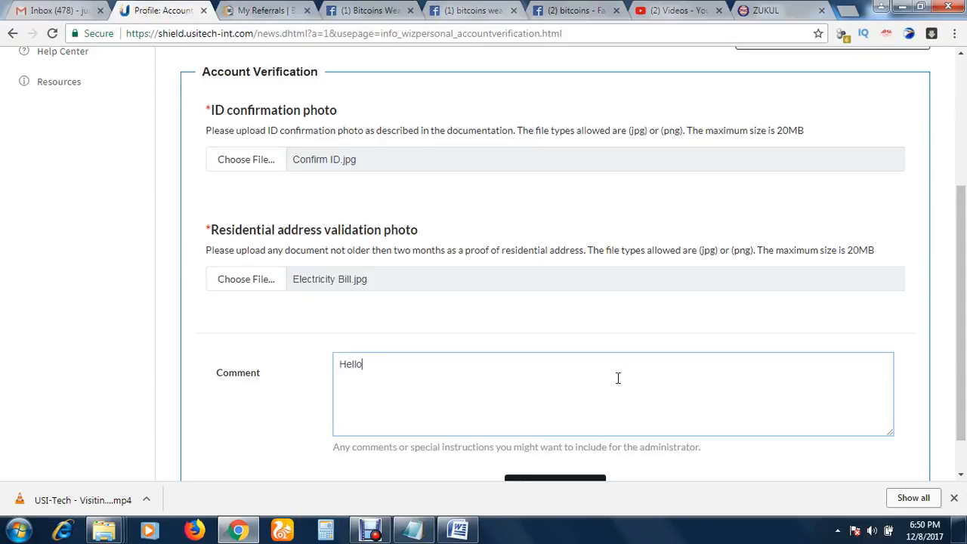
type("thanks")
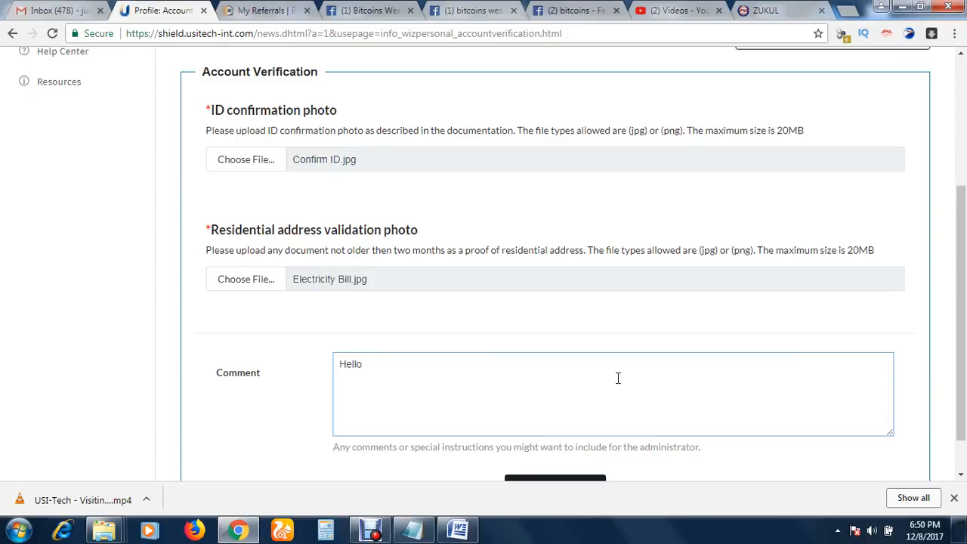
type("USI-")
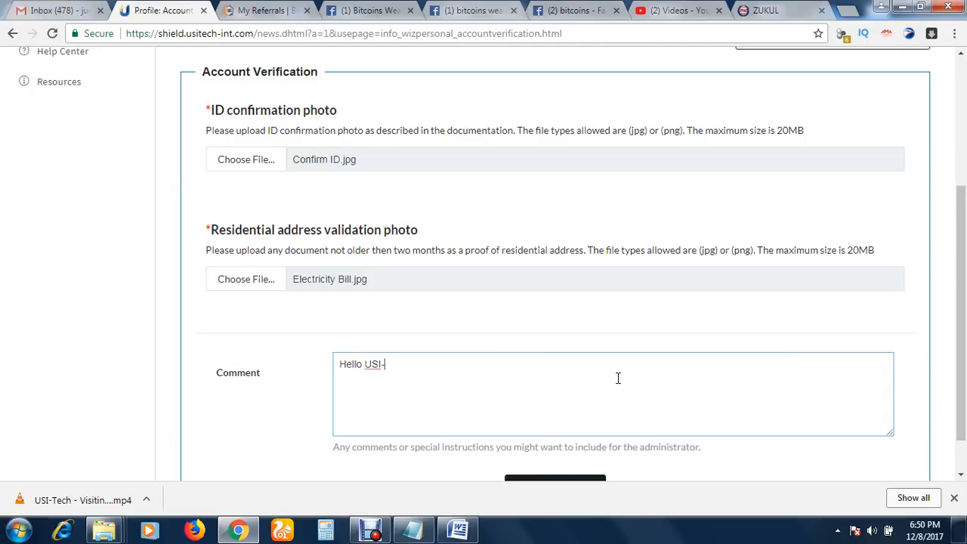
type("Tech")
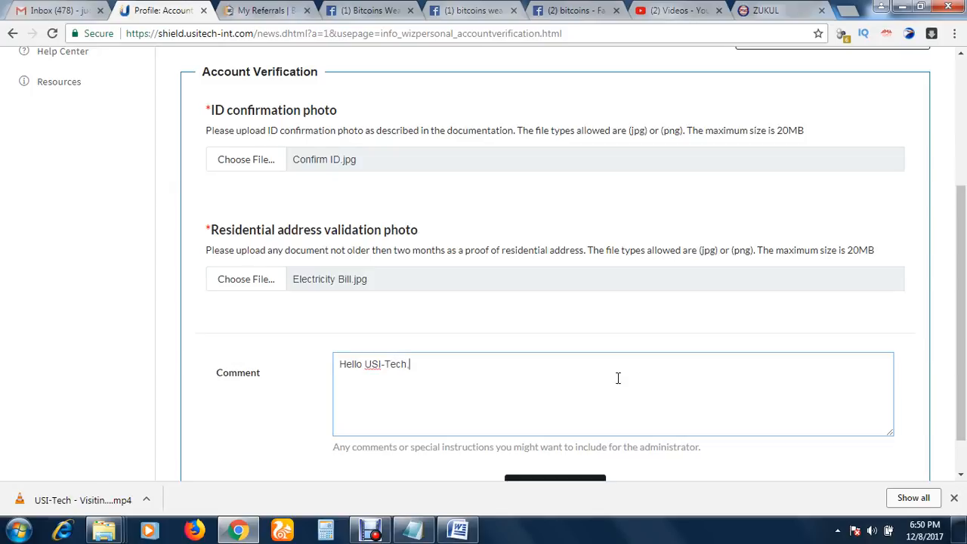
type(",")
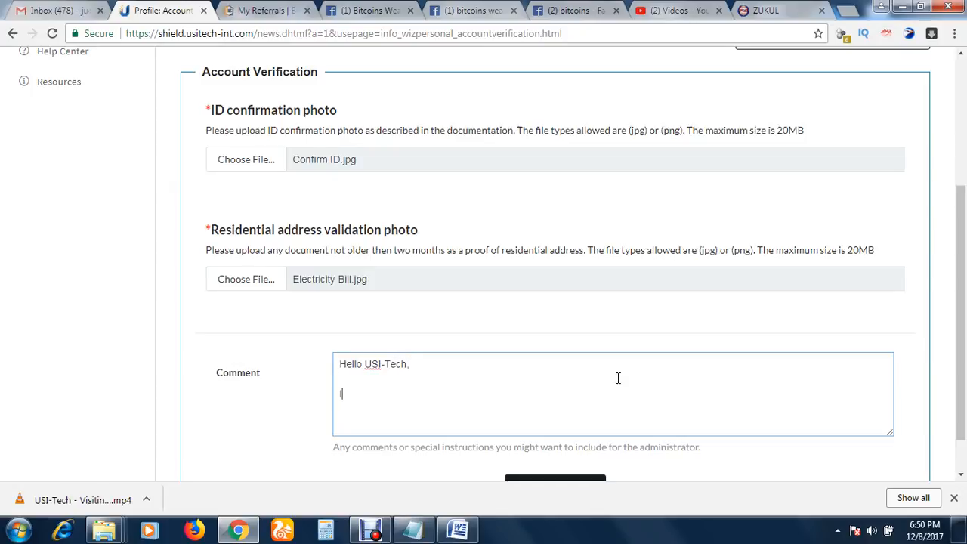
type("I had to")
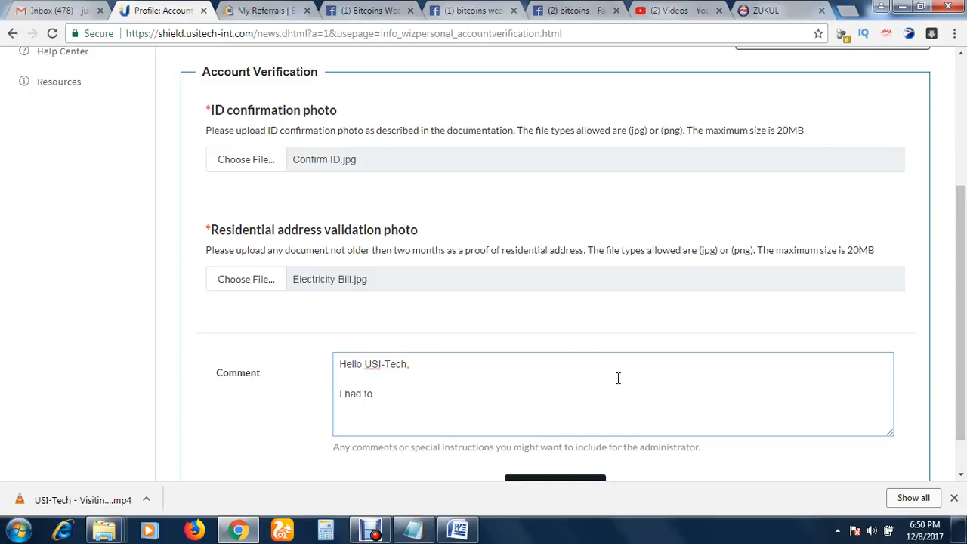
type("scan")
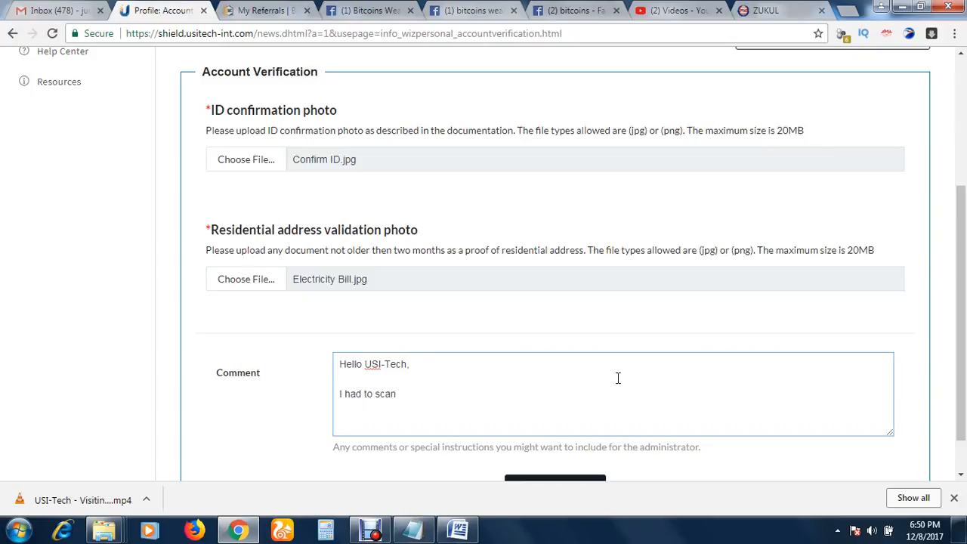
type("a f")
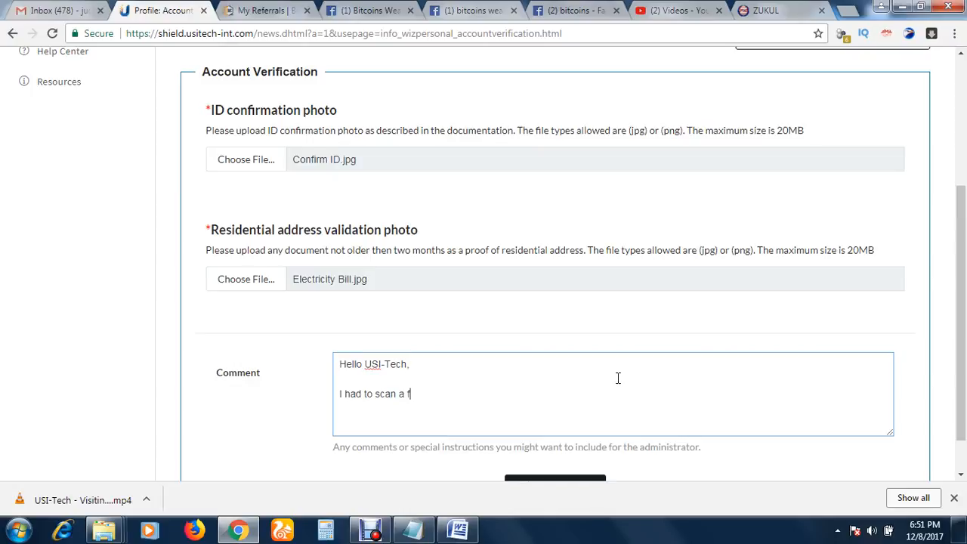
key("Backspace")
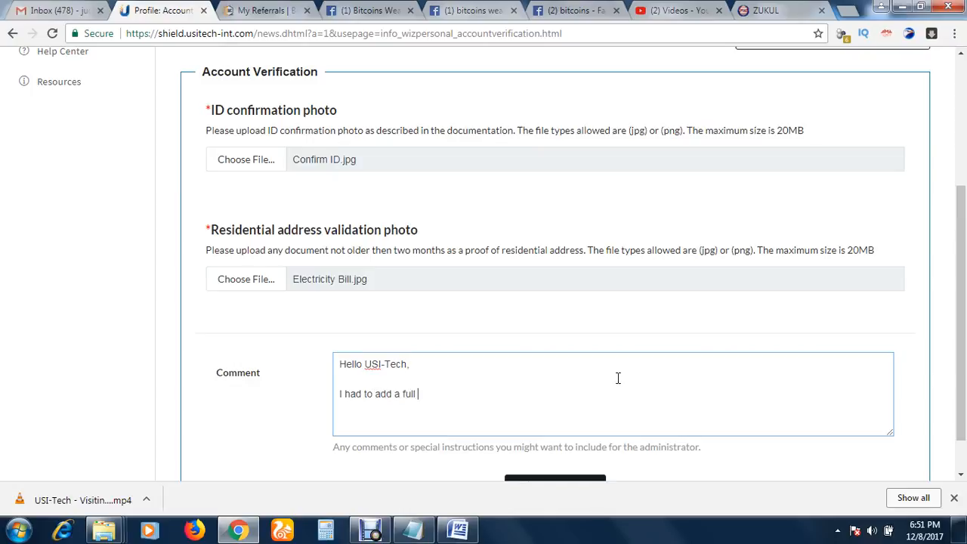
type("view")
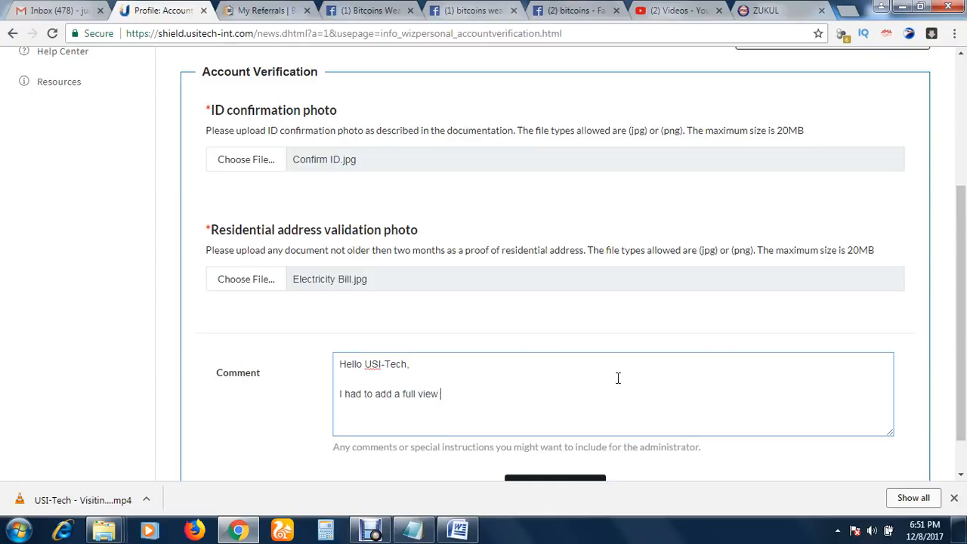
type("of my")
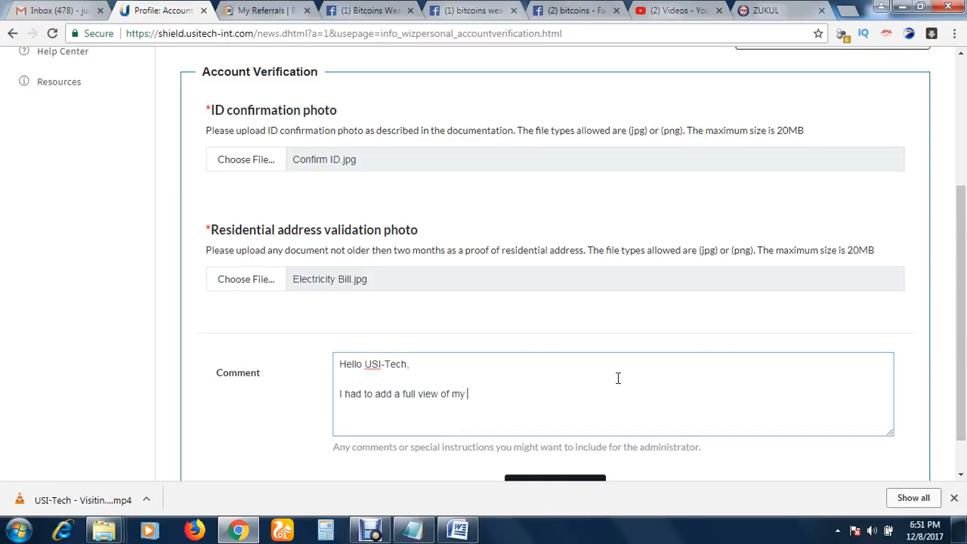
type("Driver")
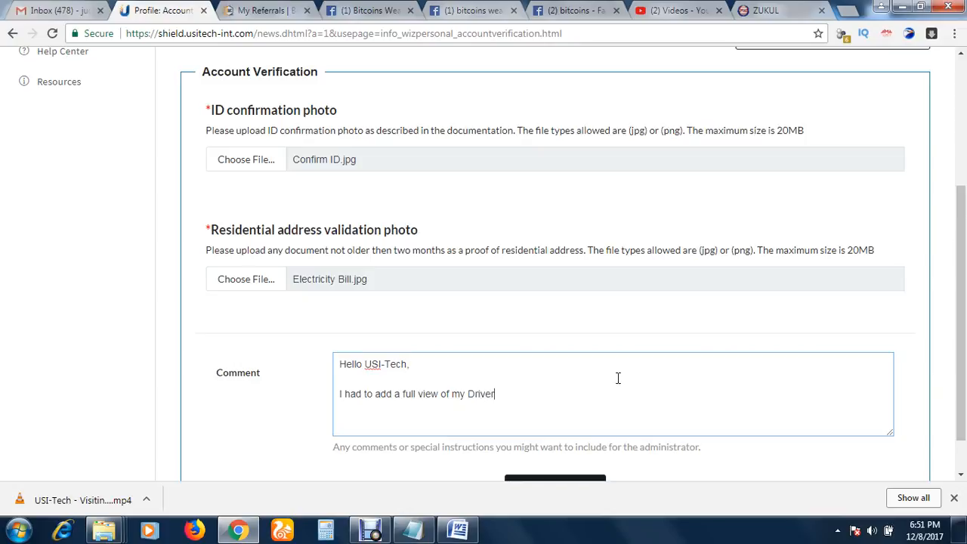
type("s Licen")
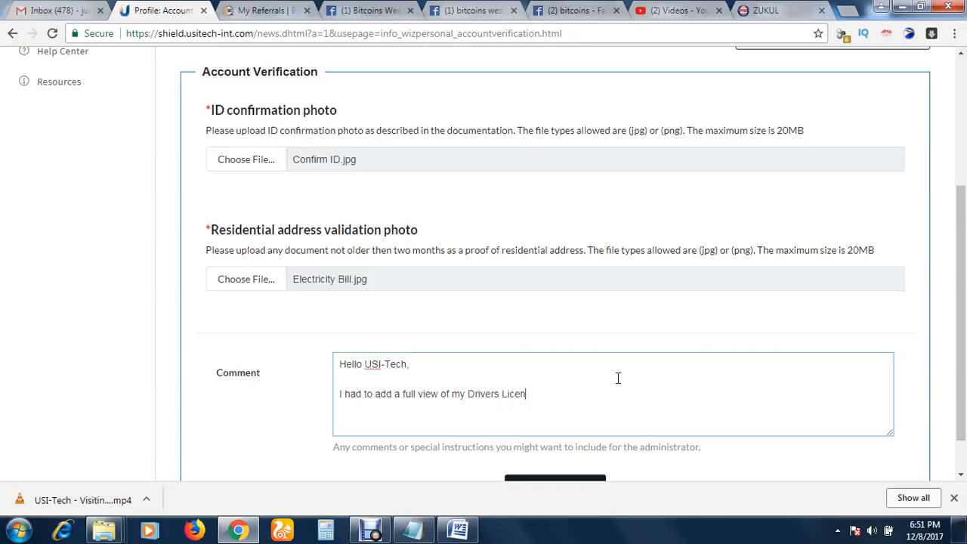
type("ce")
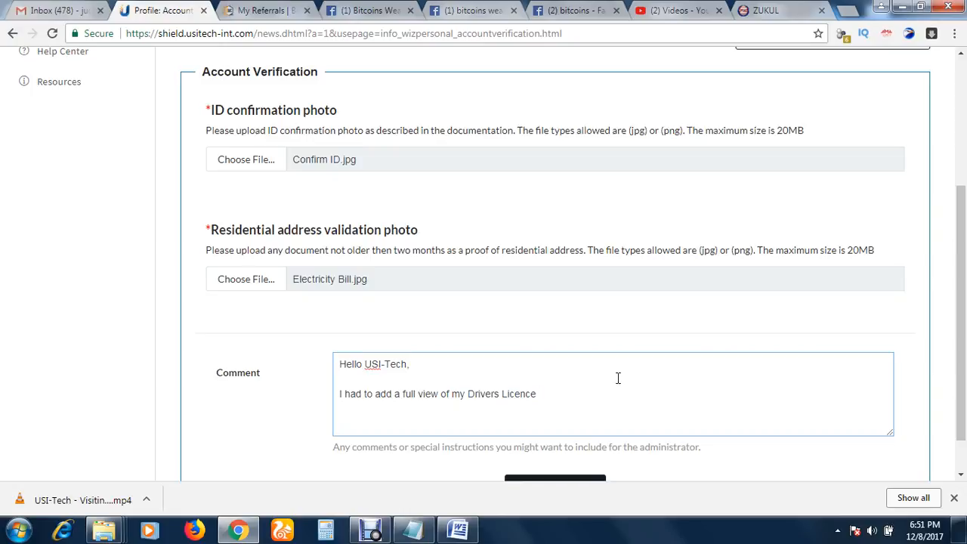
Step: Explain the earlier hand-held licence photo wasn't clear enough for verification
type("so you coul")
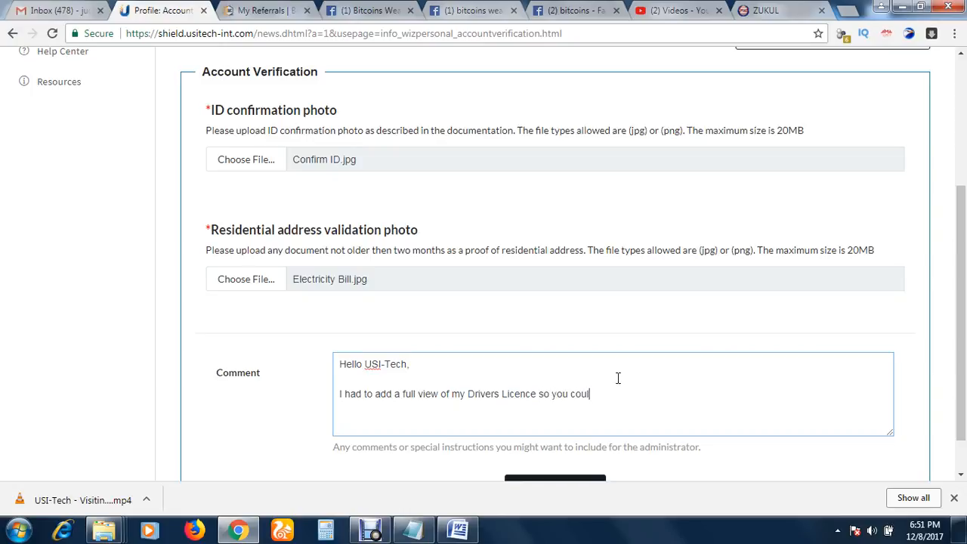
type("d see it cle")
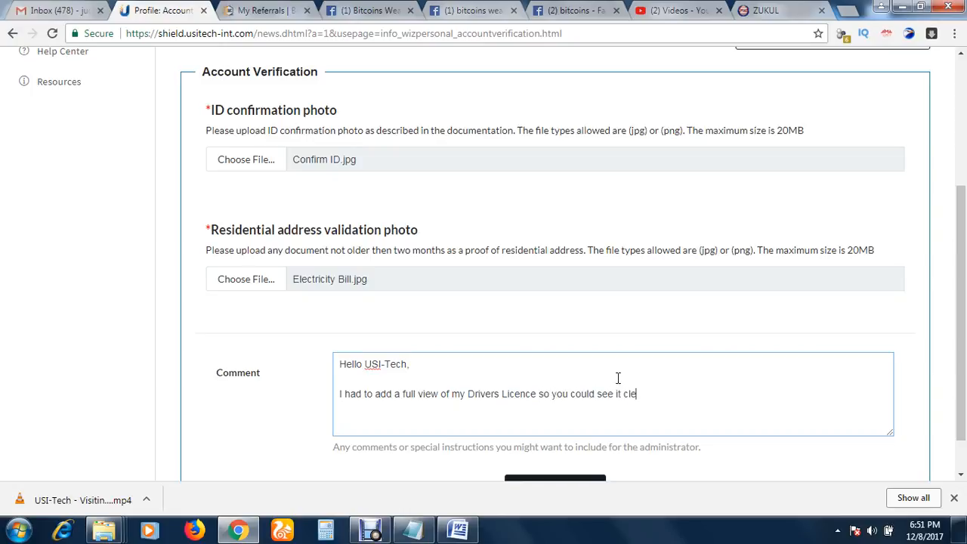
type("arly")
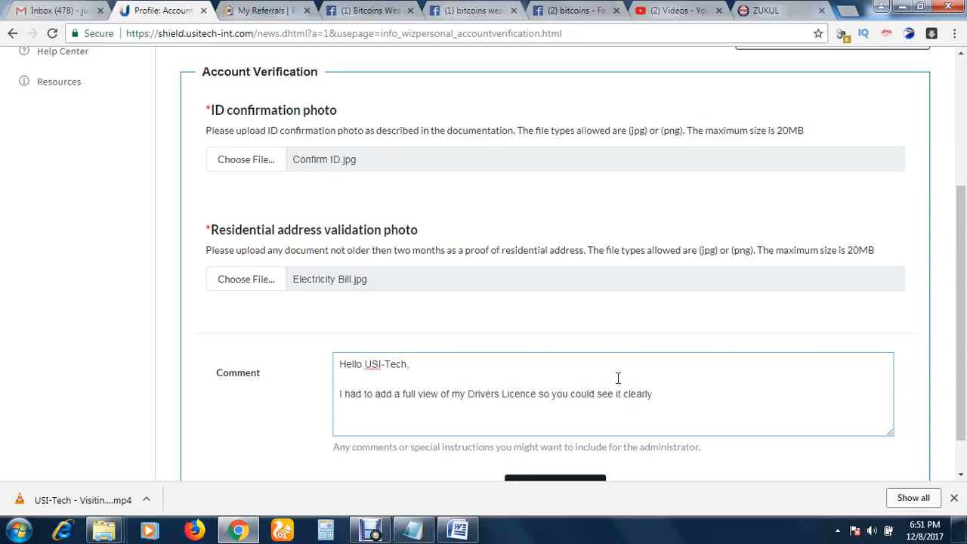
type(", in case the on")
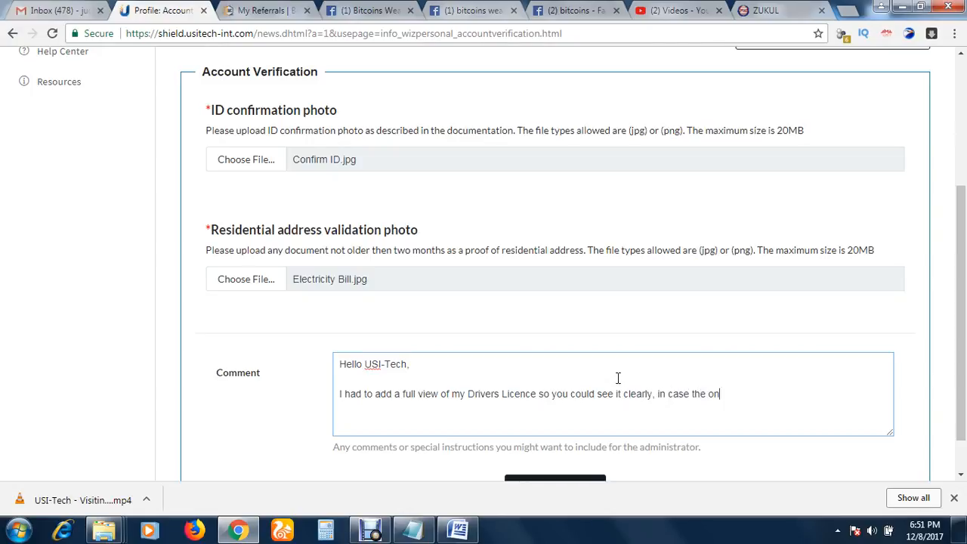
type("e")
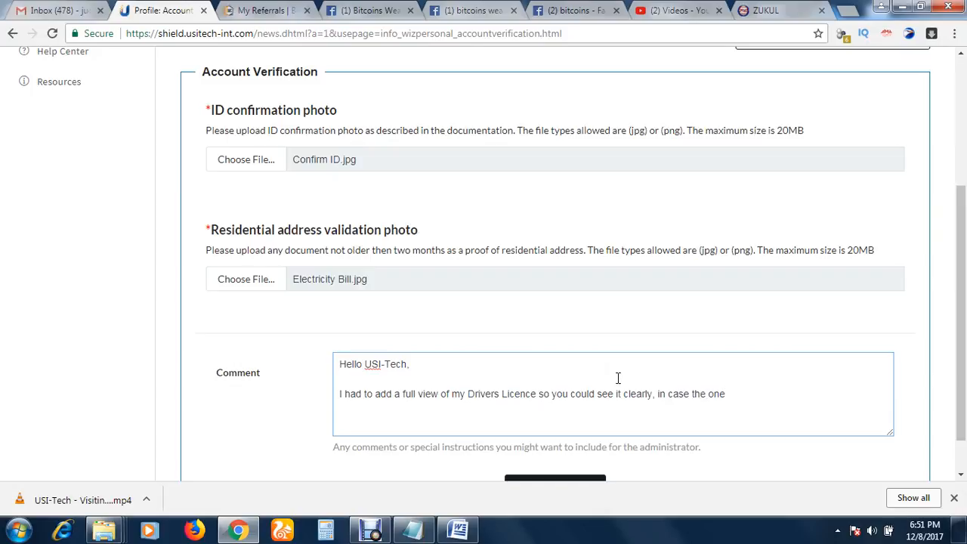
type("I was")
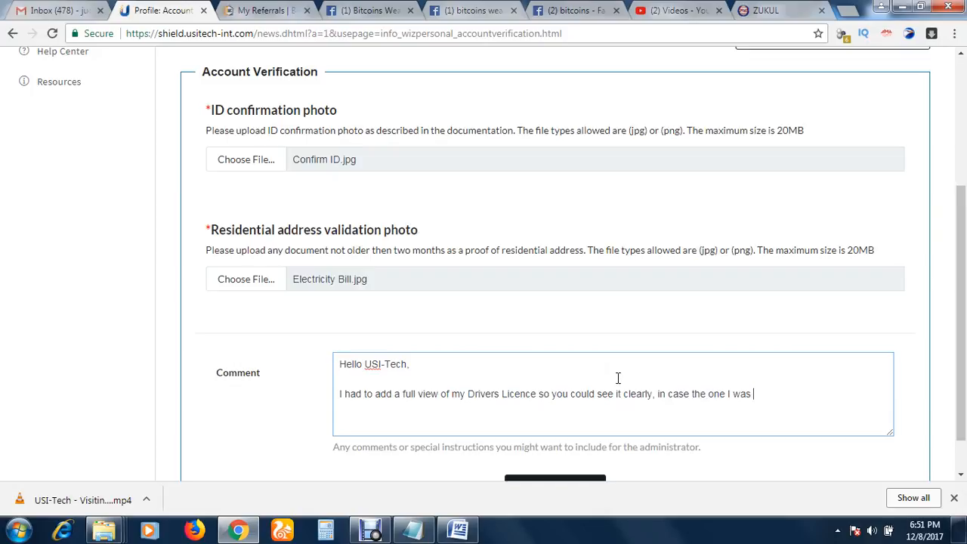
type("holding on")
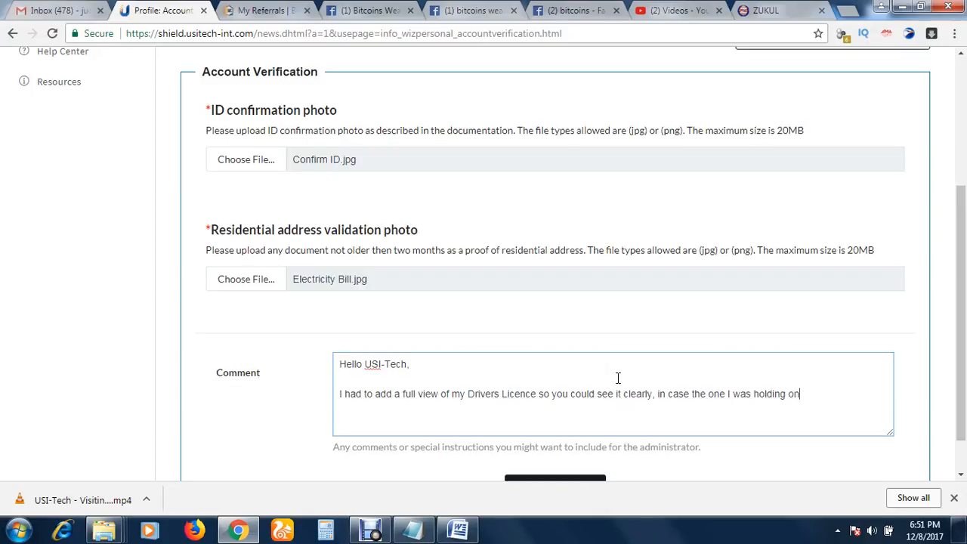
type("my hand")
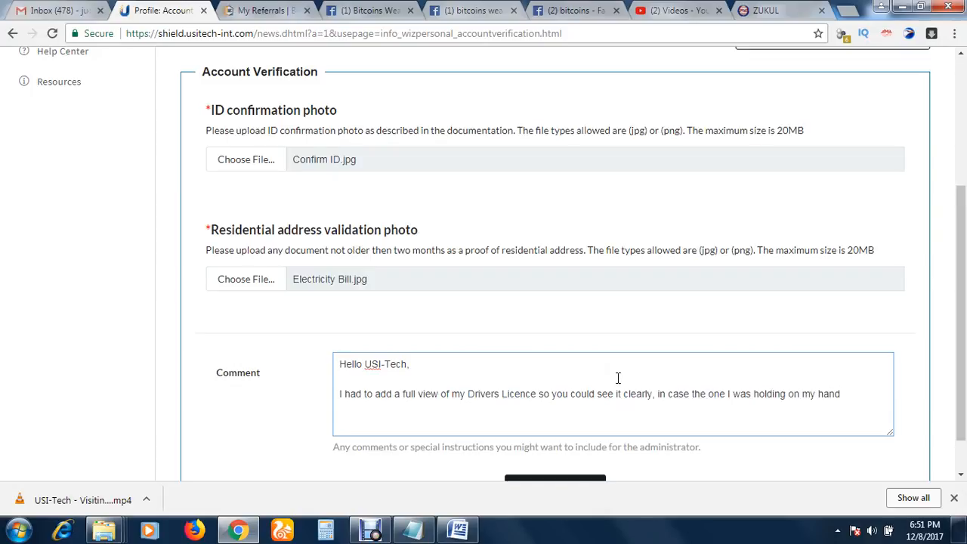
type("wasn")
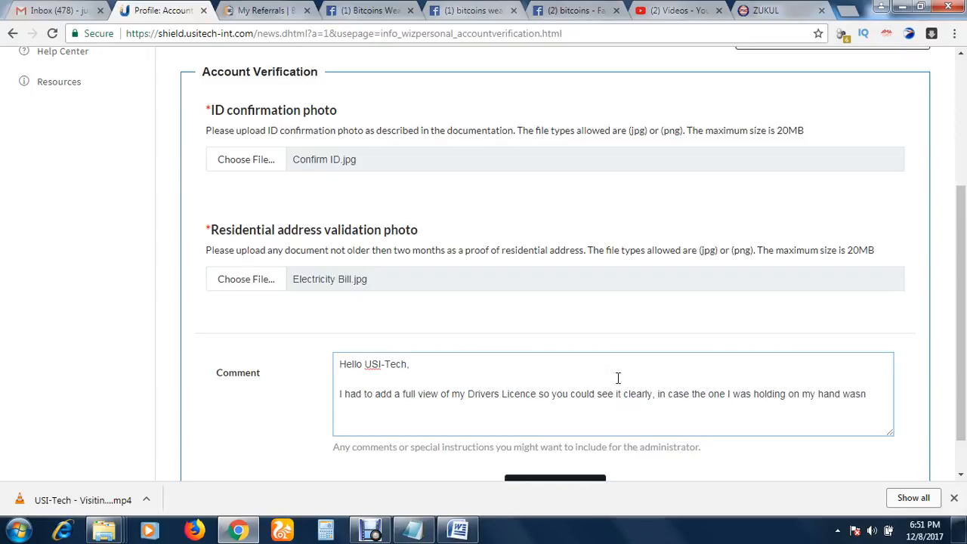
type("'t clear")
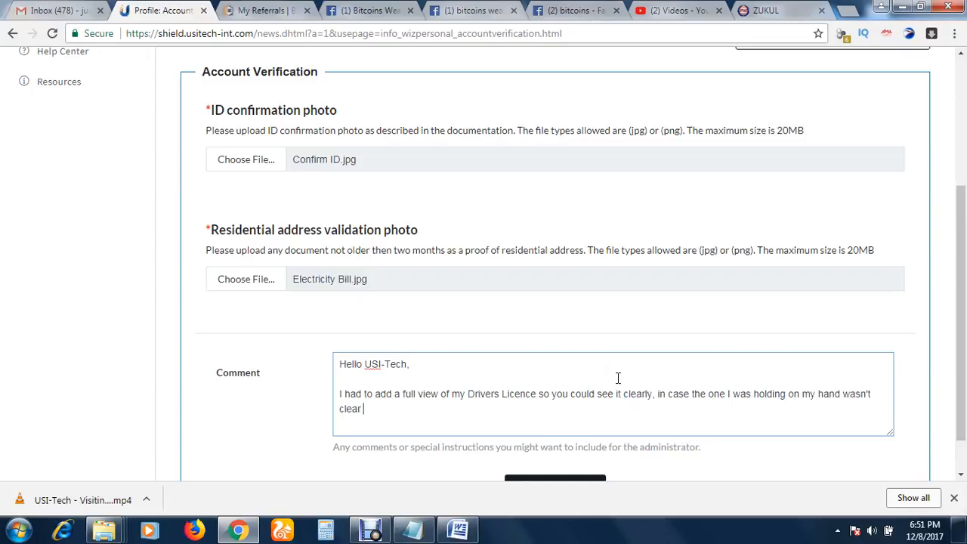
type("enough for v")
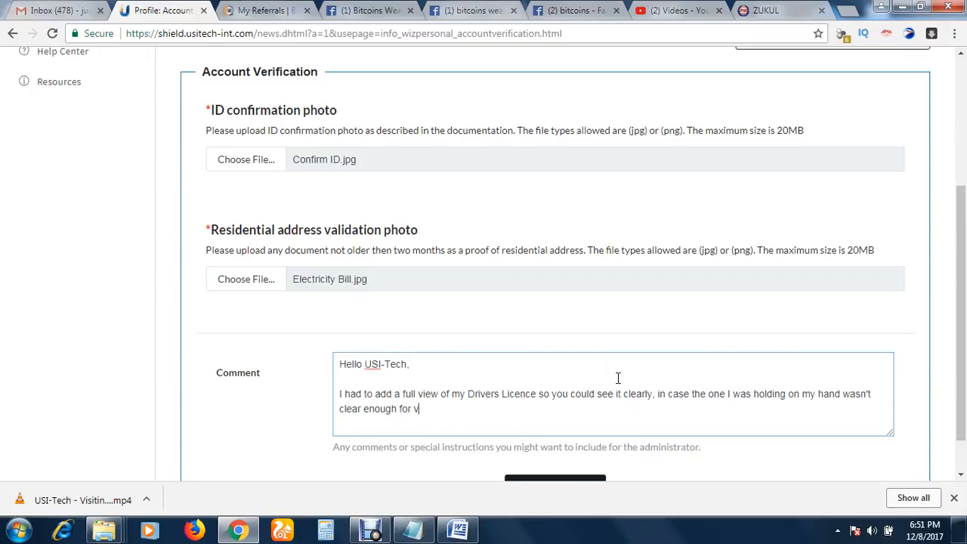
type("erifica")
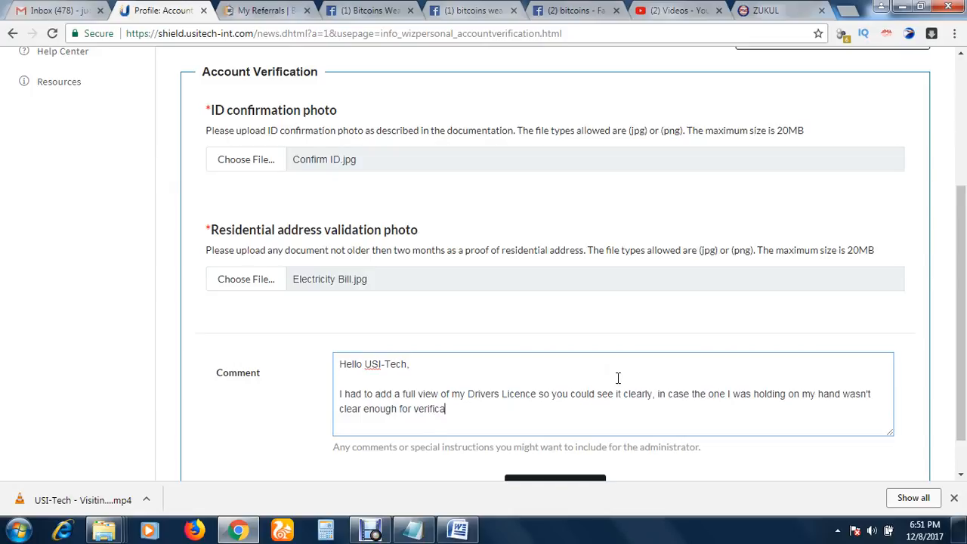
type("tion.")
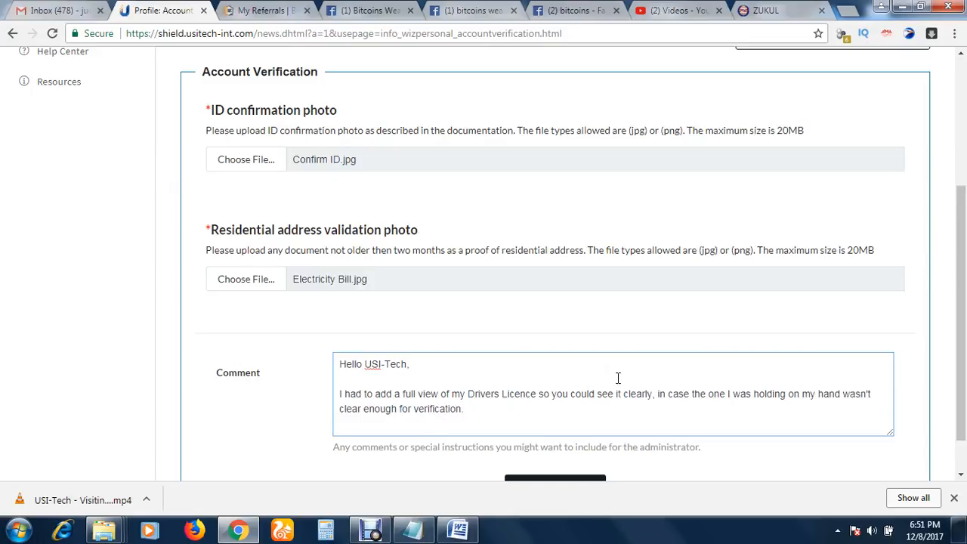
Step: Add that this proves legitimacy and close with 'Thanks for your quick approval'
type("I had to do")
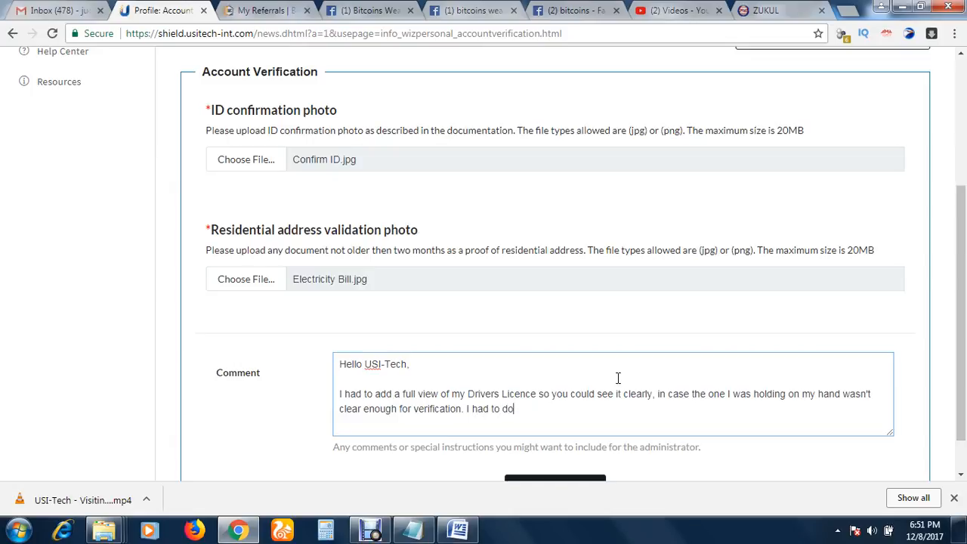
type("that to proo")
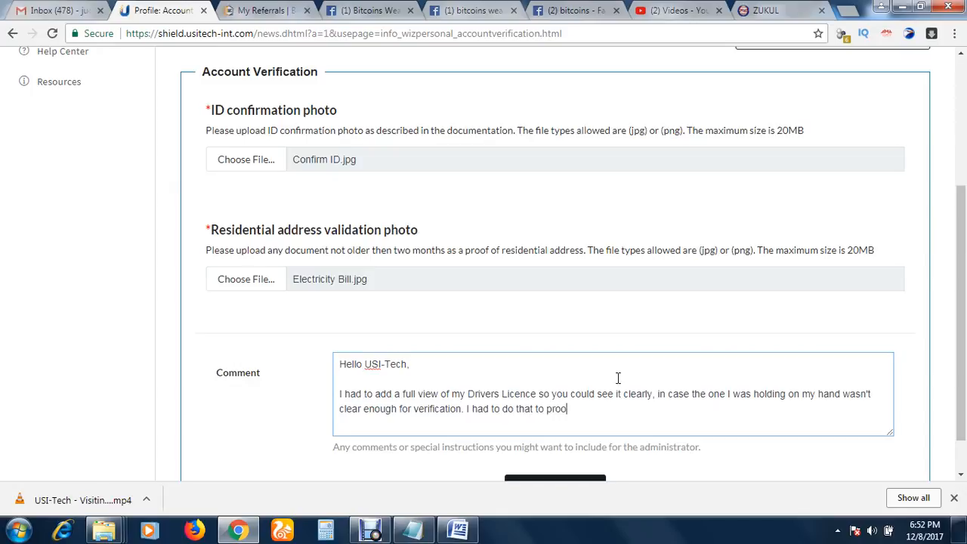
type("v")
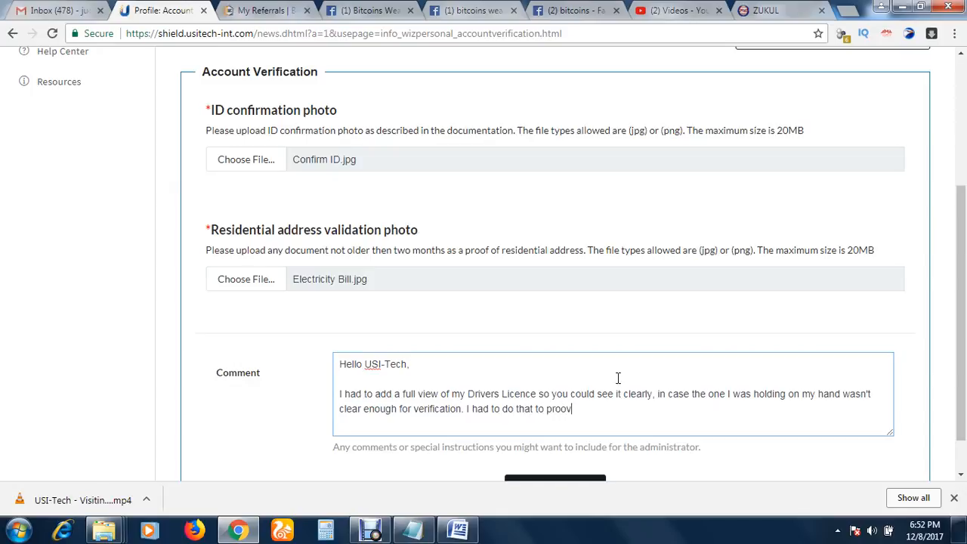
type("ve that I'm")
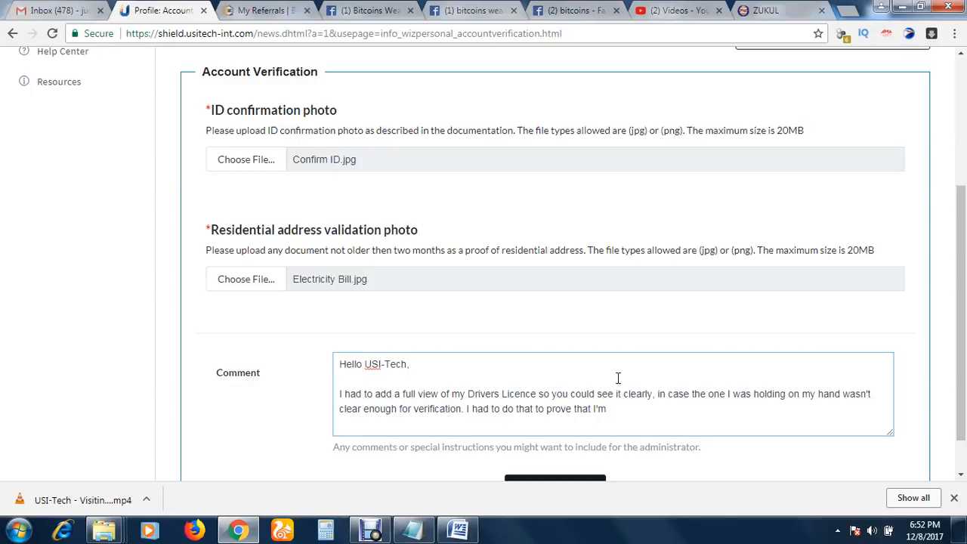
type("legi")
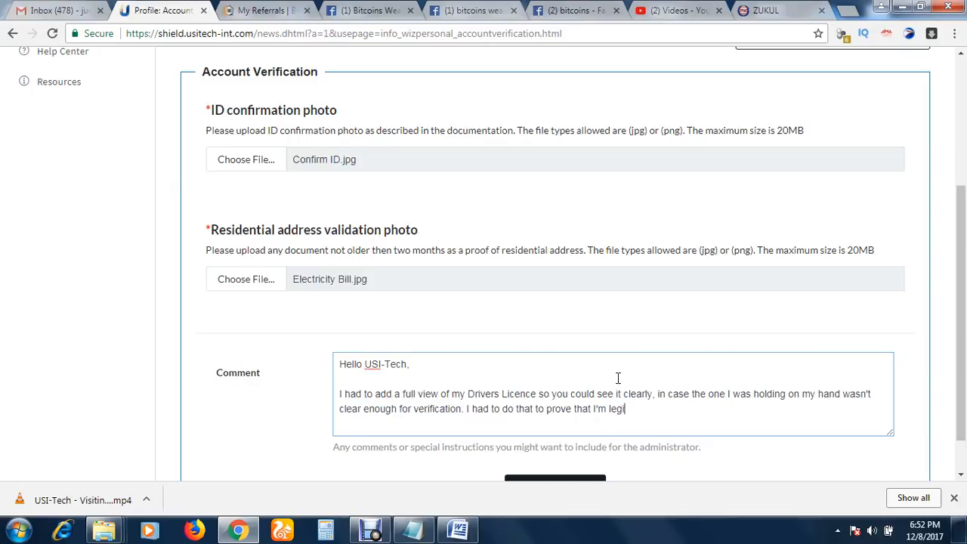
type("t.")
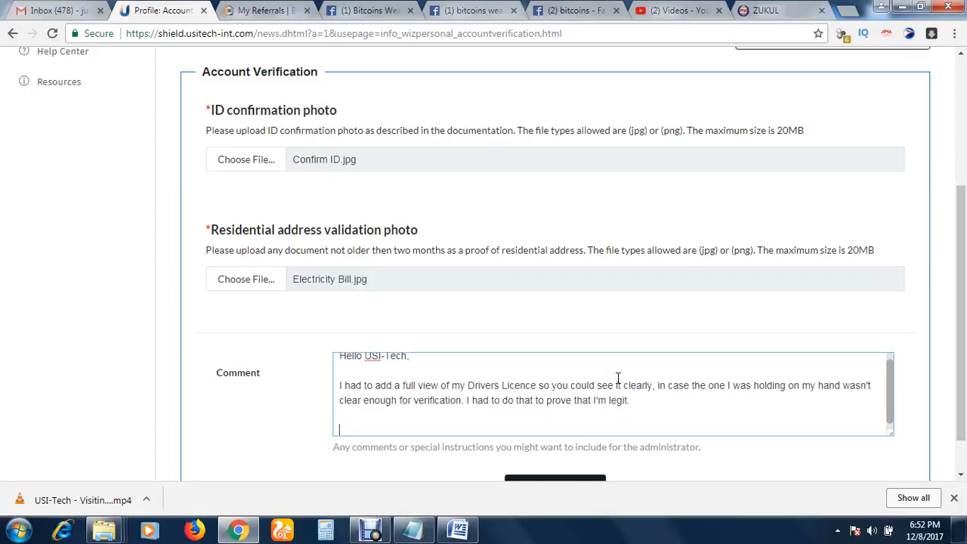
type("Thanks for your")
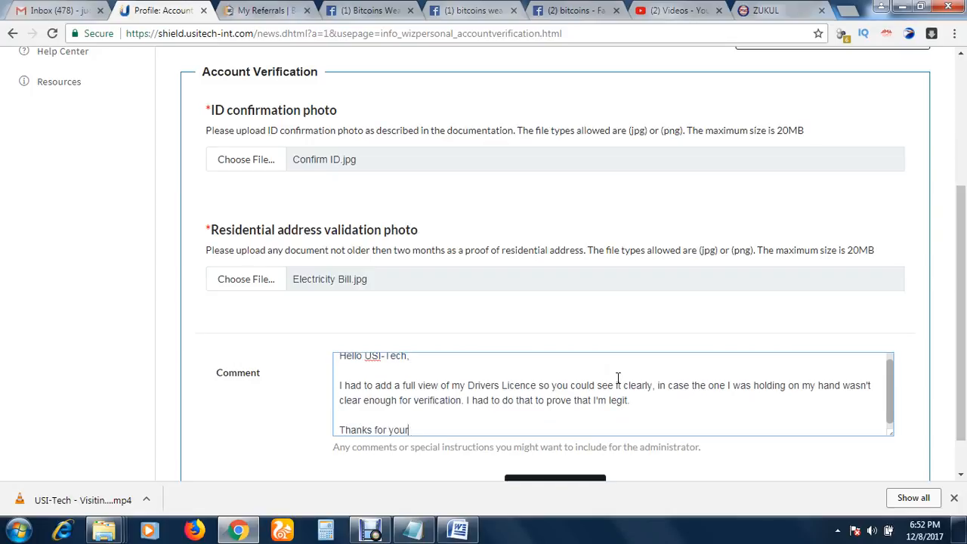
type("quick ap")
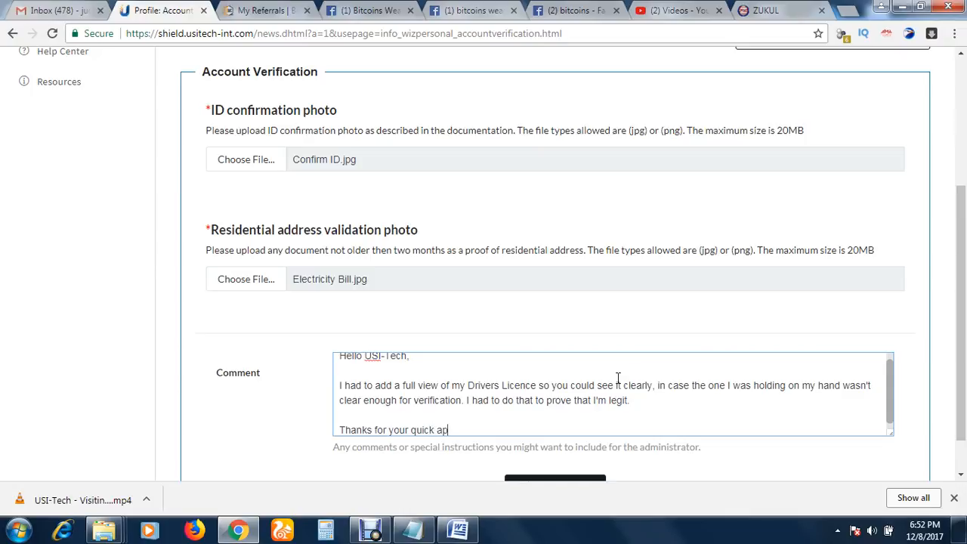
type("proval!")
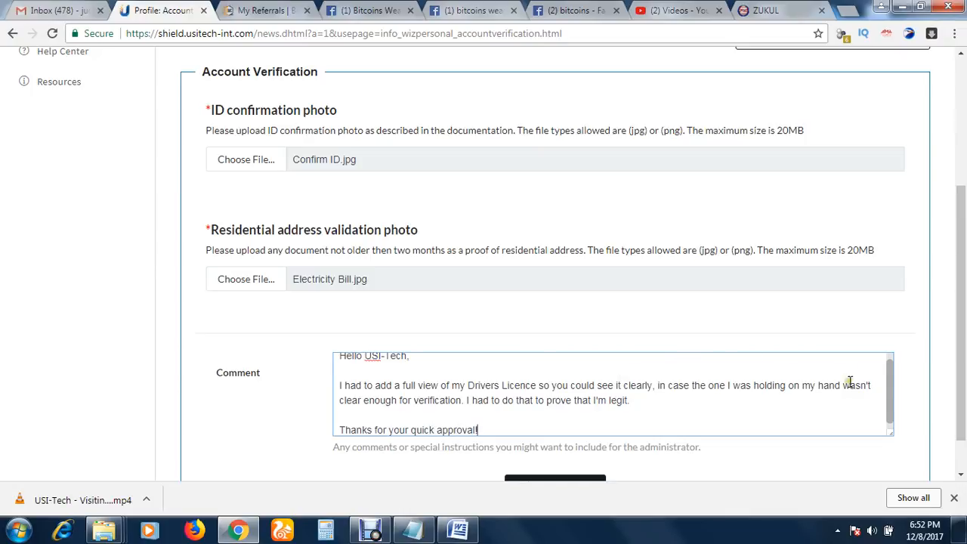
scroll("down", 3)
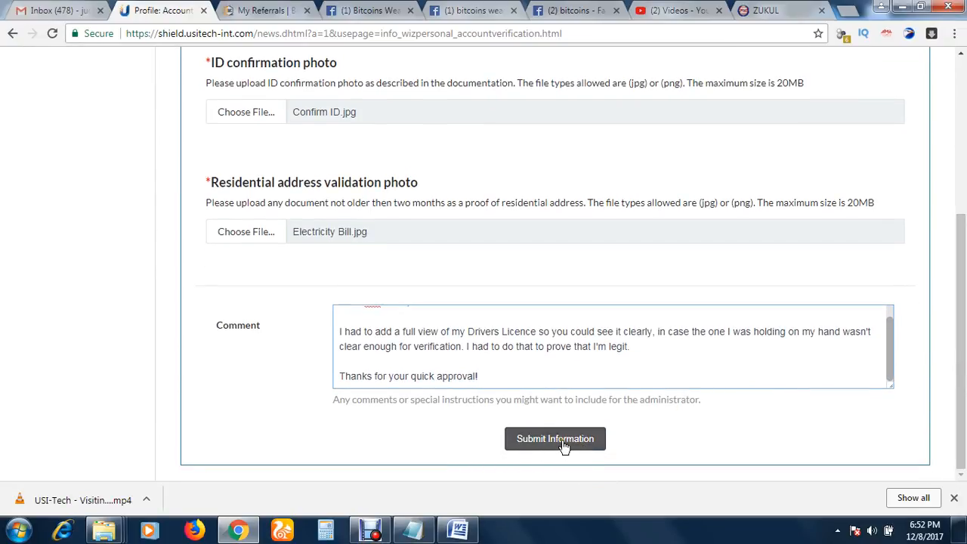
Step: Submit the photos and comment via Submit Information, retrying until the upload completes
left_click(555, 438)
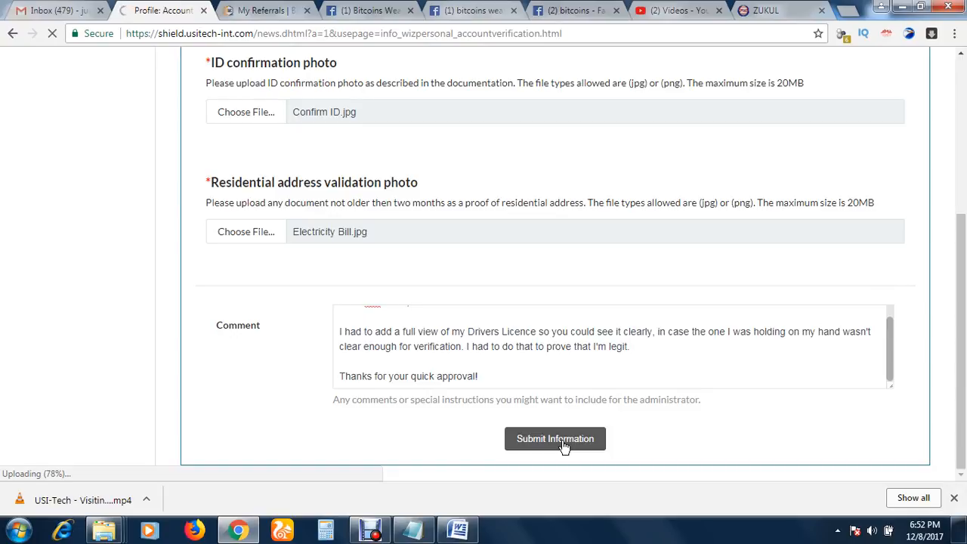
left_click(555, 438)
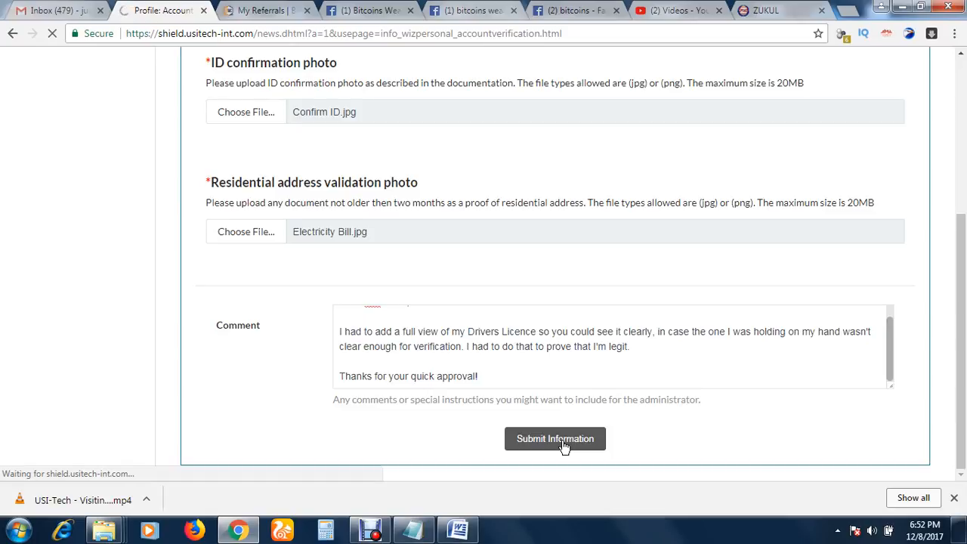
left_click(554, 438)
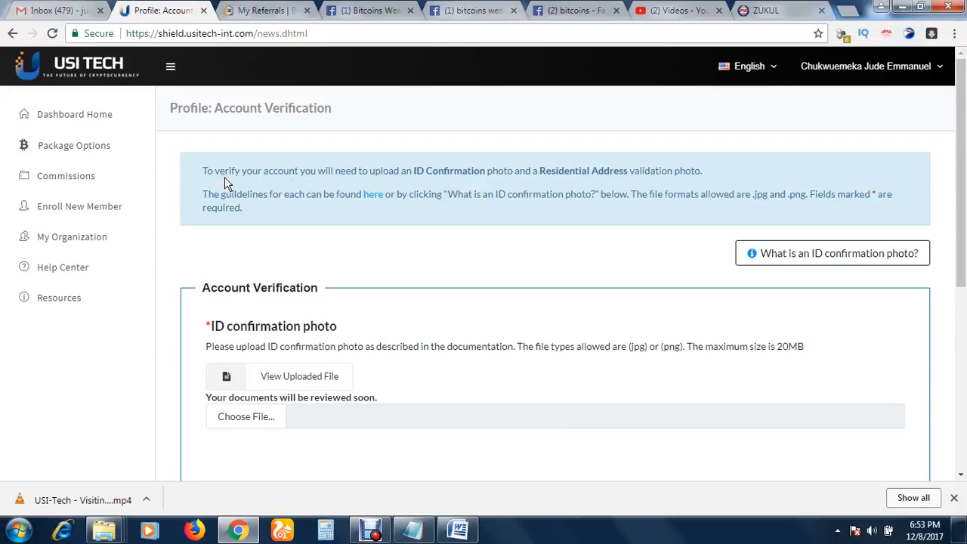
Step: Review both uploaded photos and the comment, then send the form again with Submit Information
scroll("down", 3)
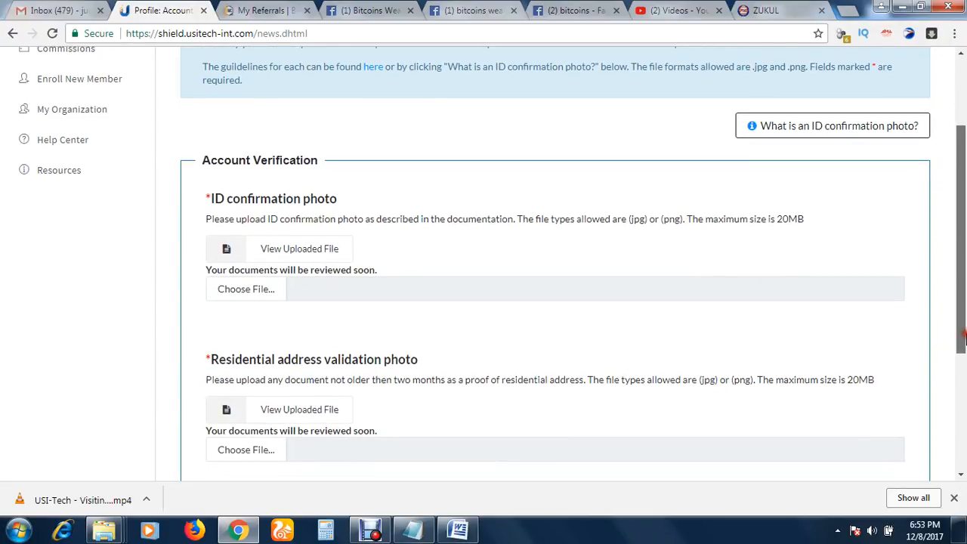
scroll("down", 3)
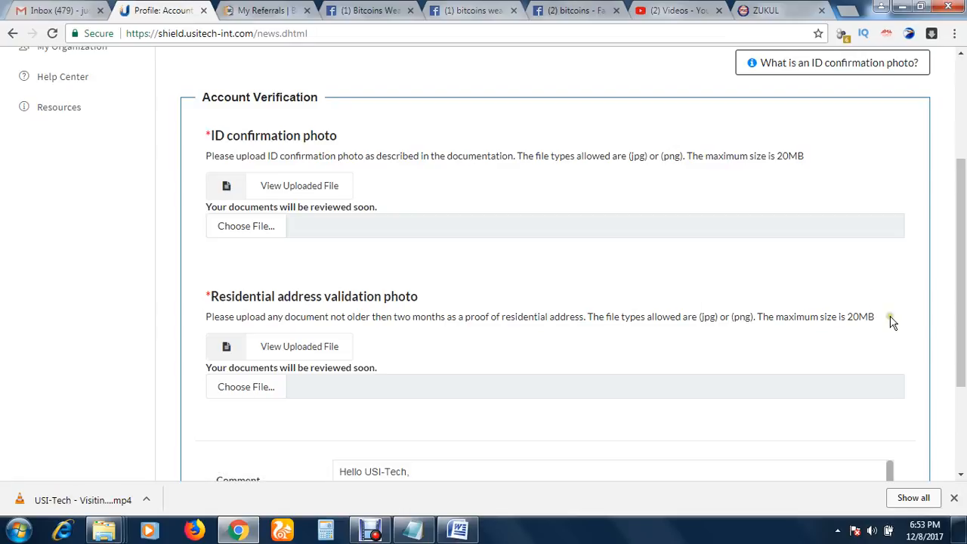
scroll("down", 3)
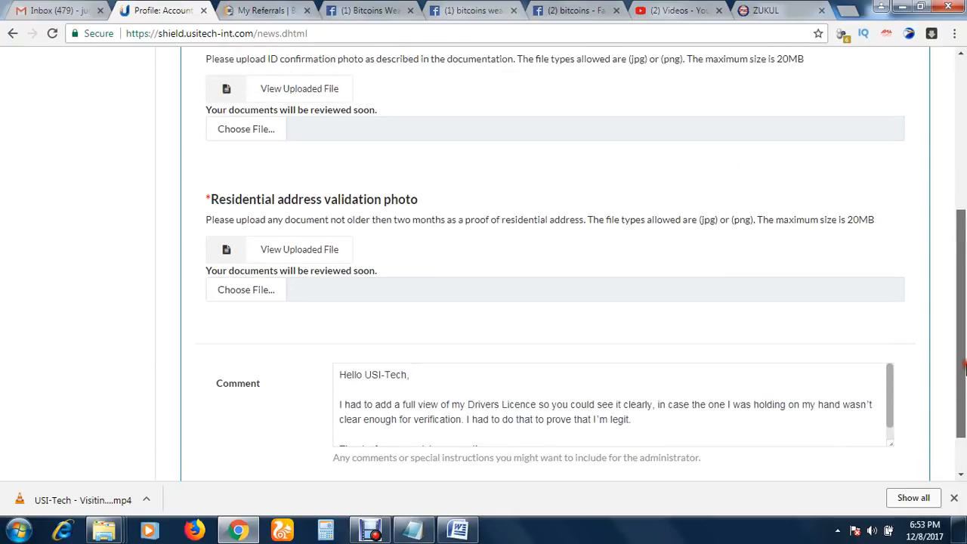
scroll("up", 3)
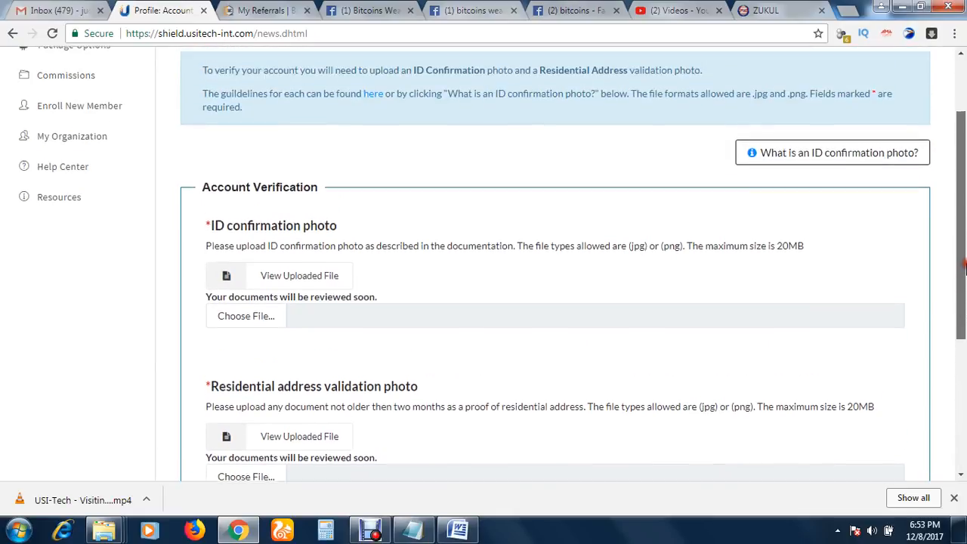
scroll("up", 3)
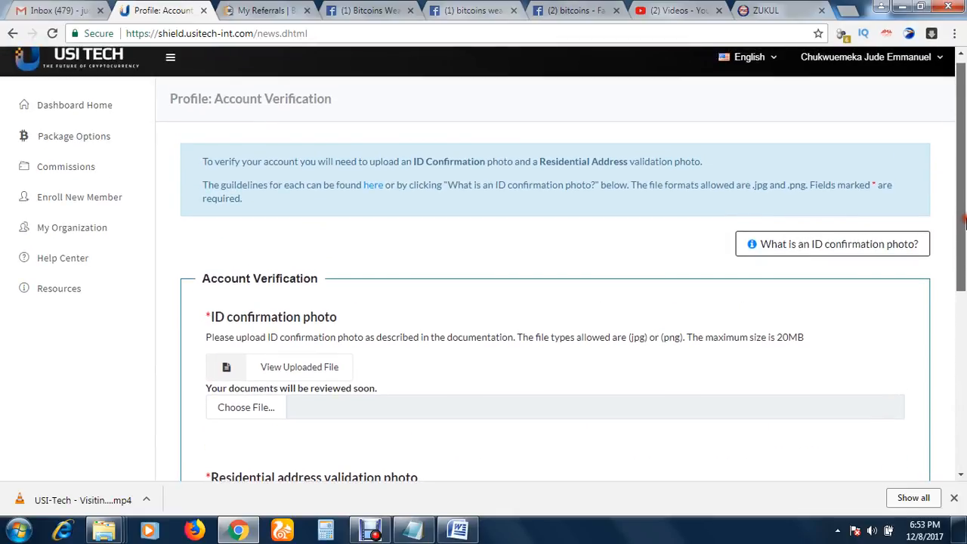
scroll("down", 3)
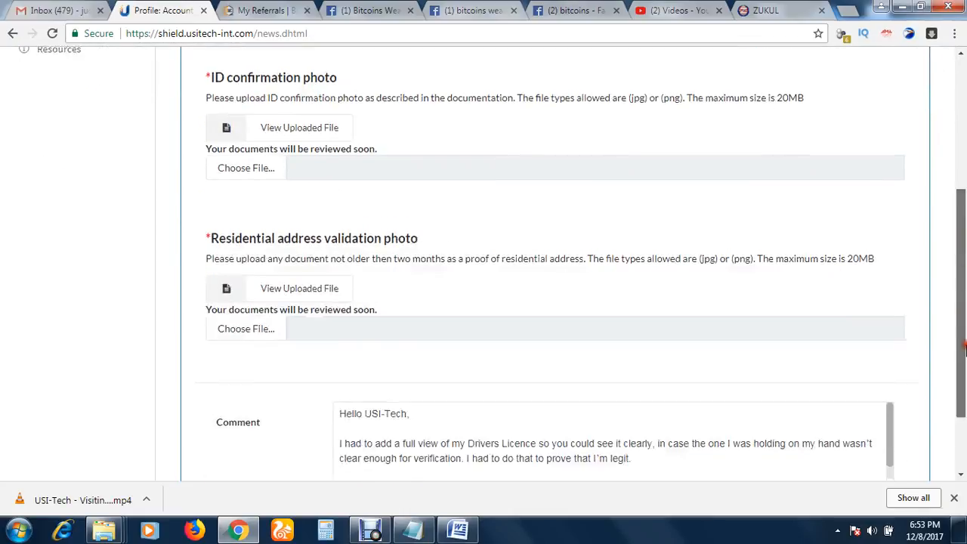
scroll("down", 3)
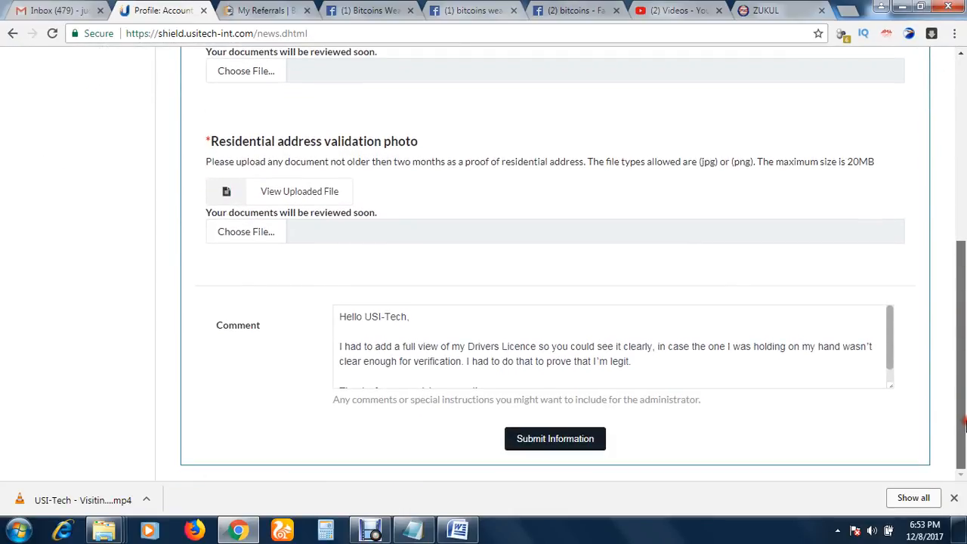
scroll("down", 3)
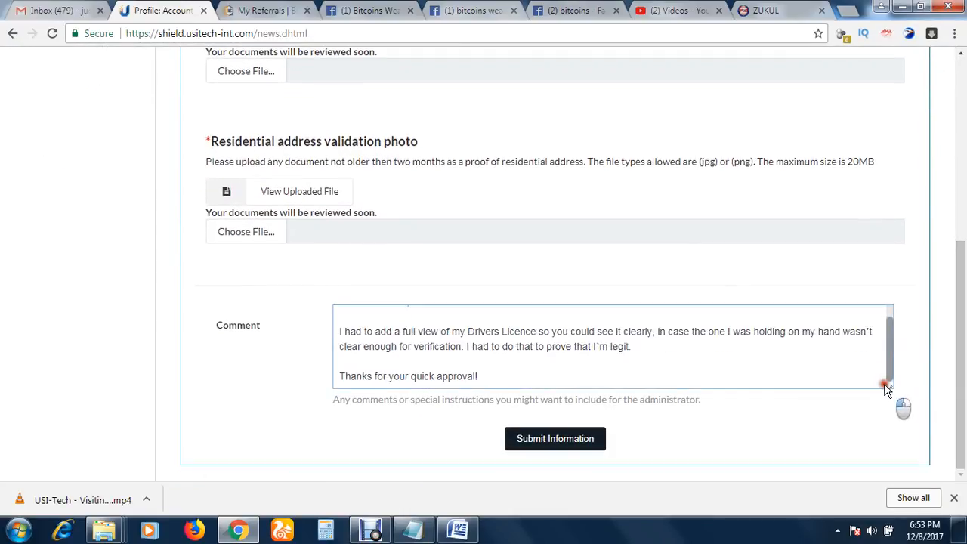
scroll("up", 3)
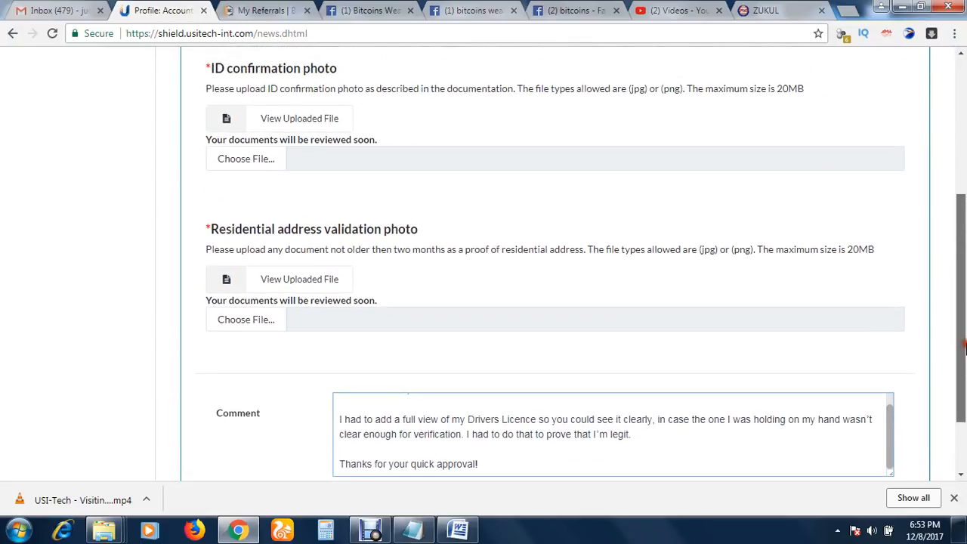
scroll("down", 3)
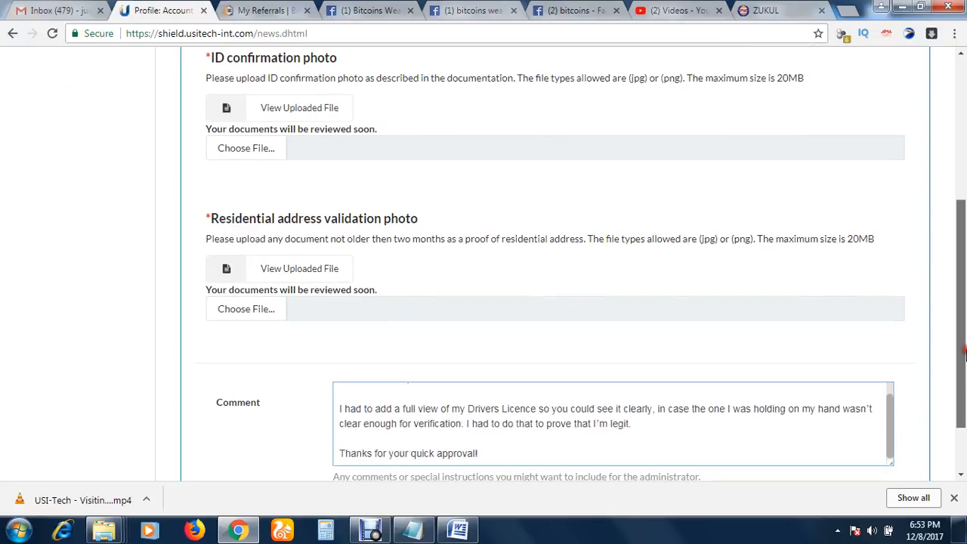
scroll("up", 3)
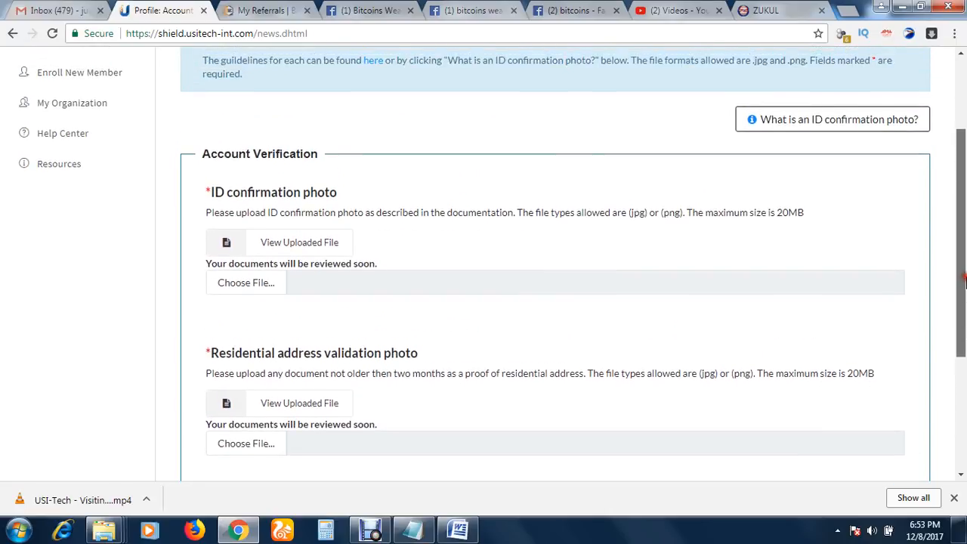
scroll("down", 3)
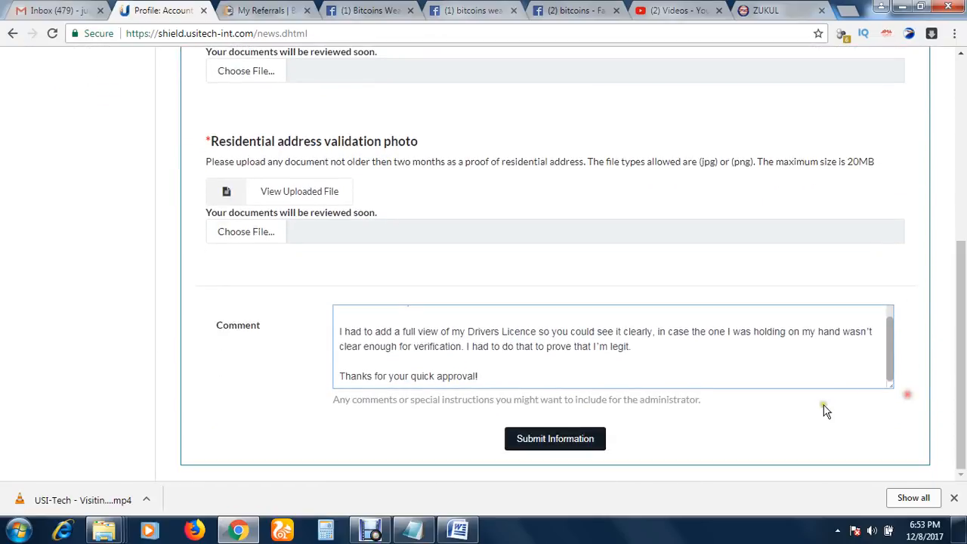
left_click(555, 438)
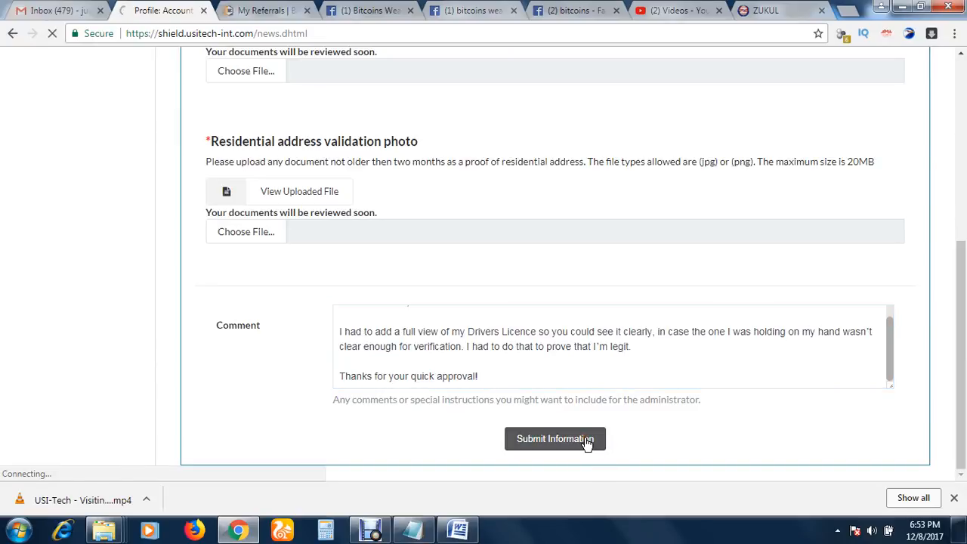
Step: After the reload, check both ID and address photos read 'Your file has been VERIFIED.'
left_click(554, 439)
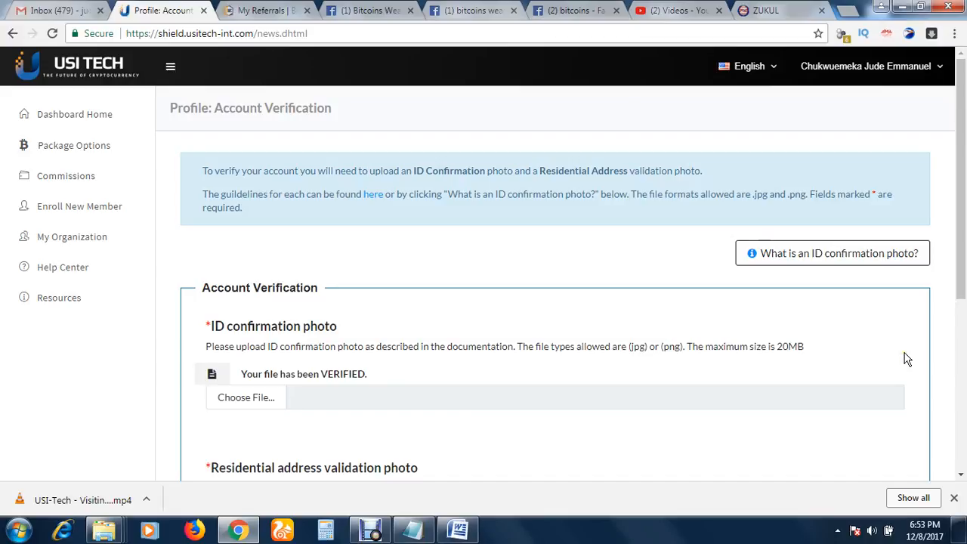
scroll("down", 3)
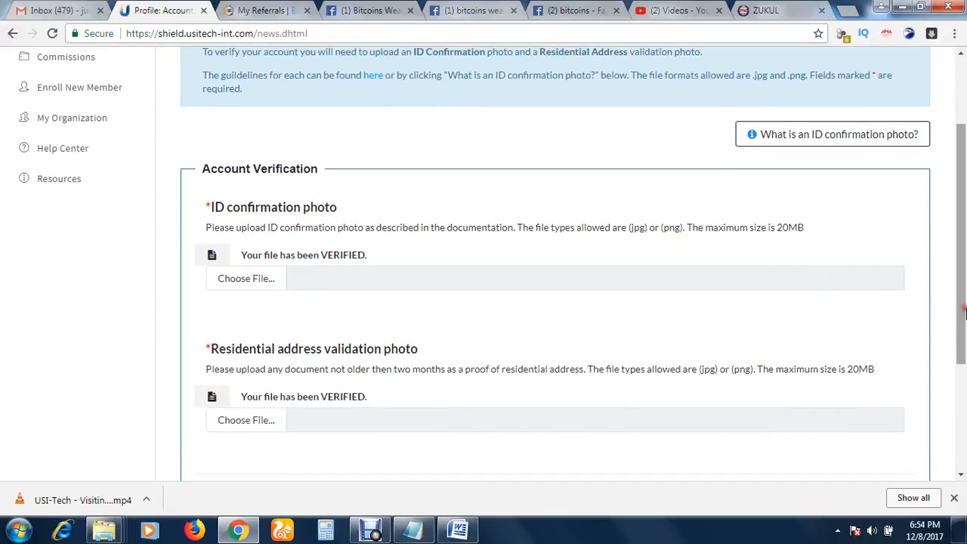
mouse_move(434, 258)
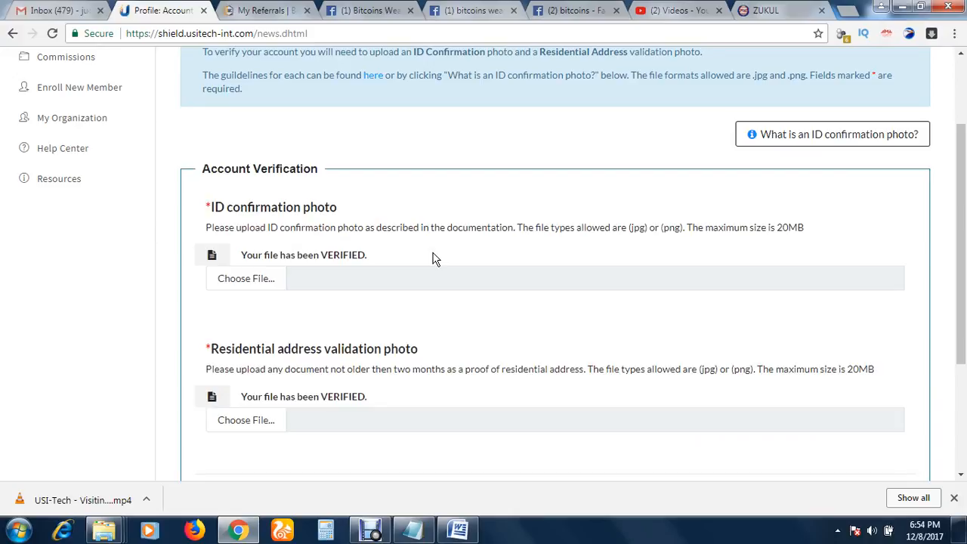
mouse_move(315, 263)
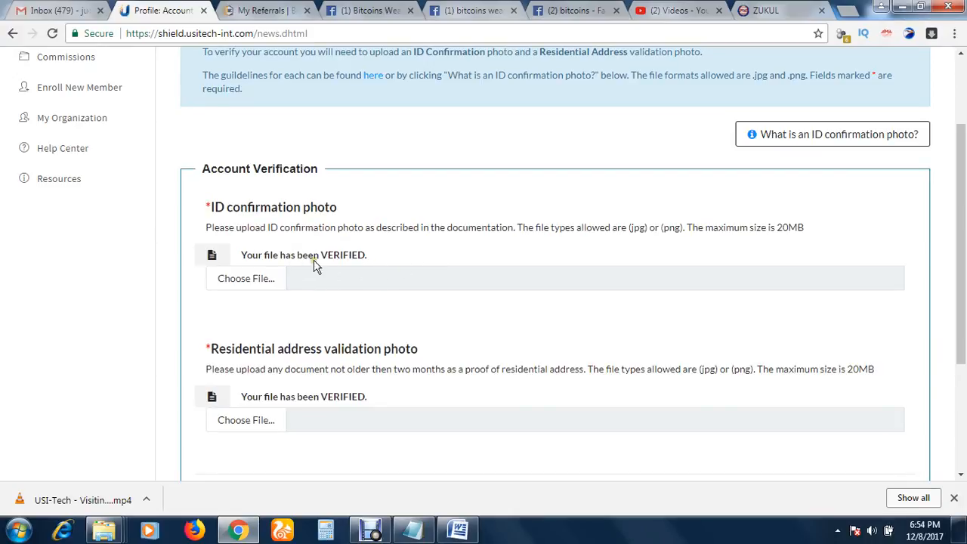
mouse_move(445, 361)
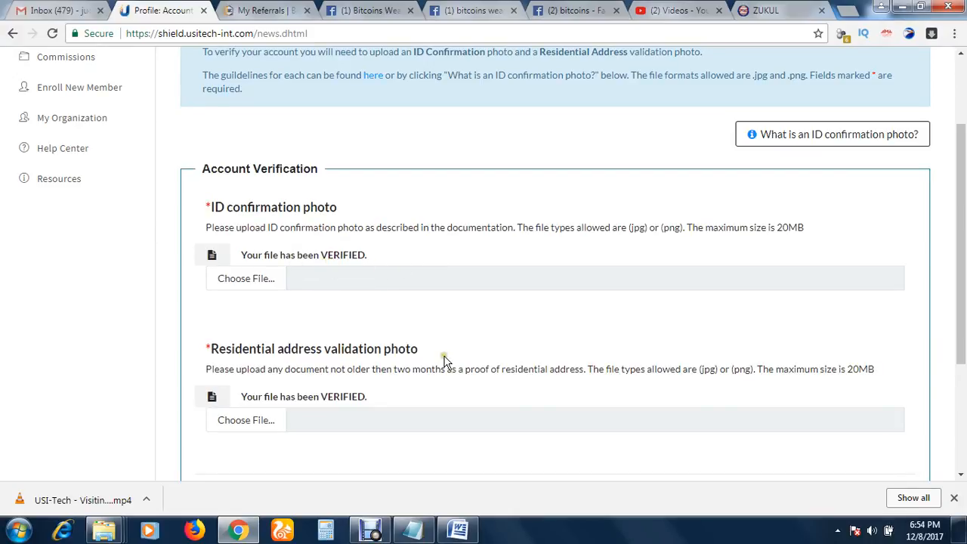
mouse_move(358, 410)
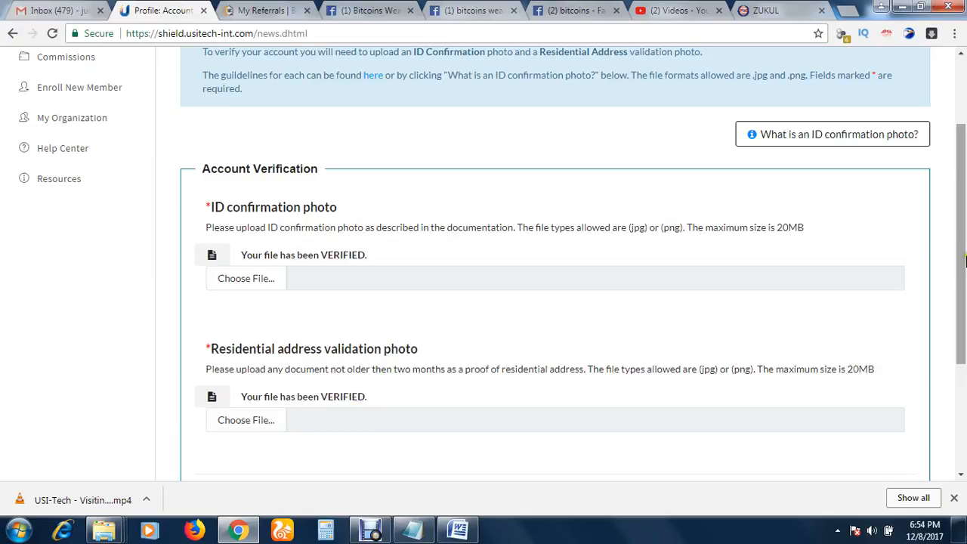
scroll("down", 3)
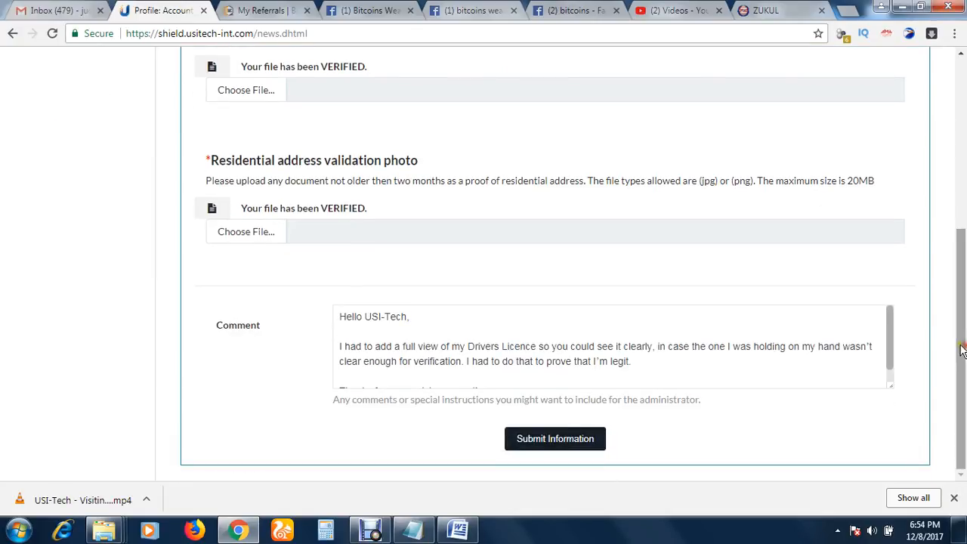
scroll("up", 3)
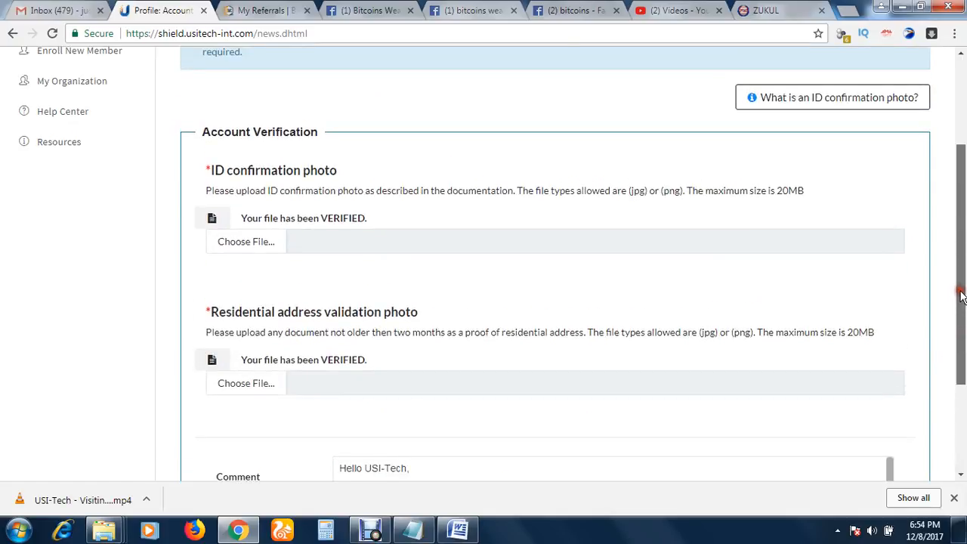
scroll("up", 3)
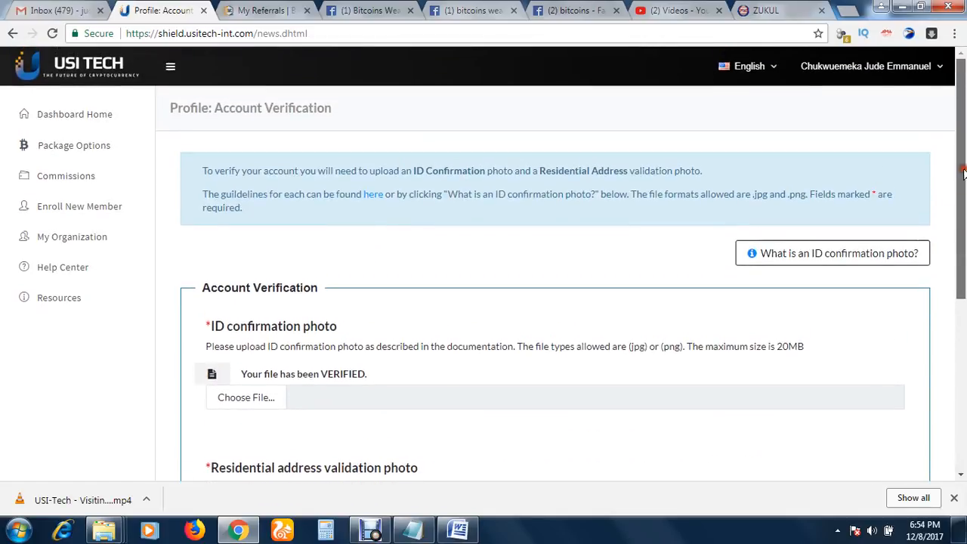
mouse_move(74, 114)
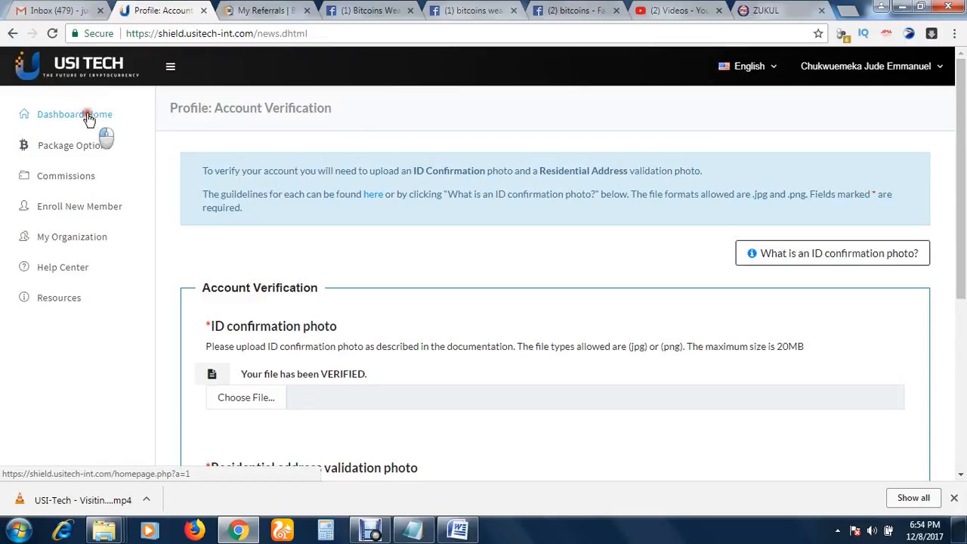
Step: Return to Dashboard Home, showing one active BTC package and a 0.0001 BTC balance
left_click(74, 114)
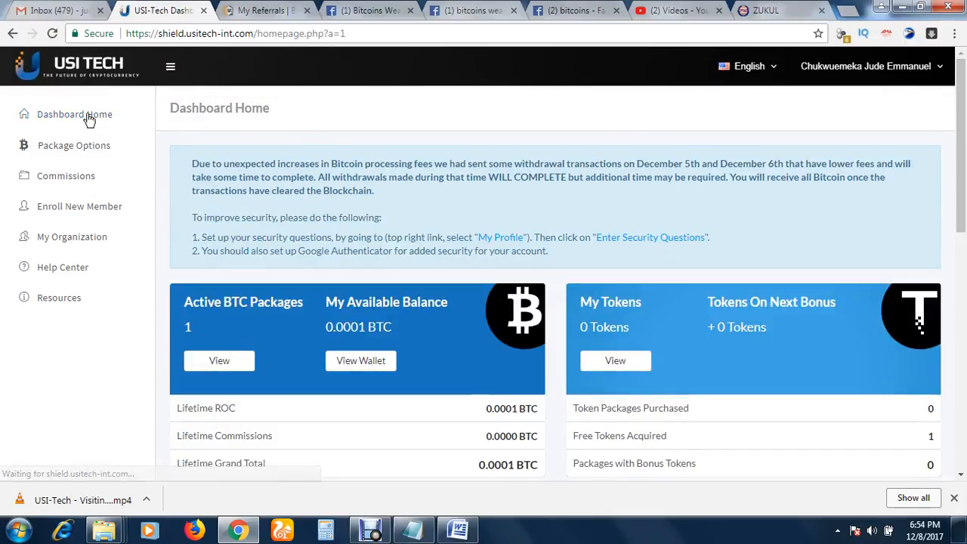
mouse_move(252, 218)
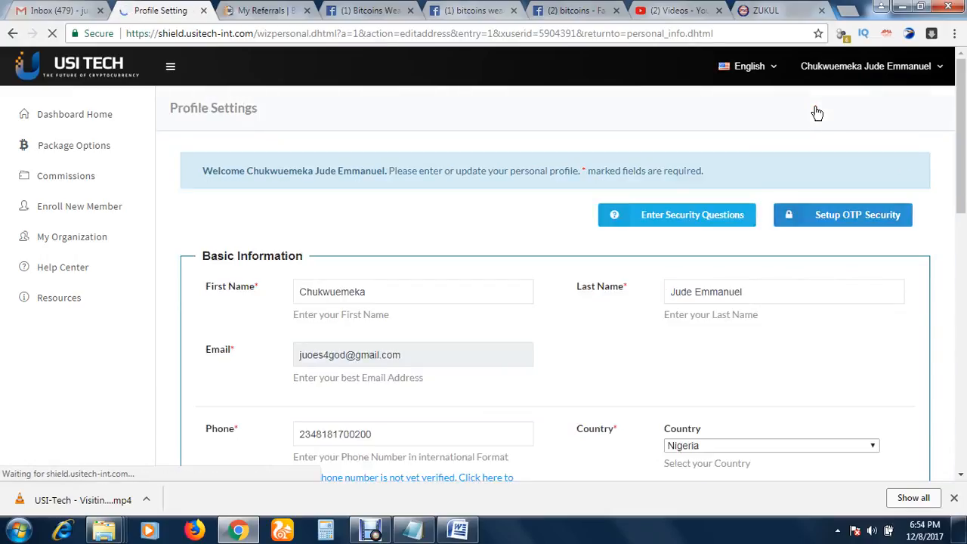
scroll("down", 3)
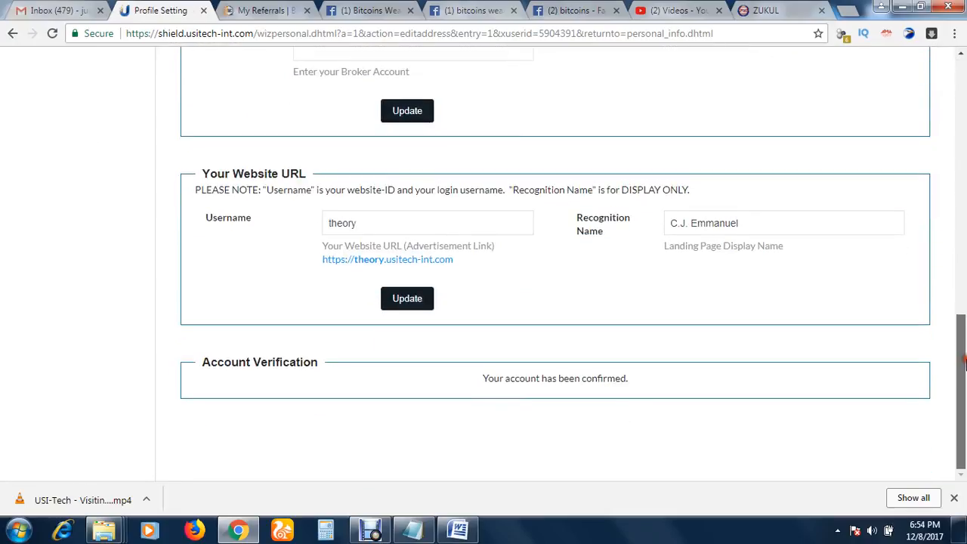
mouse_move(633, 329)
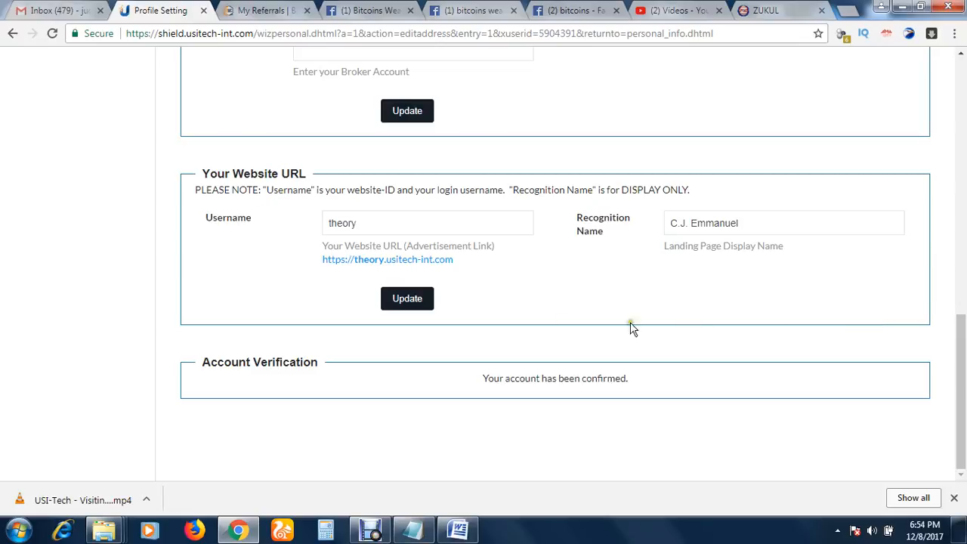
mouse_move(559, 391)
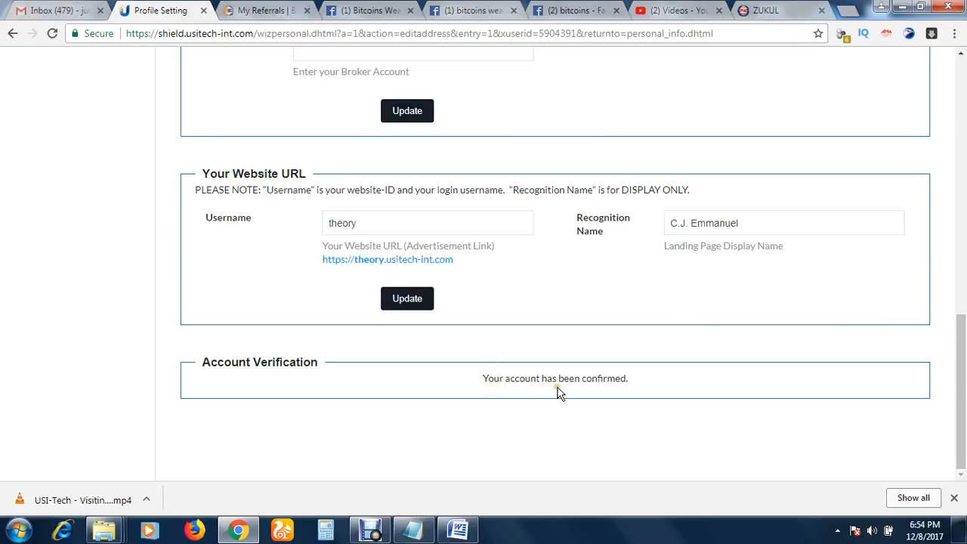
mouse_move(610, 393)
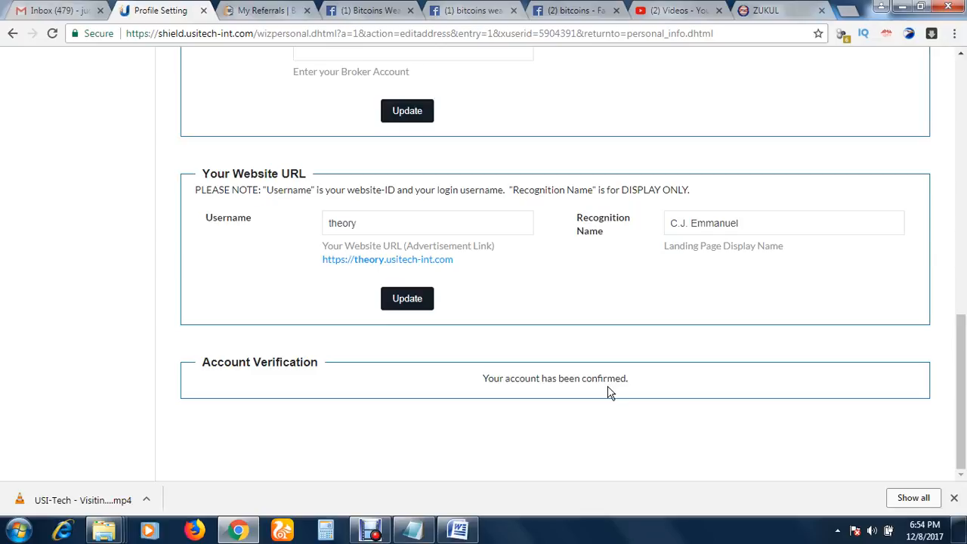
mouse_move(704, 376)
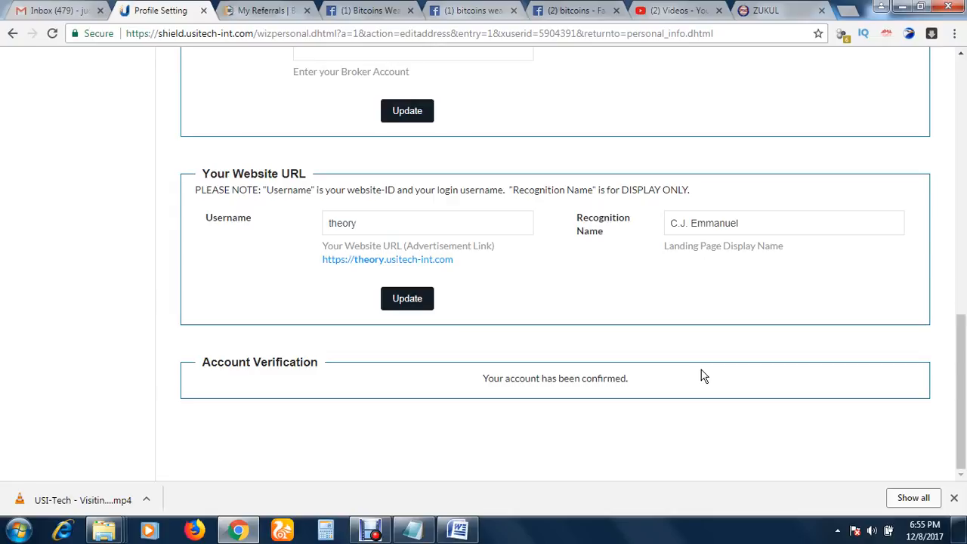
mouse_move(477, 383)
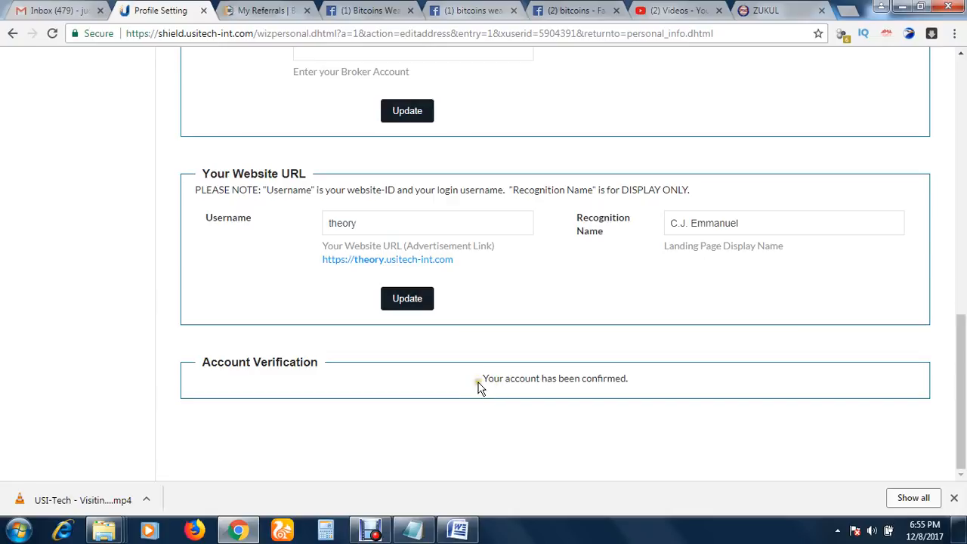